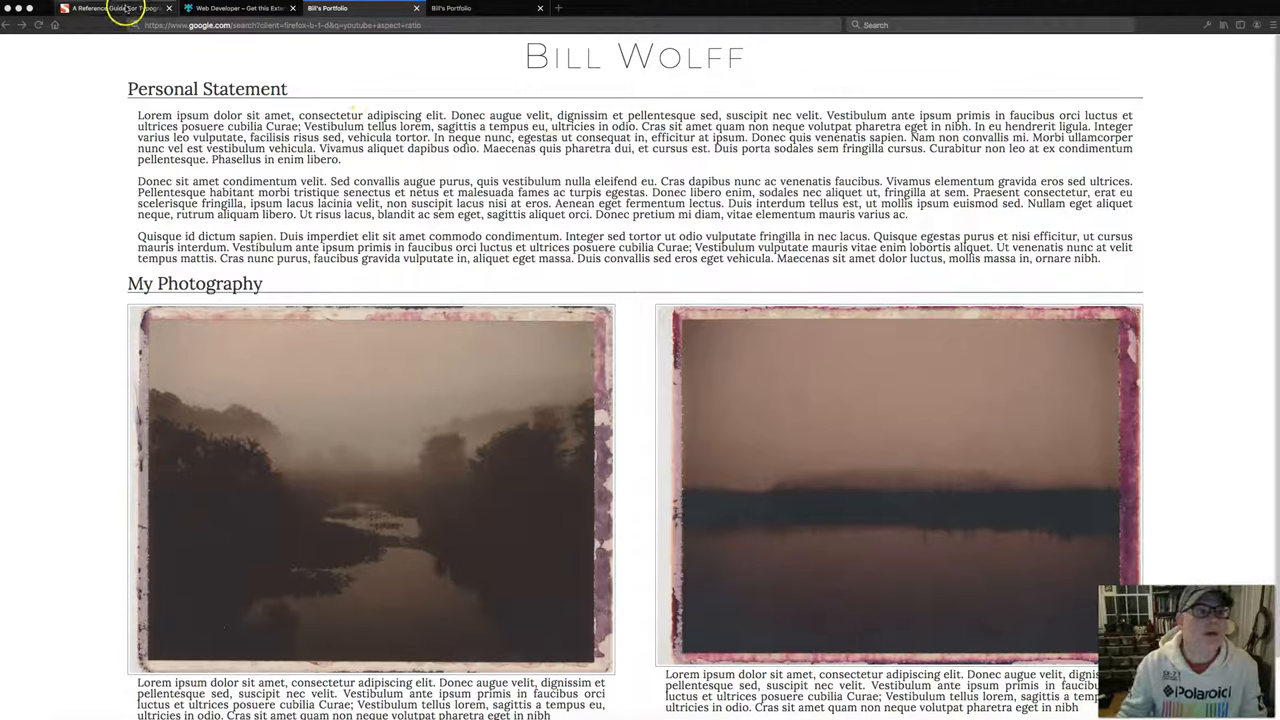
- Switch to the 'A Reference Guide For Typography' Smashing Magazine article tab
click(113, 8)
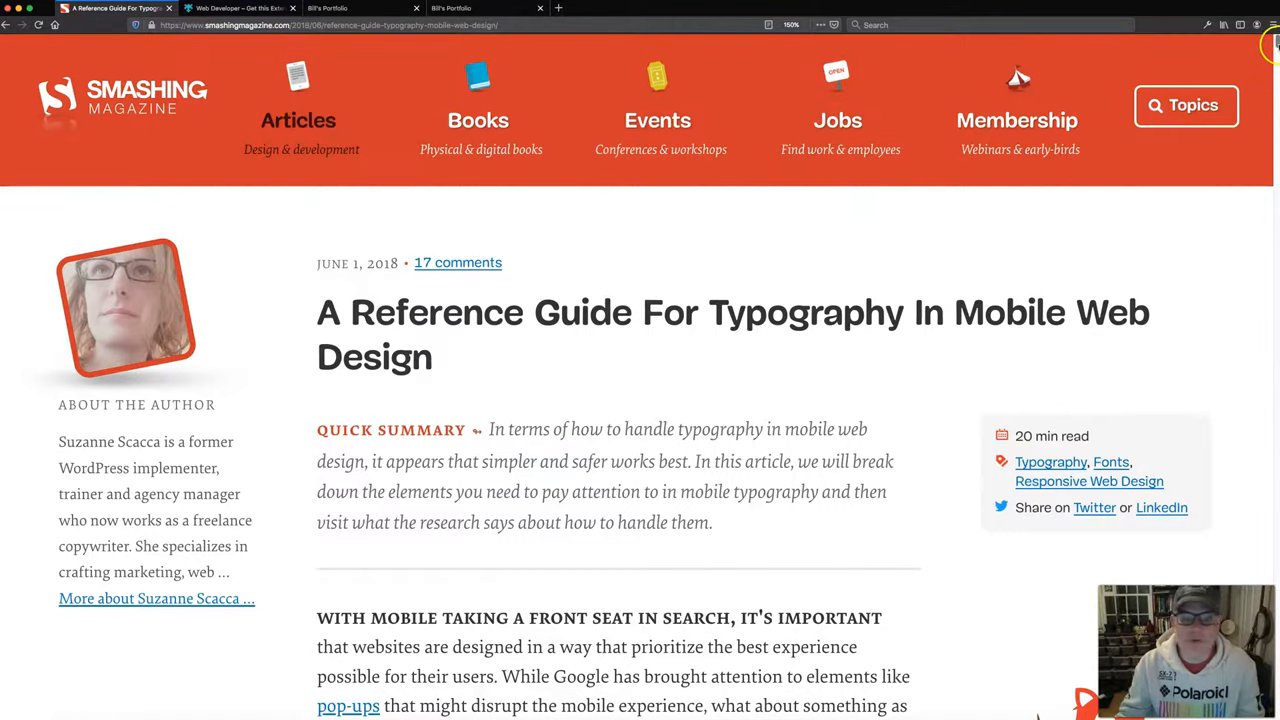
scroll(down, 3)
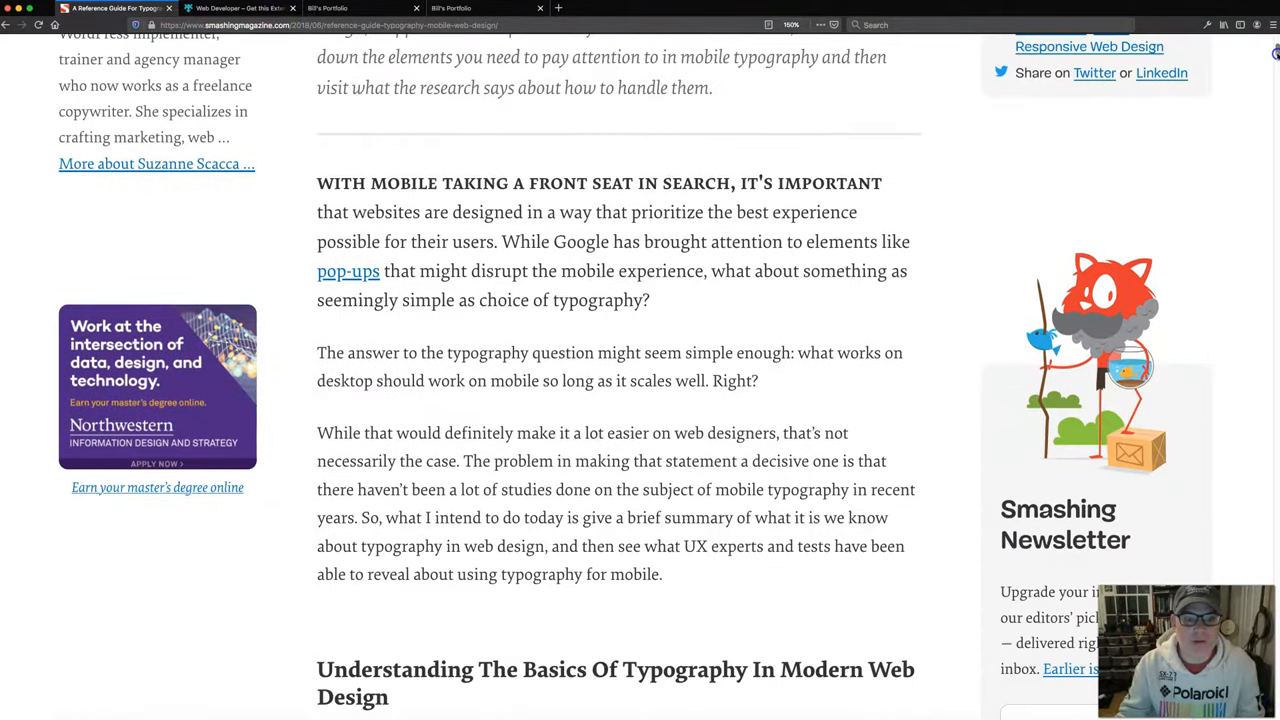
scroll(down, 3)
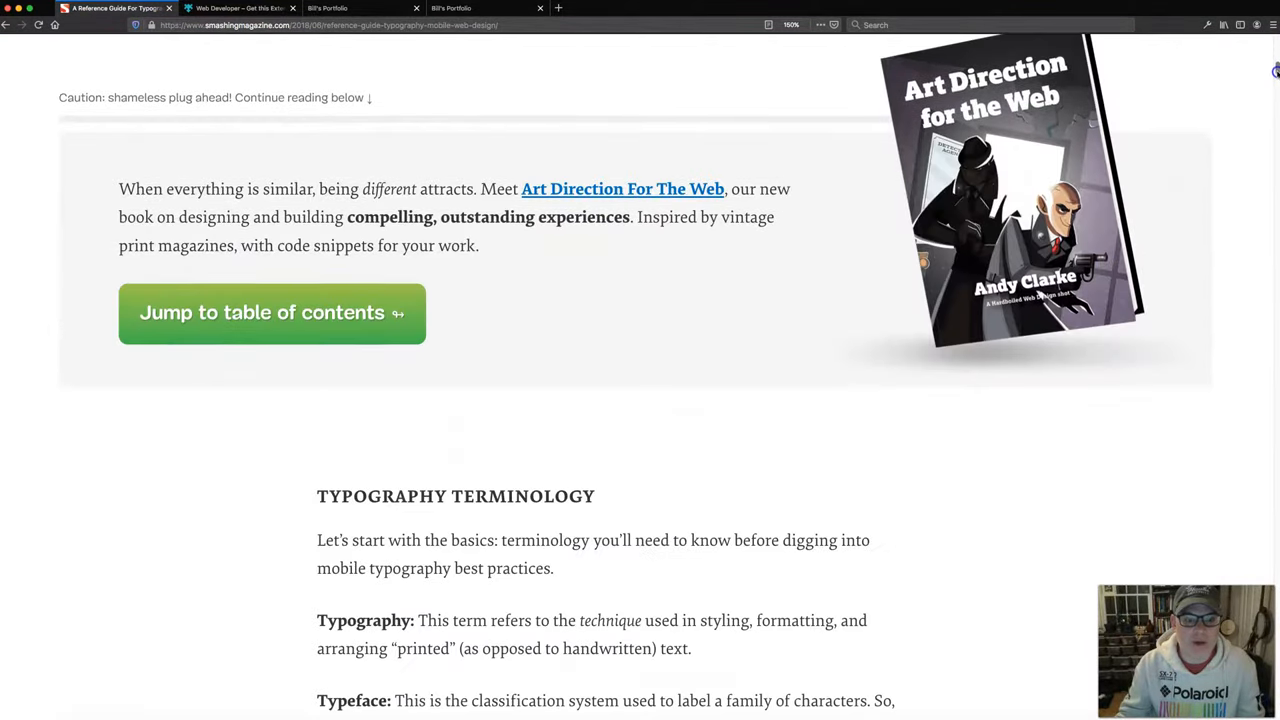
scroll(down, 3)
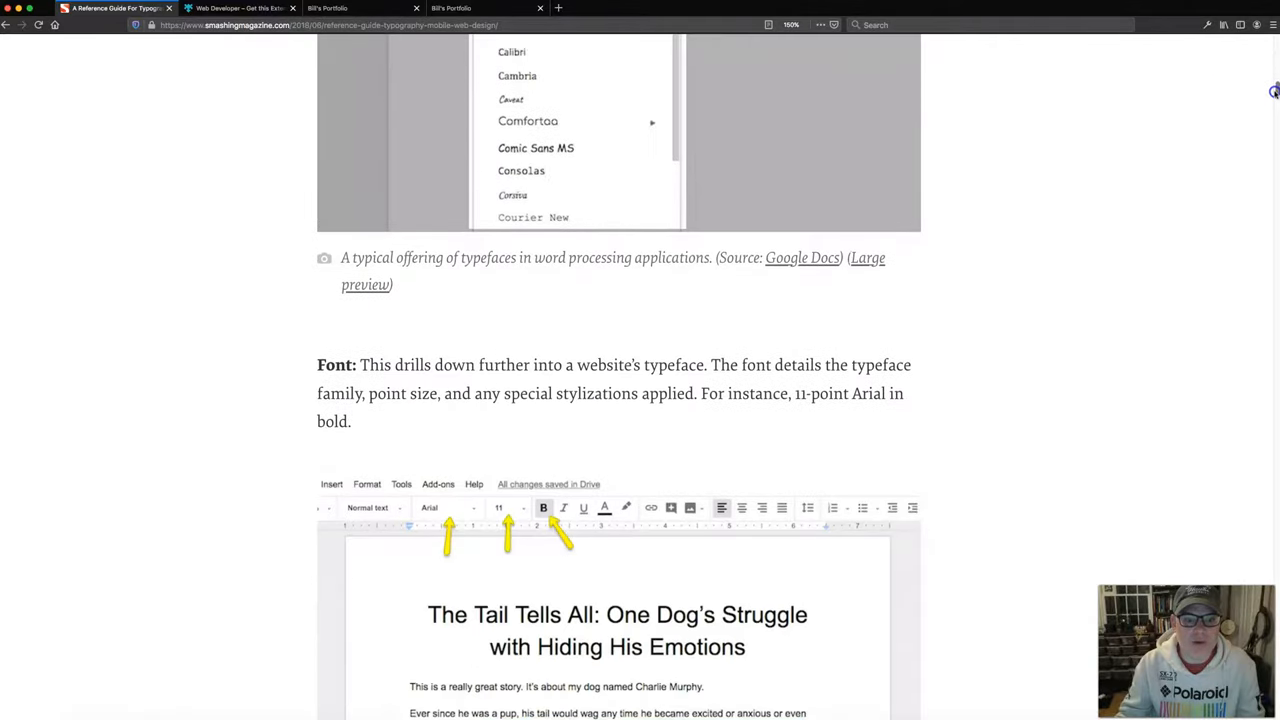
scroll(down, 3)
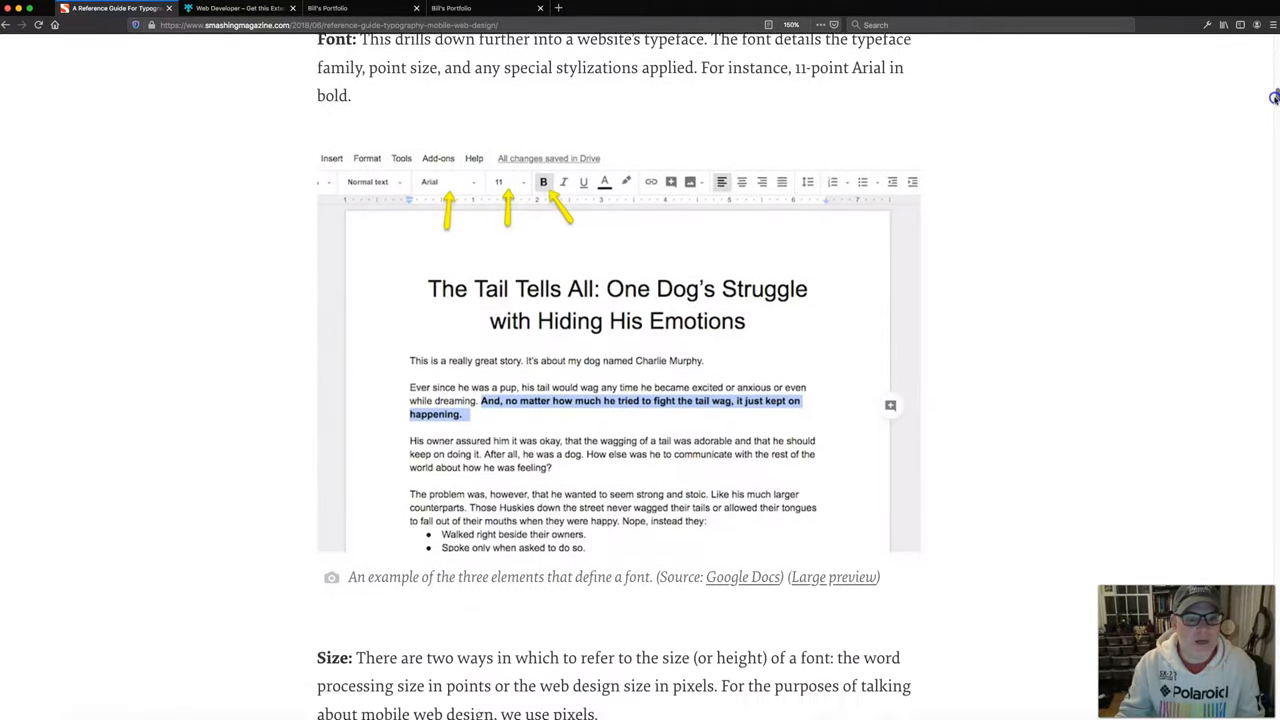
scroll(down, 3)
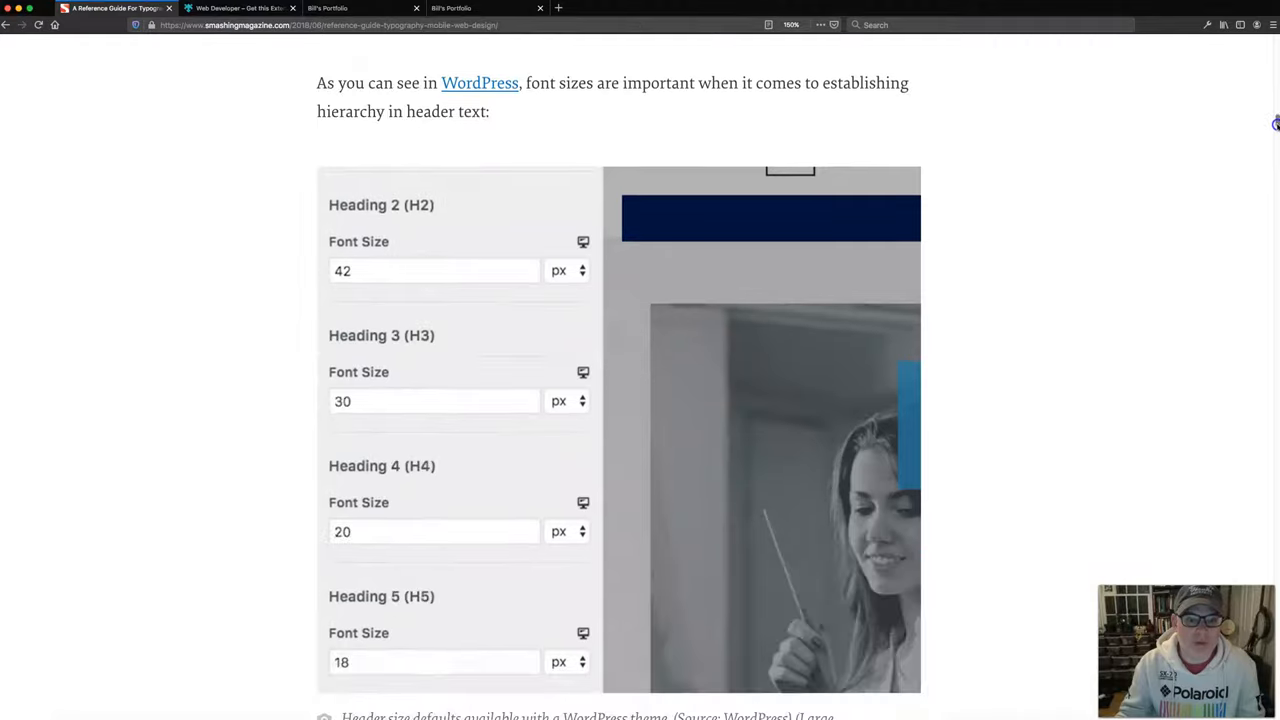
scroll(down, 3)
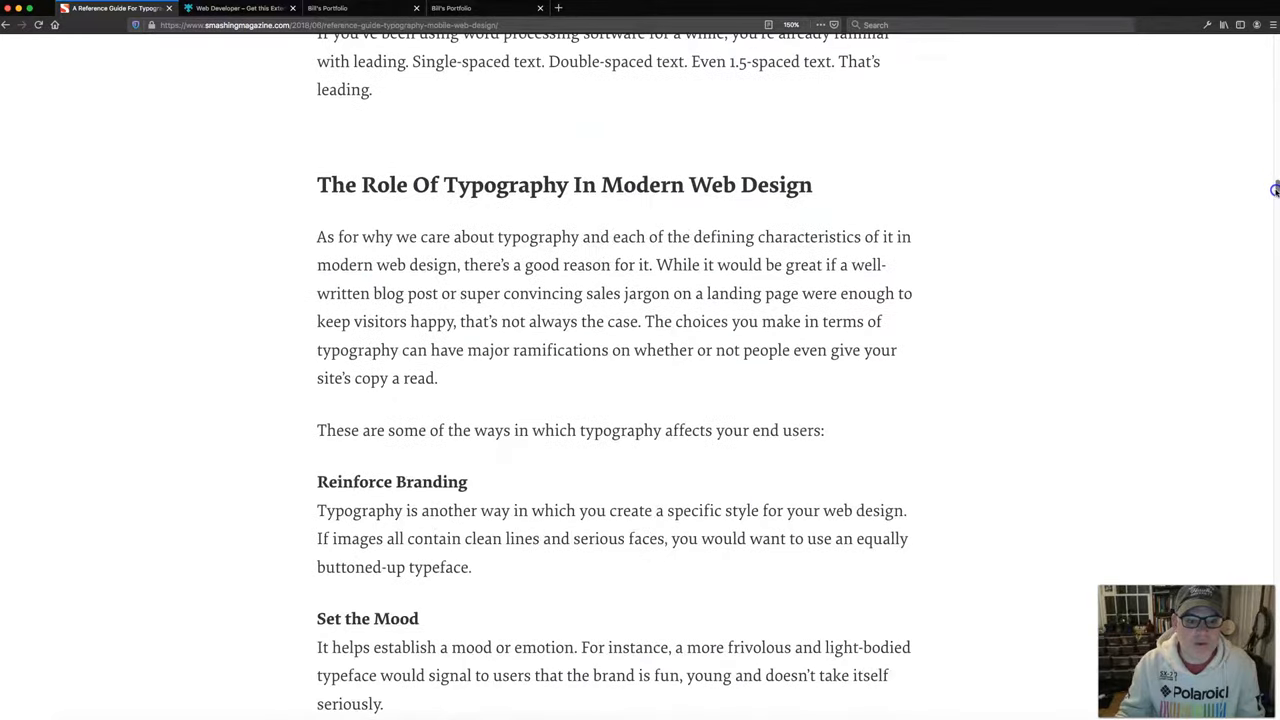
scroll(down, 3)
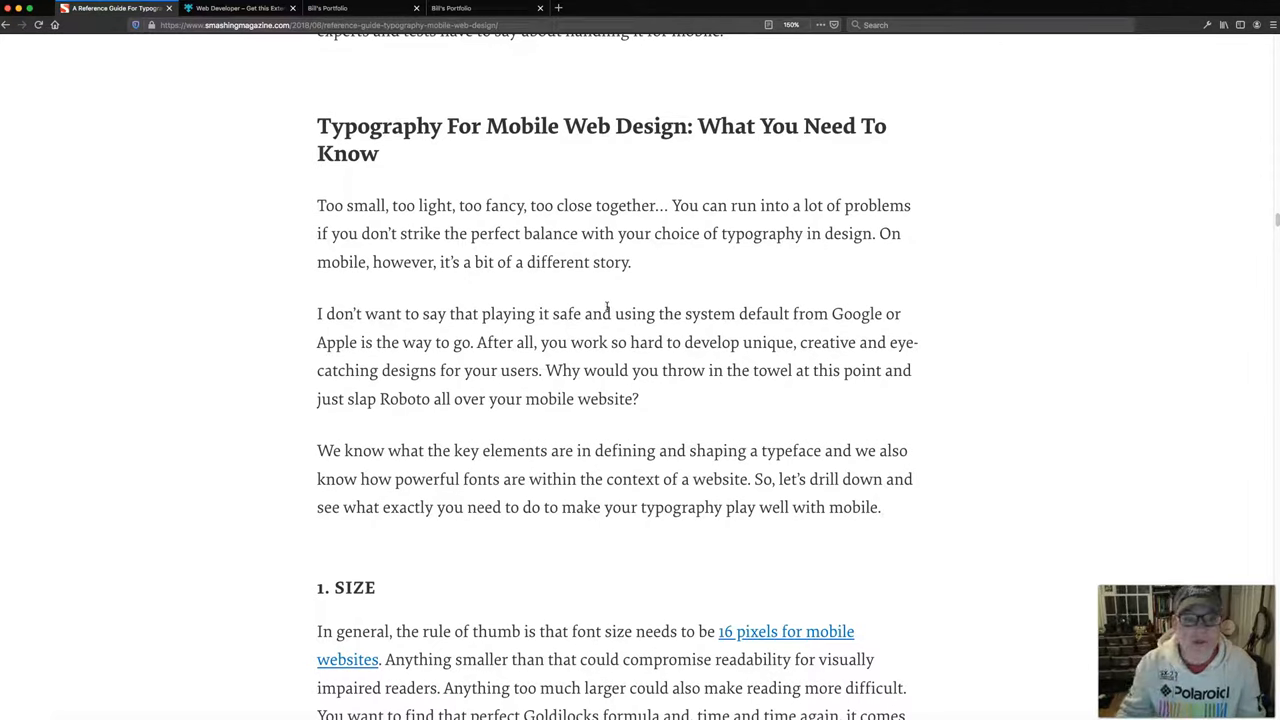
scroll(down, 3)
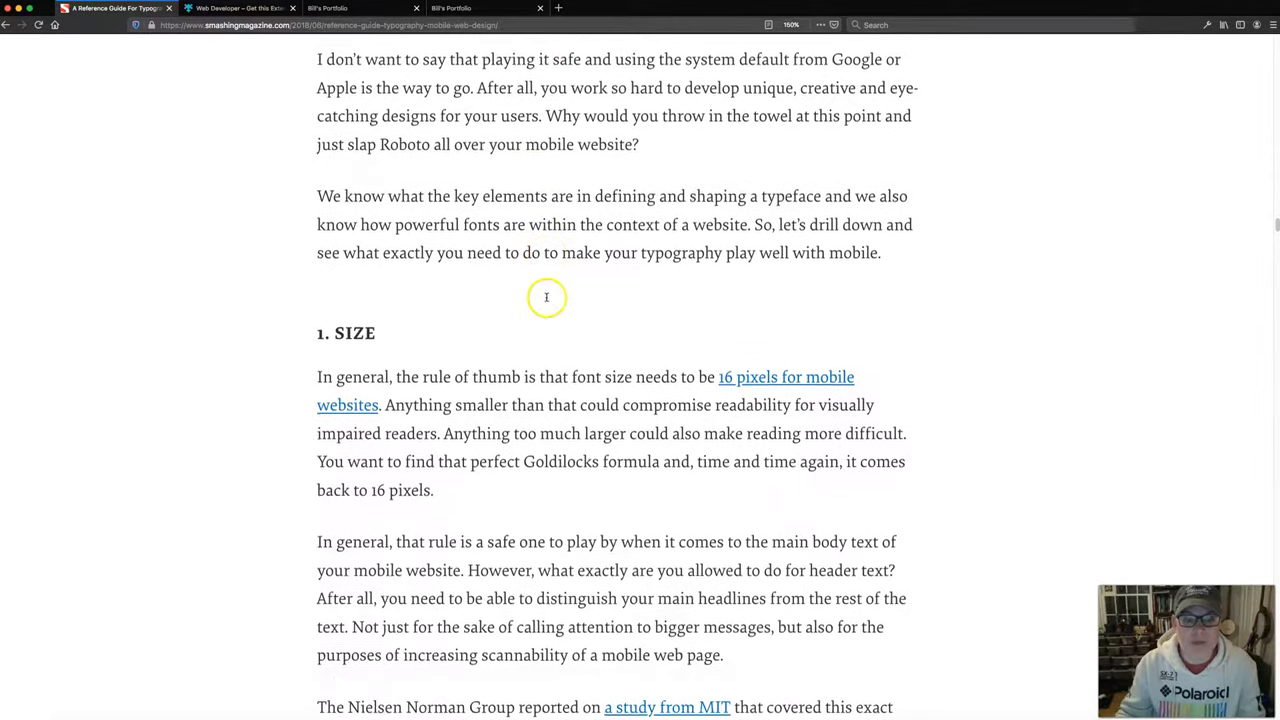
scroll(down, 3)
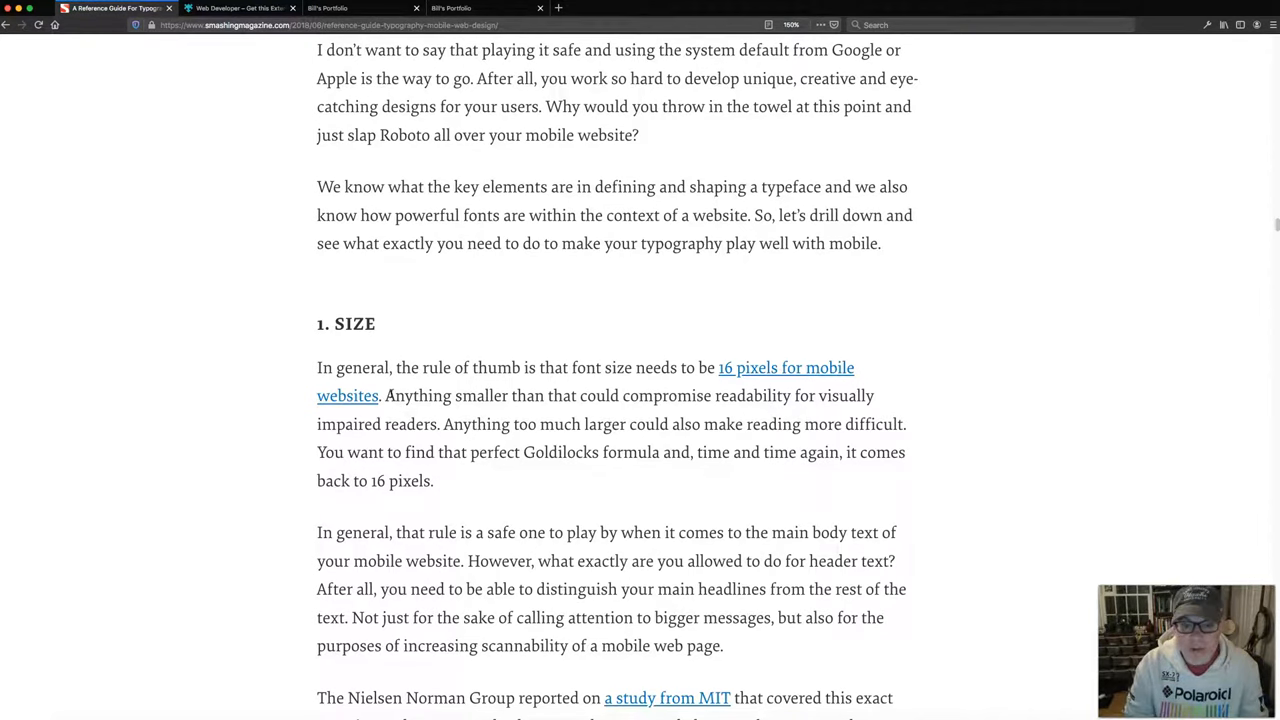
scroll(down, 3)
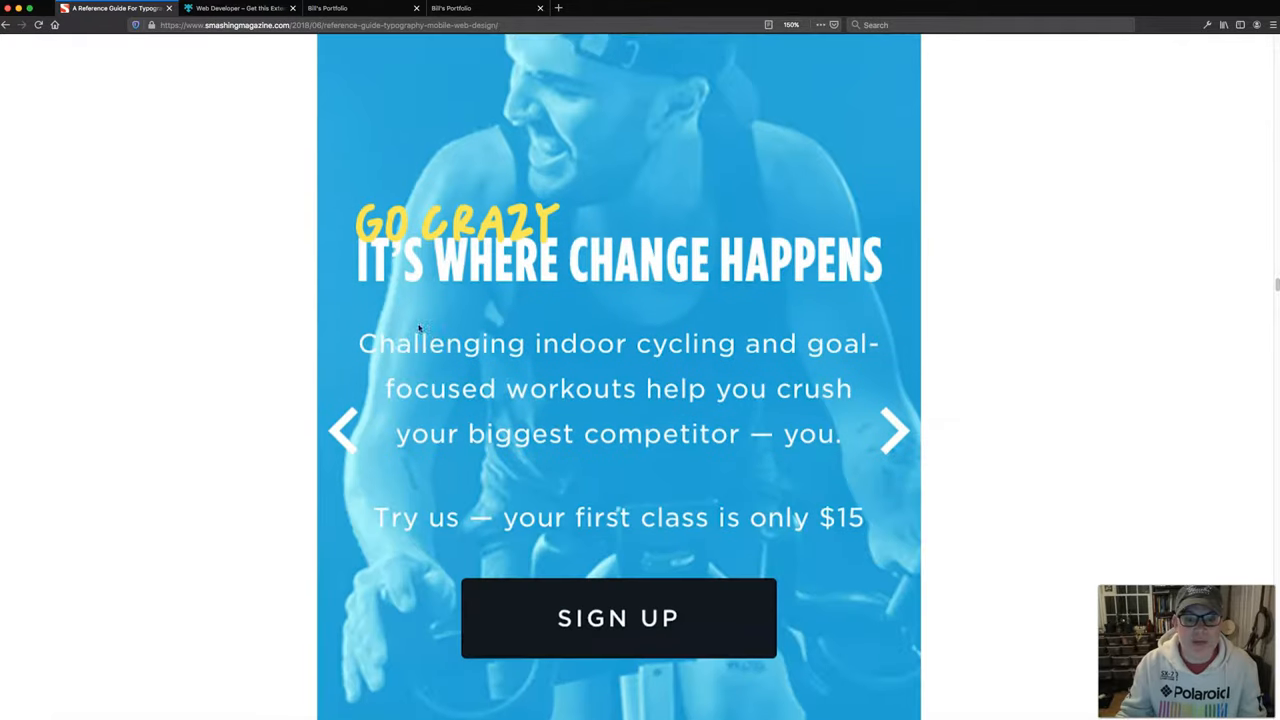
scroll(down, 3)
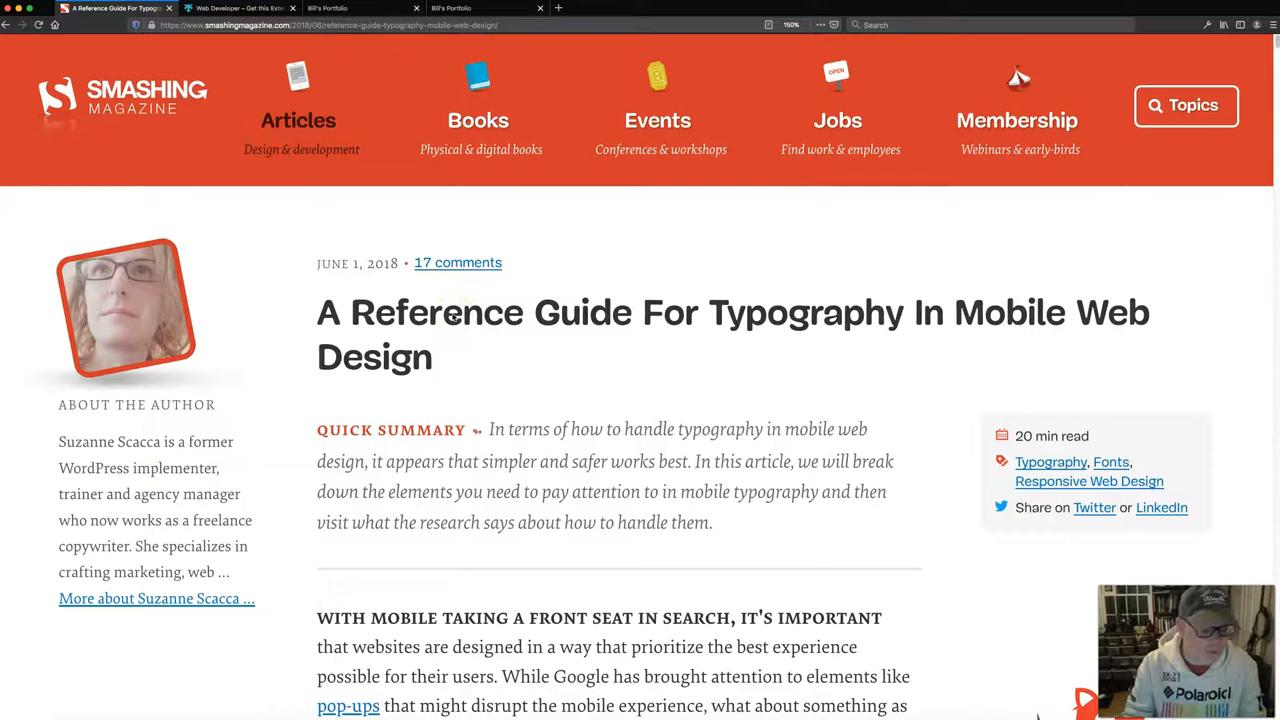
mouse_move(255, 50)
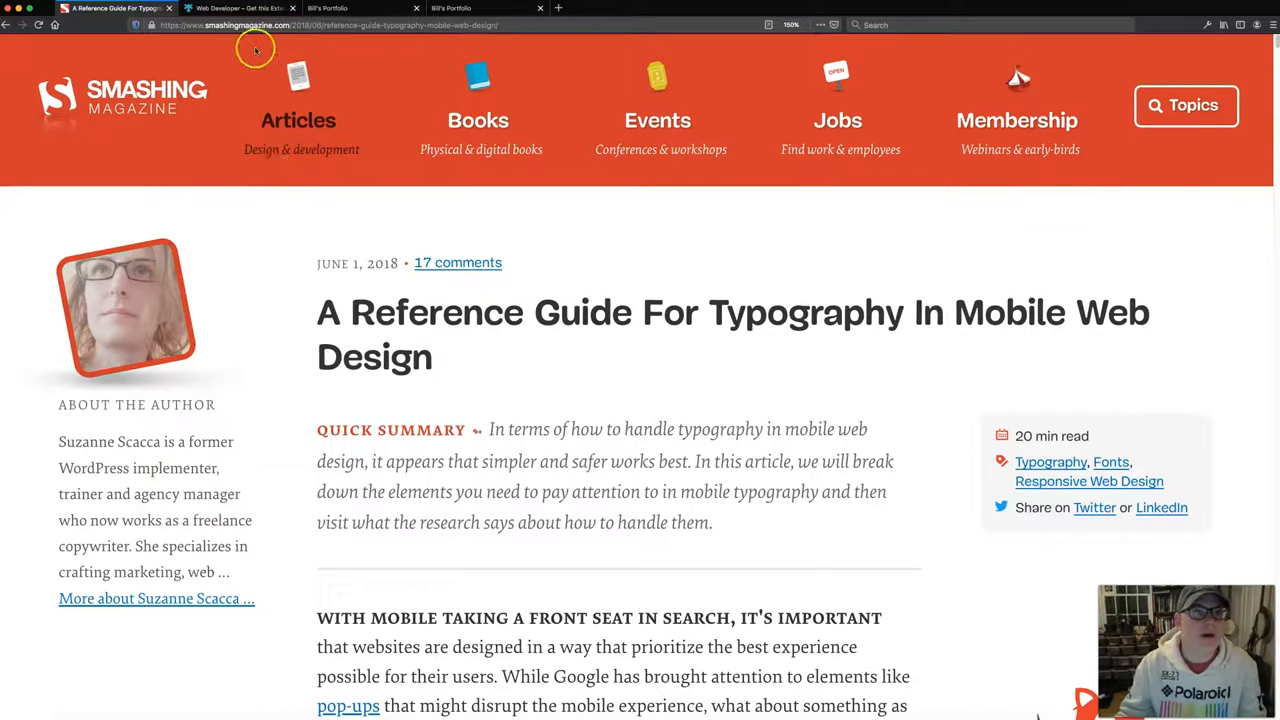
- Install the Web Developer extension from its add-on page and grant its permissions
click(238, 8)
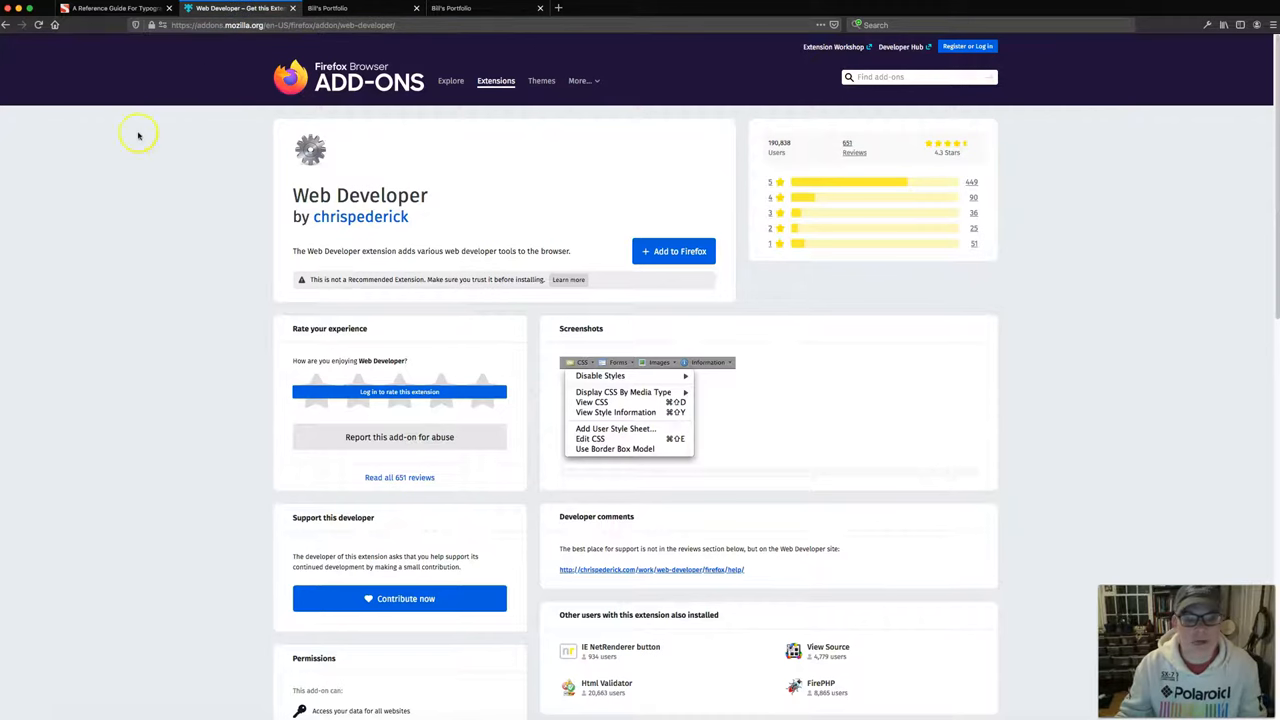
mouse_move(89, 232)
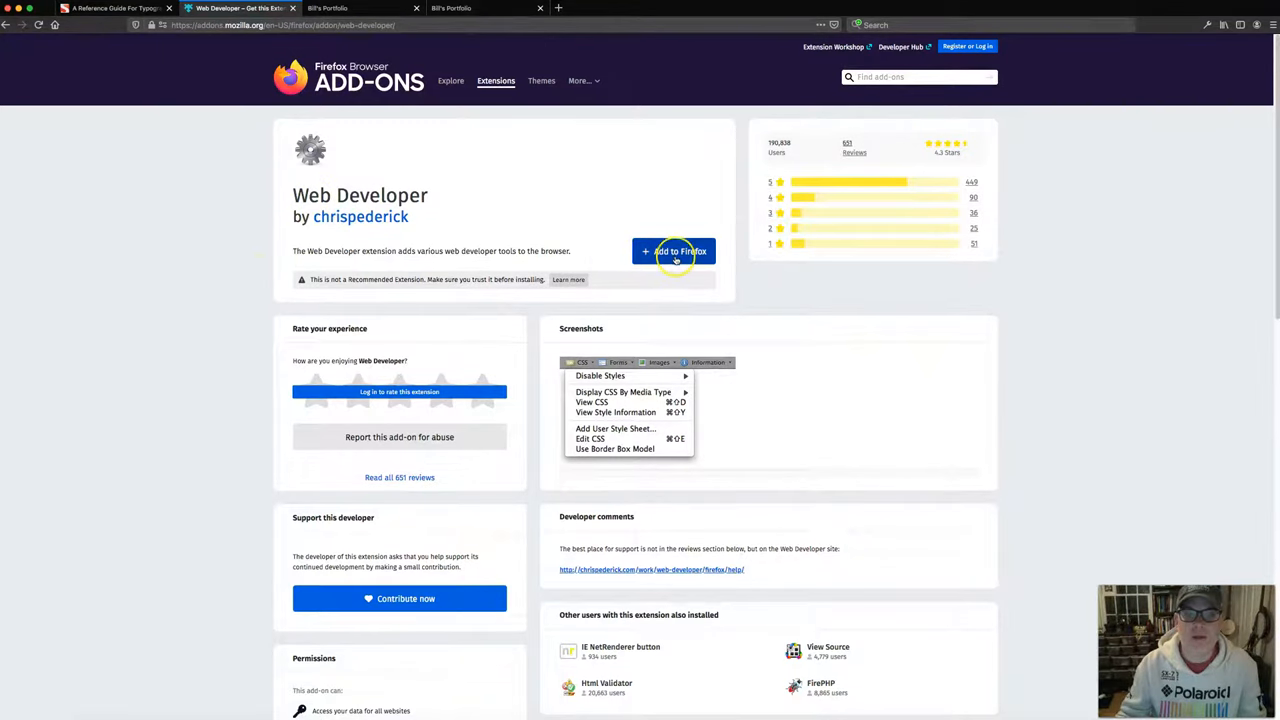
click(673, 251)
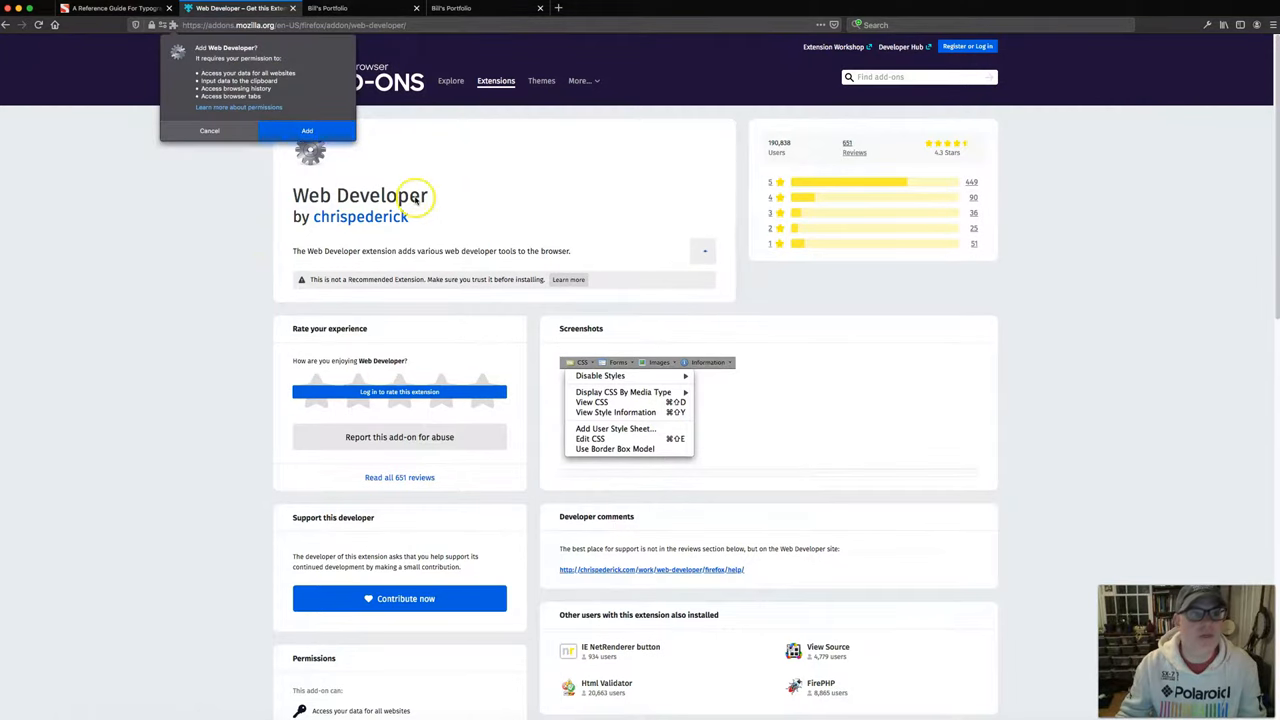
click(306, 130)
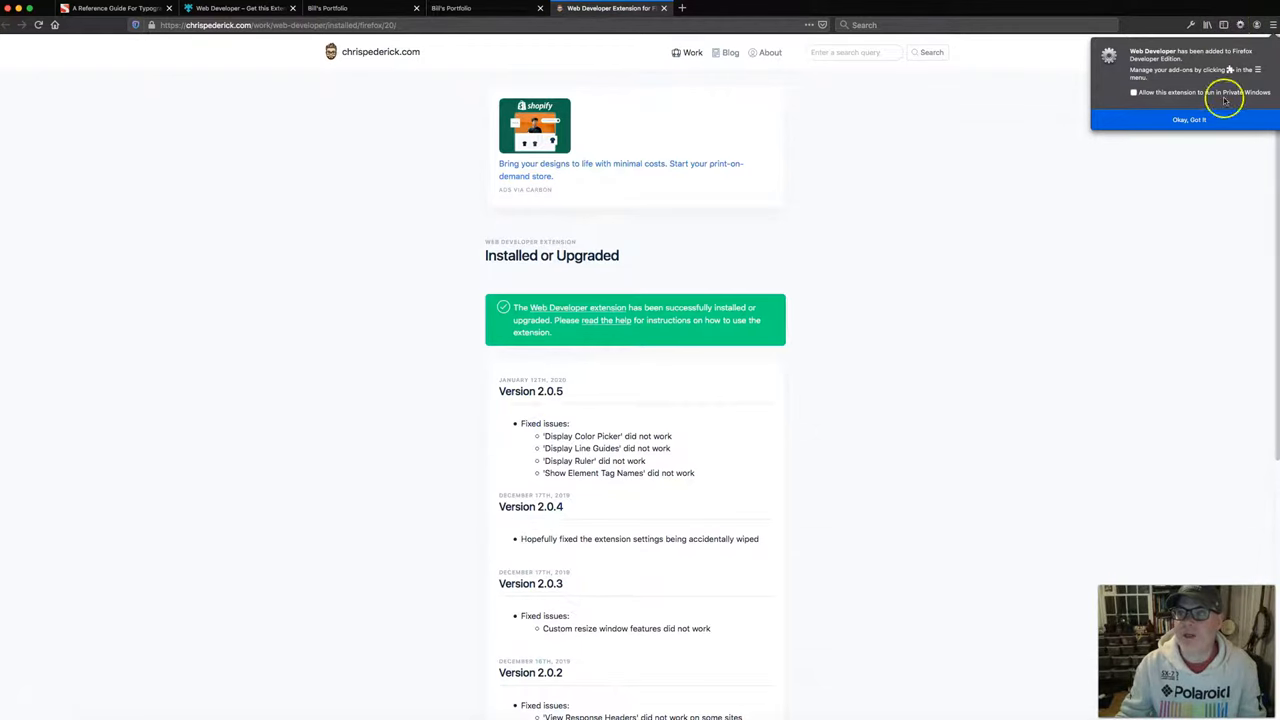
- Dismiss the install notice, browse the Web Developer toolbar menus, then return to Bill's Portfolio
click(1188, 119)
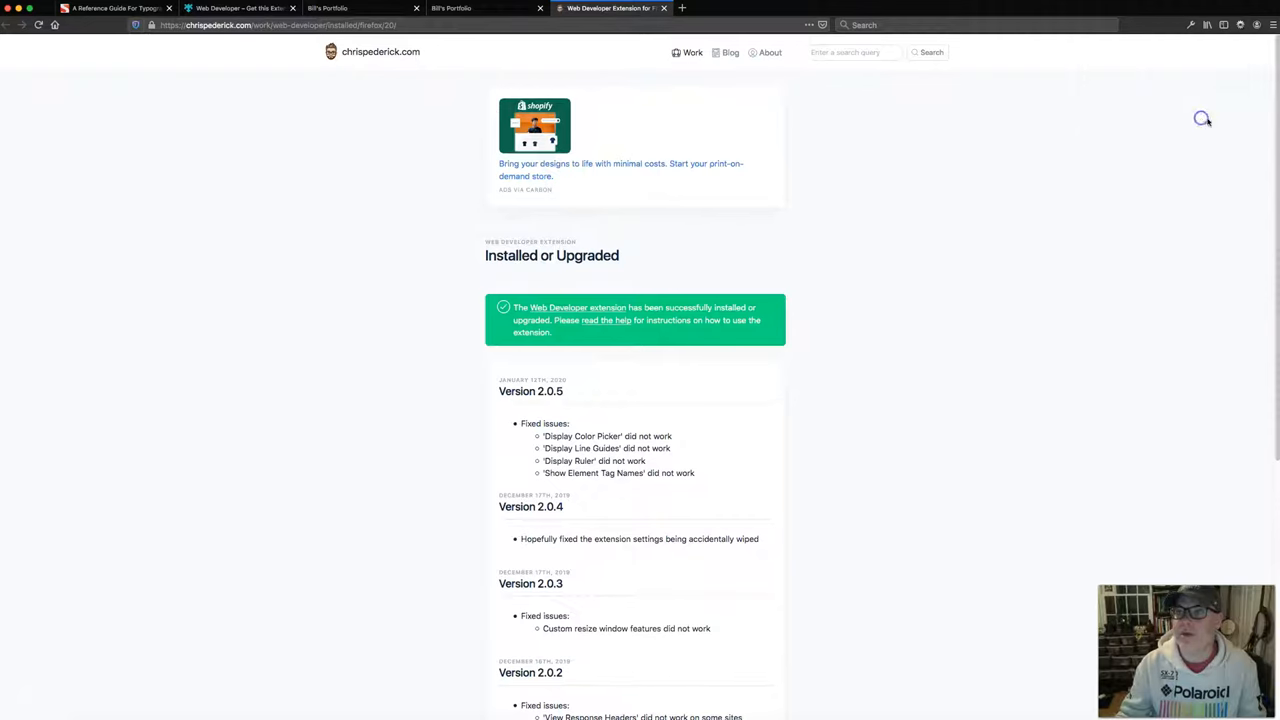
click(1240, 24)
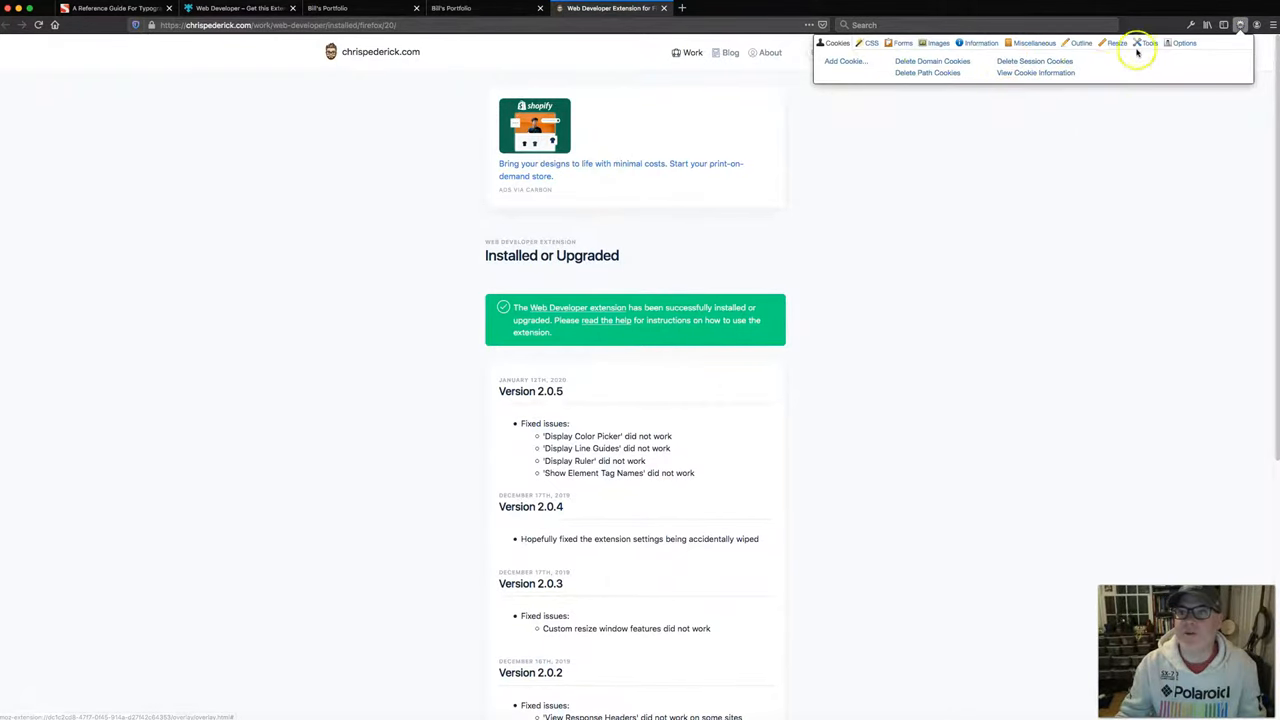
click(871, 43)
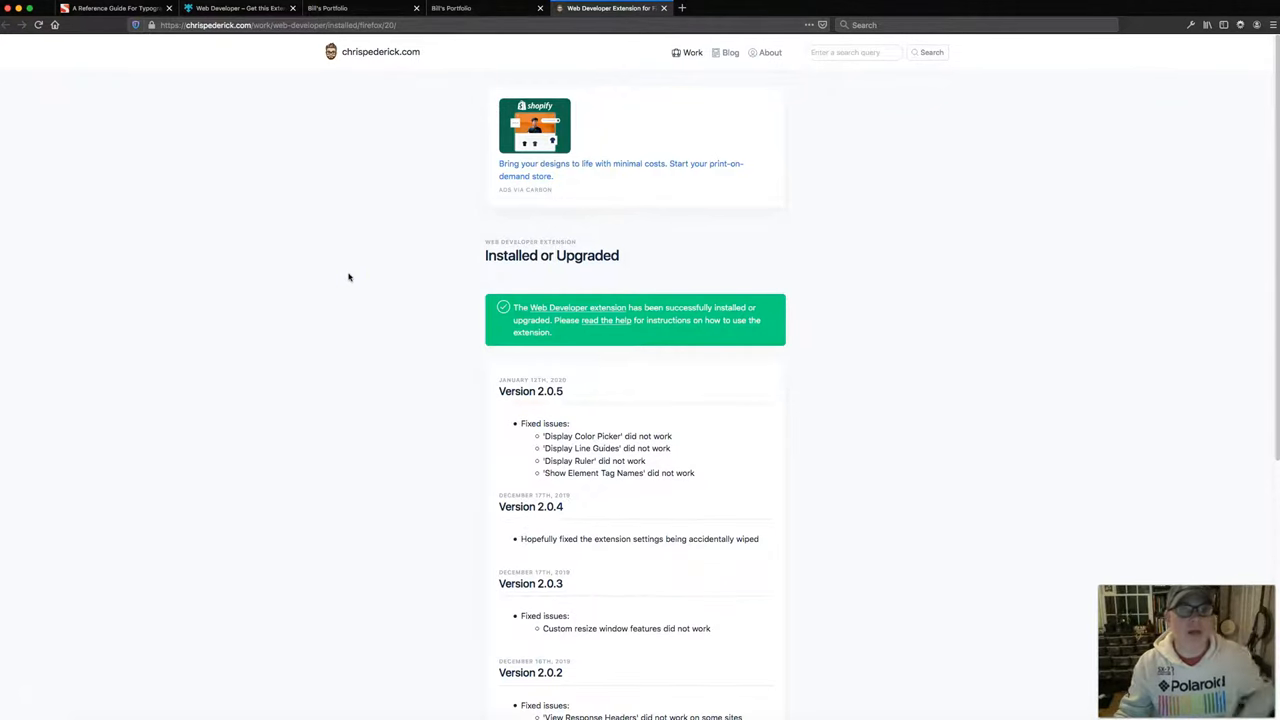
click(360, 8)
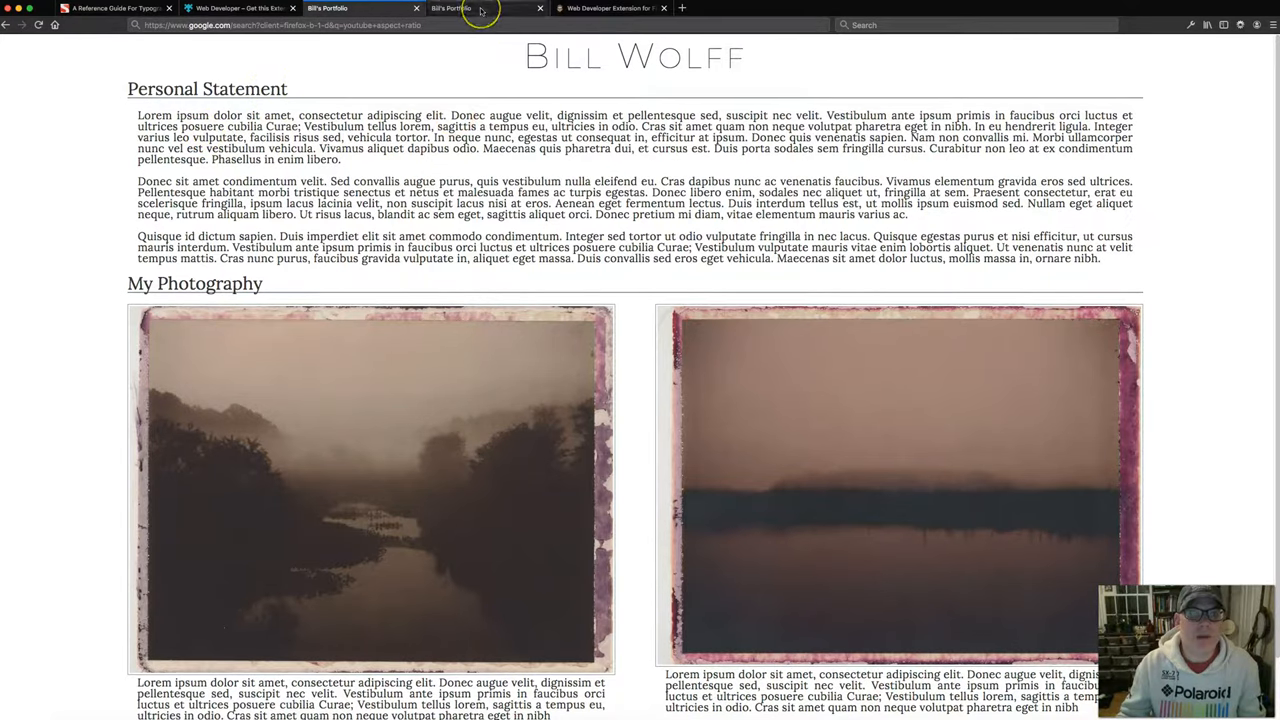
- Switch to the portfolio2.html tab and scroll down through its unstyled layout
click(485, 8)
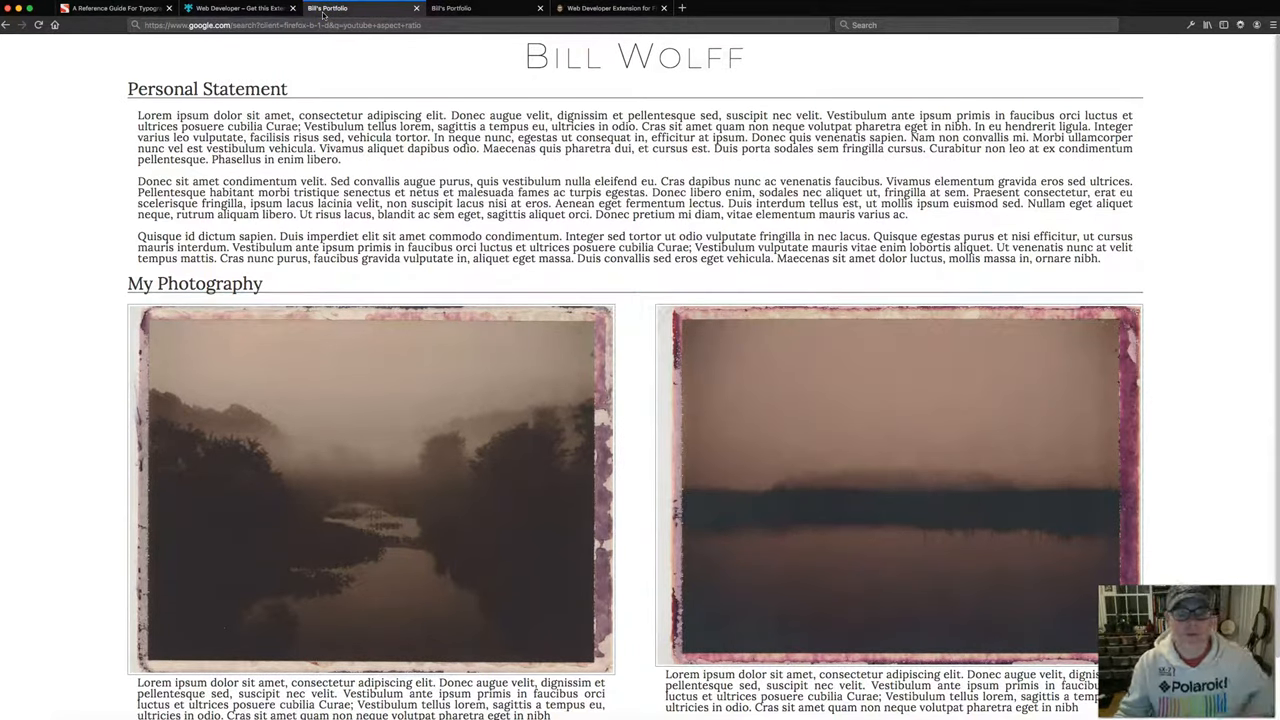
mouse_move(445, 10)
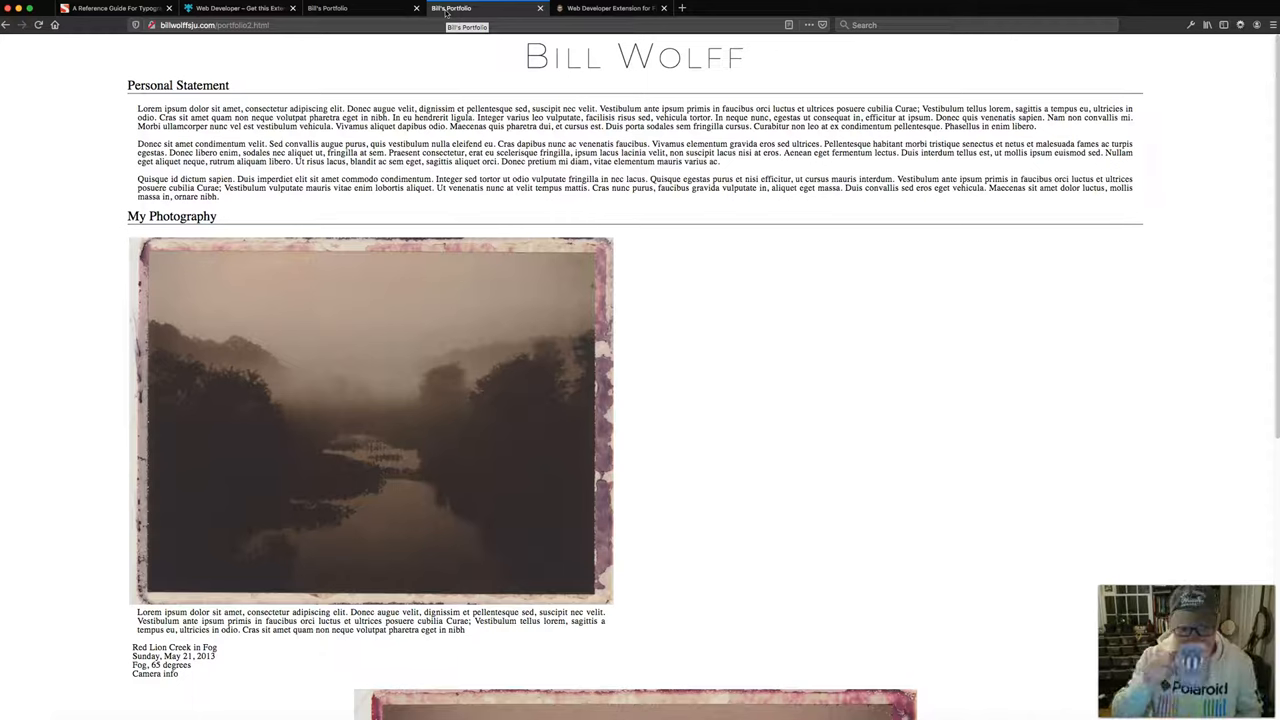
mouse_move(290, 88)
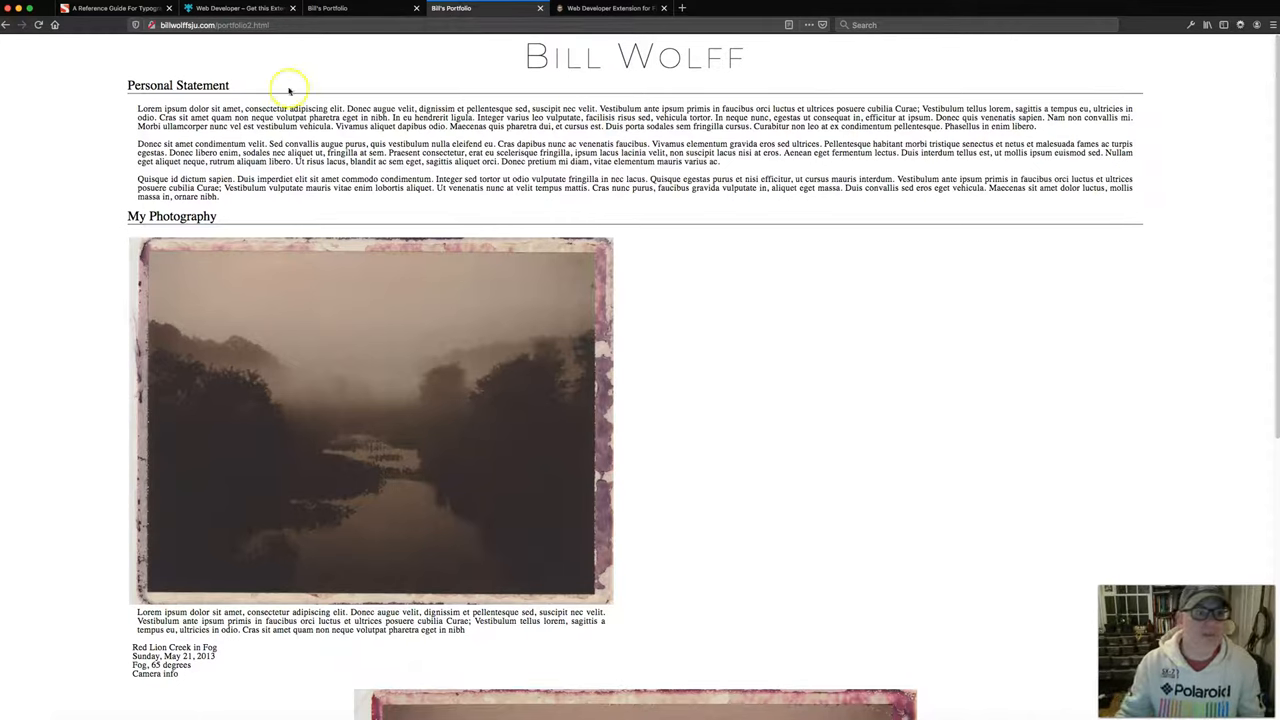
mouse_move(185, 213)
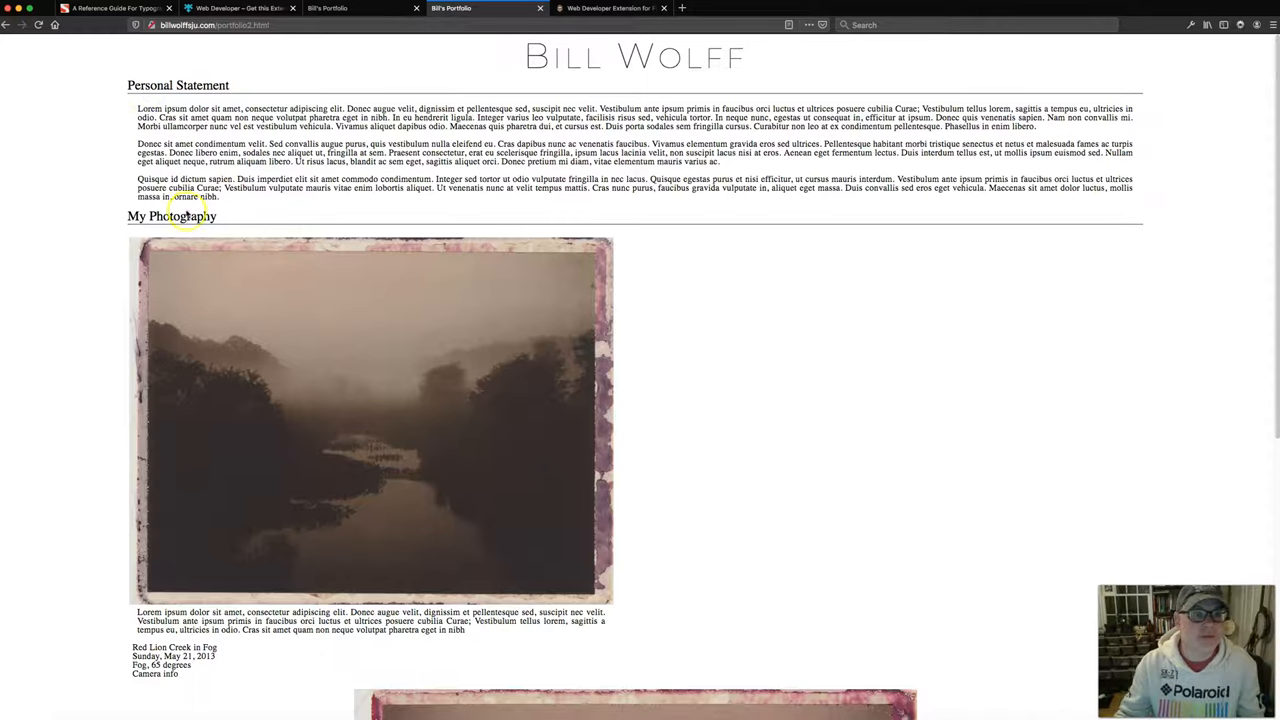
scroll(down, 3)
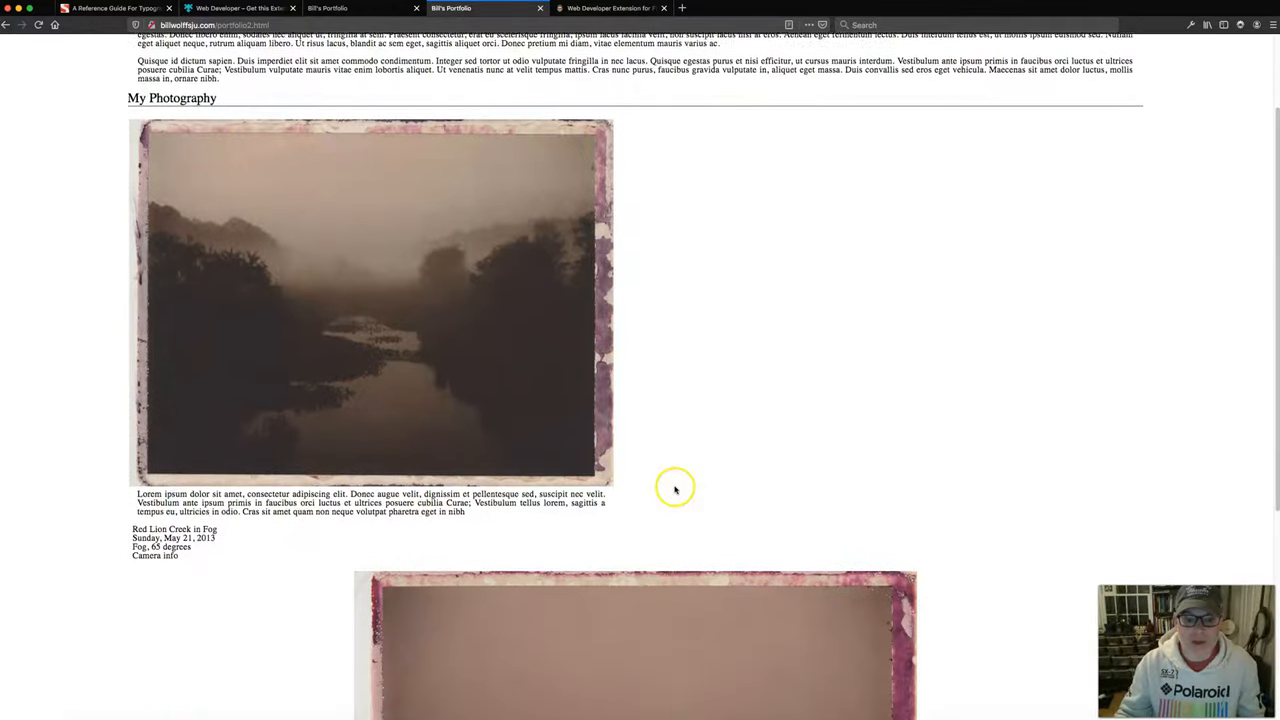
scroll(down, 3)
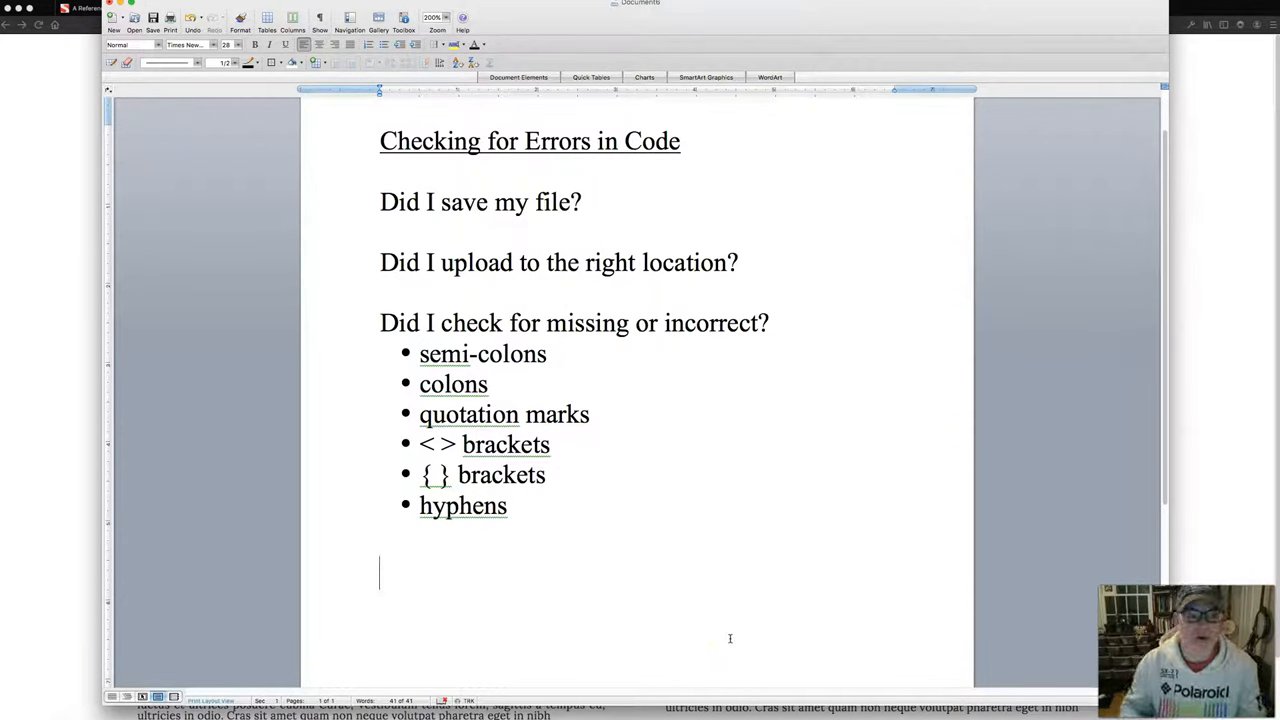
mouse_move(419, 228)
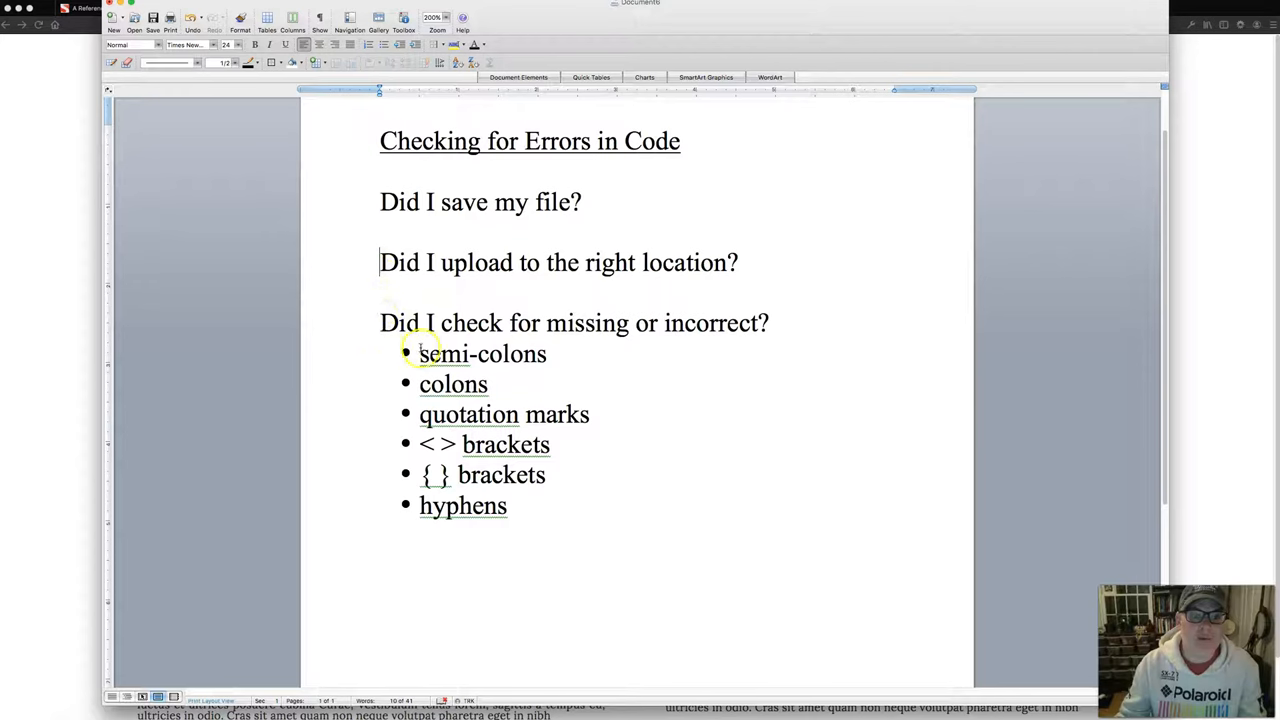
- Place the cursor below the punctuation bullet list in the Checking for Errors checklist
click(420, 354)
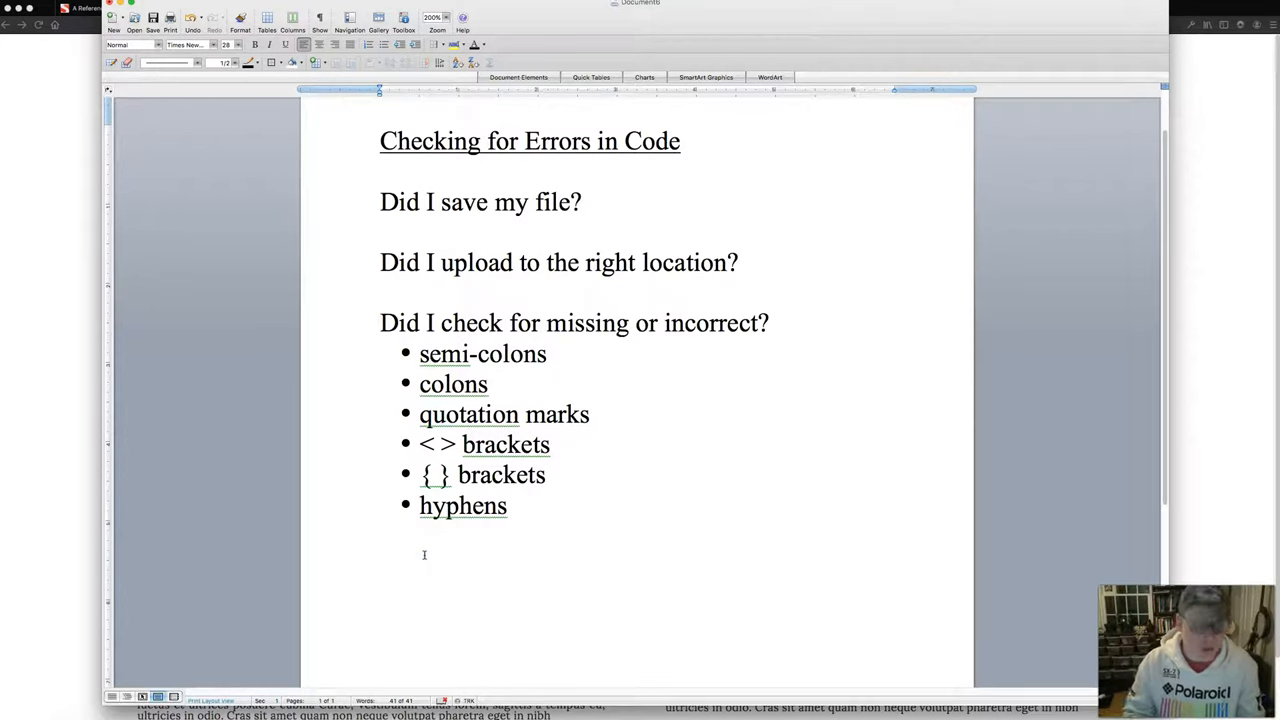
- Add the line 'Does the code validate?' below the bullet list
text(Does the code validate?)
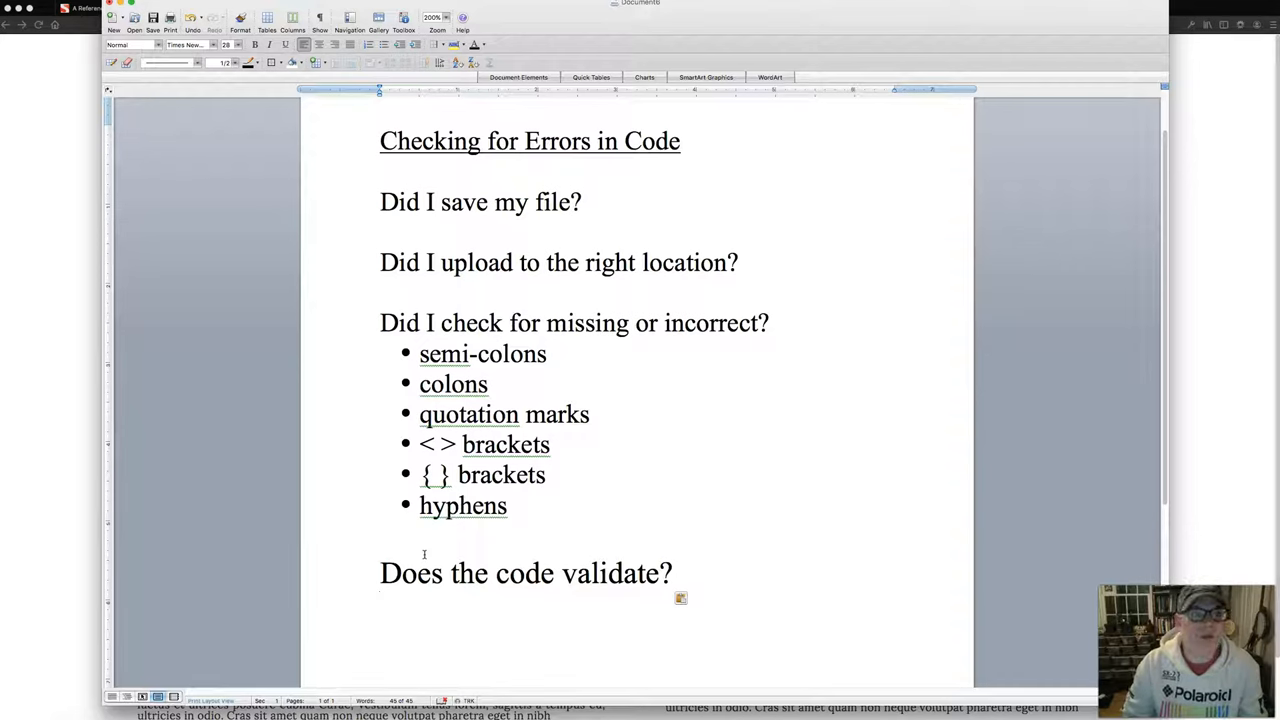
key(Return)
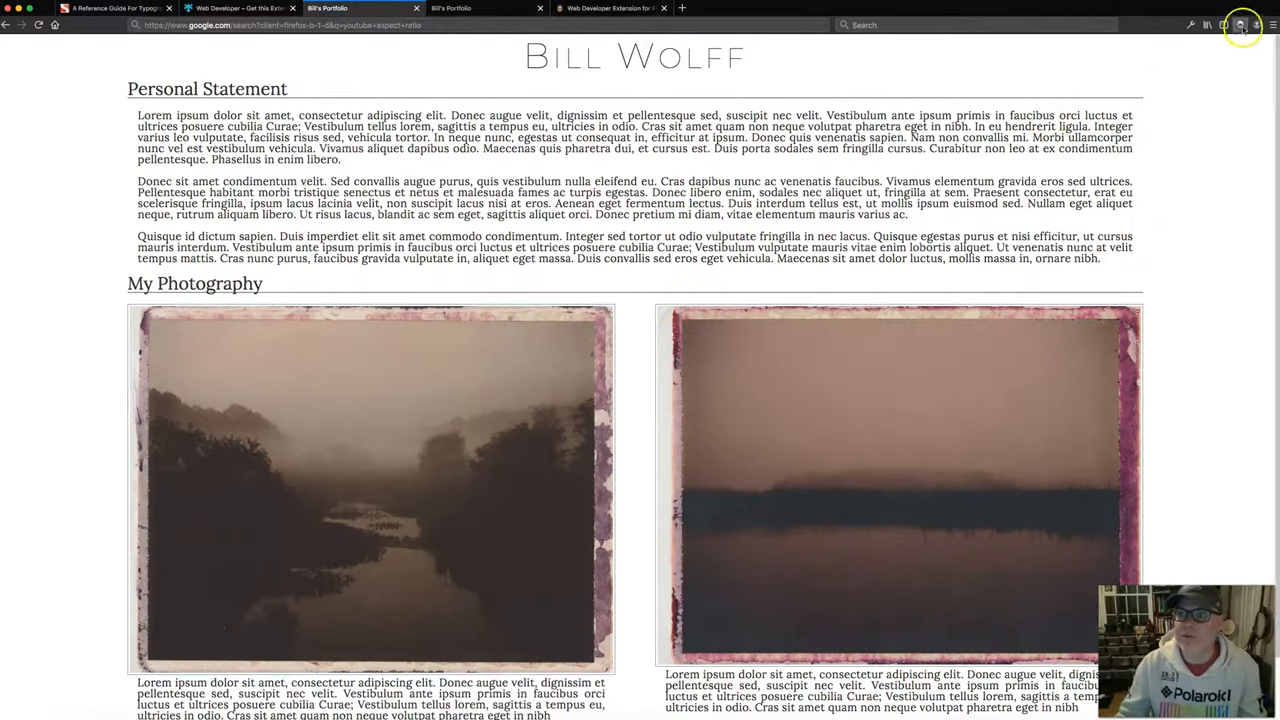
- Show the Web Developer Tools validation options and switch to the live portfolio2.html tab
click(1242, 25)
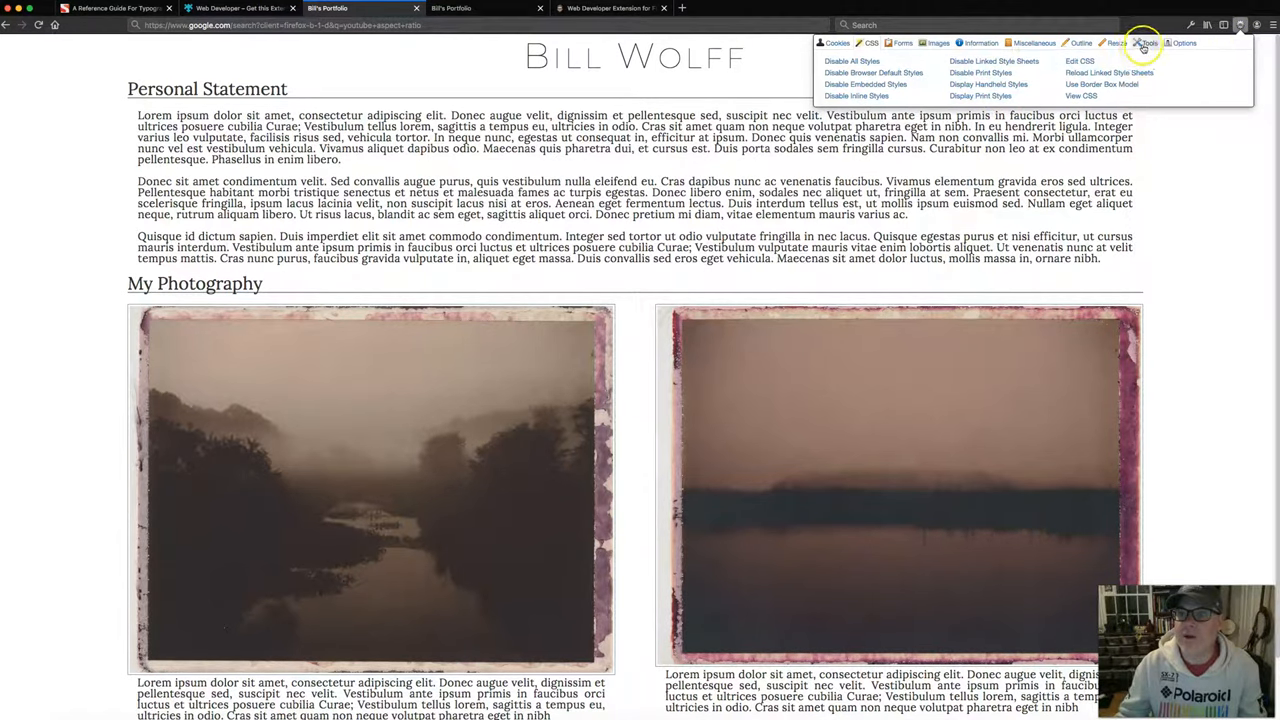
click(1148, 43)
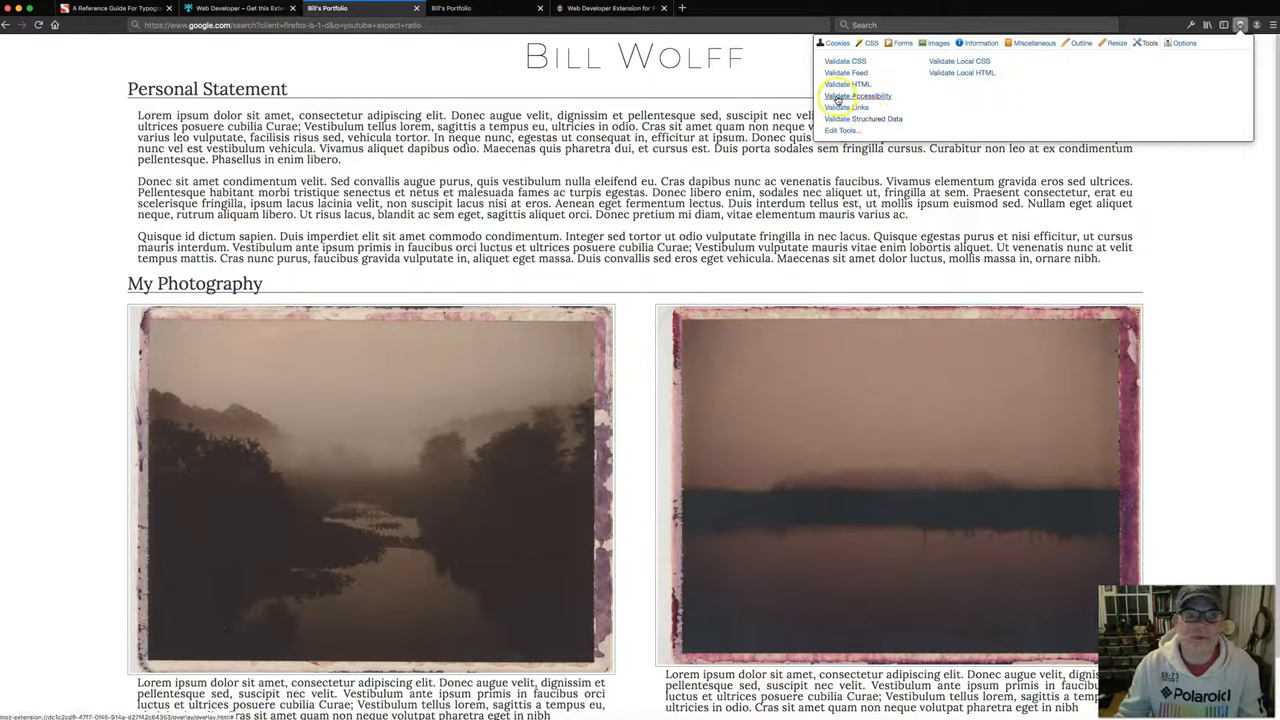
click(455, 8)
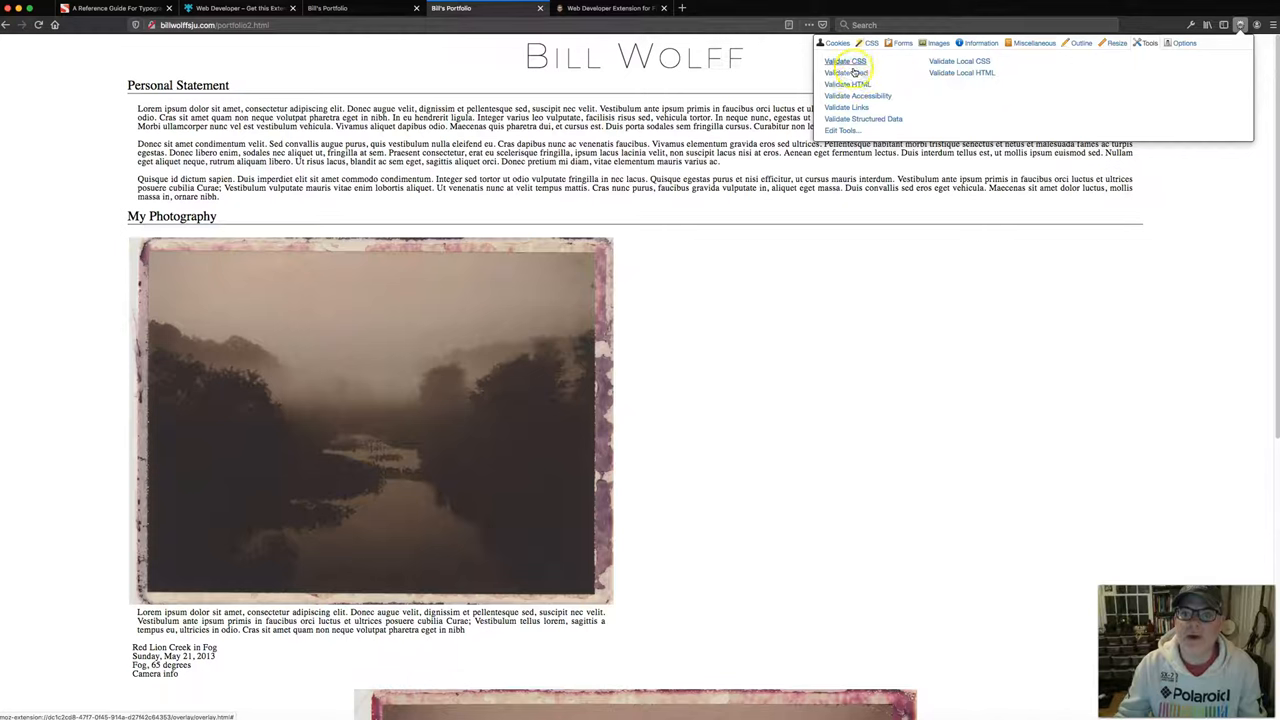
mouse_move(847, 84)
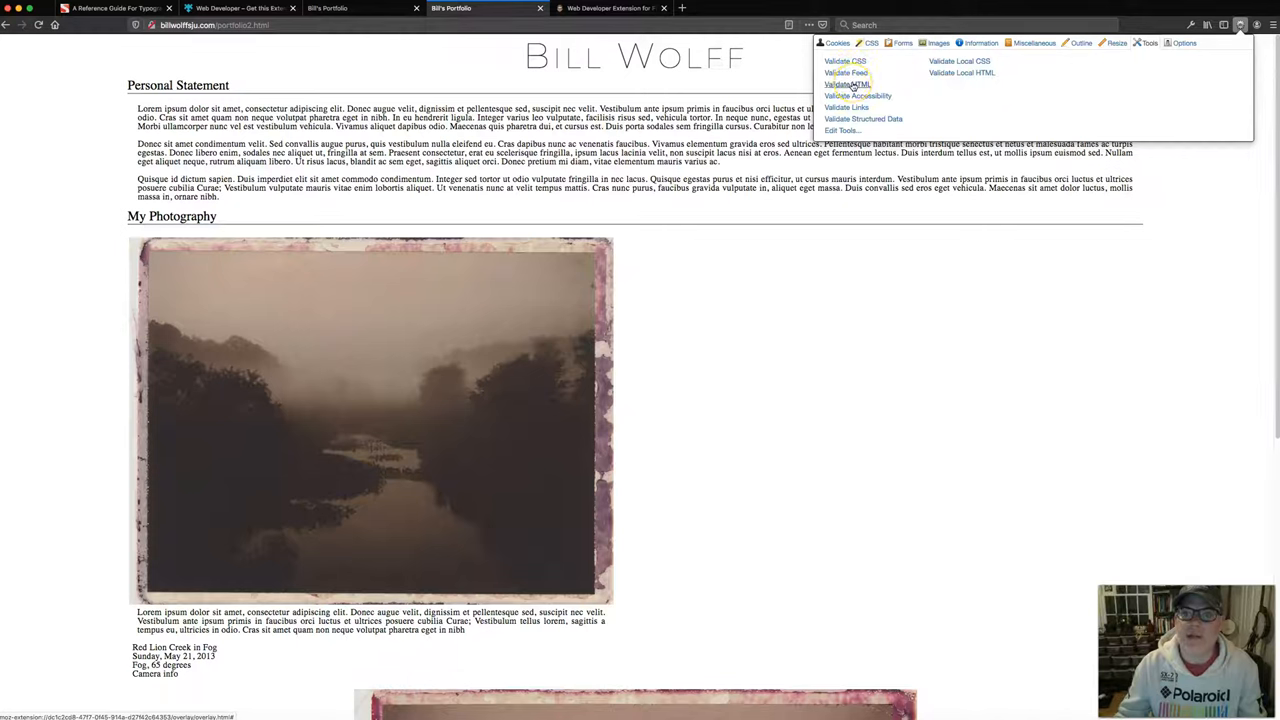
- Validate portfolio2.html's HTML, revealing a missing lang warning and slash error, then select the address
click(847, 84)
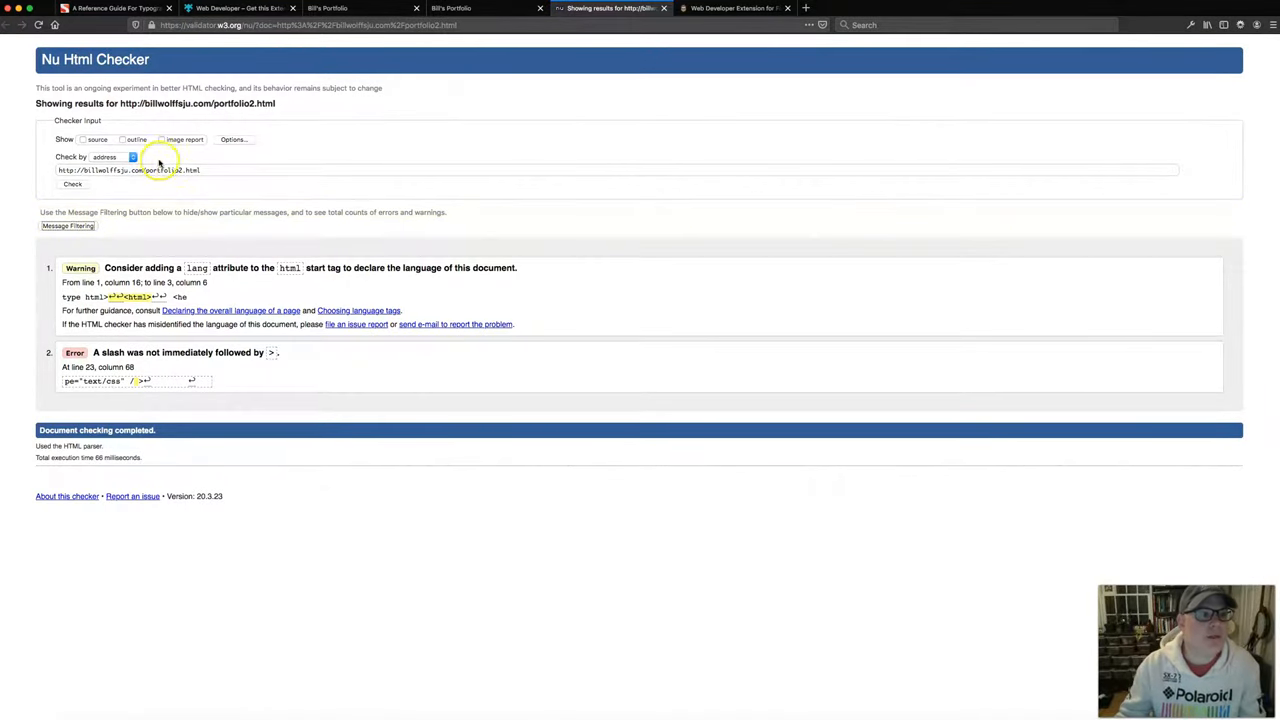
mouse_move(203, 170)
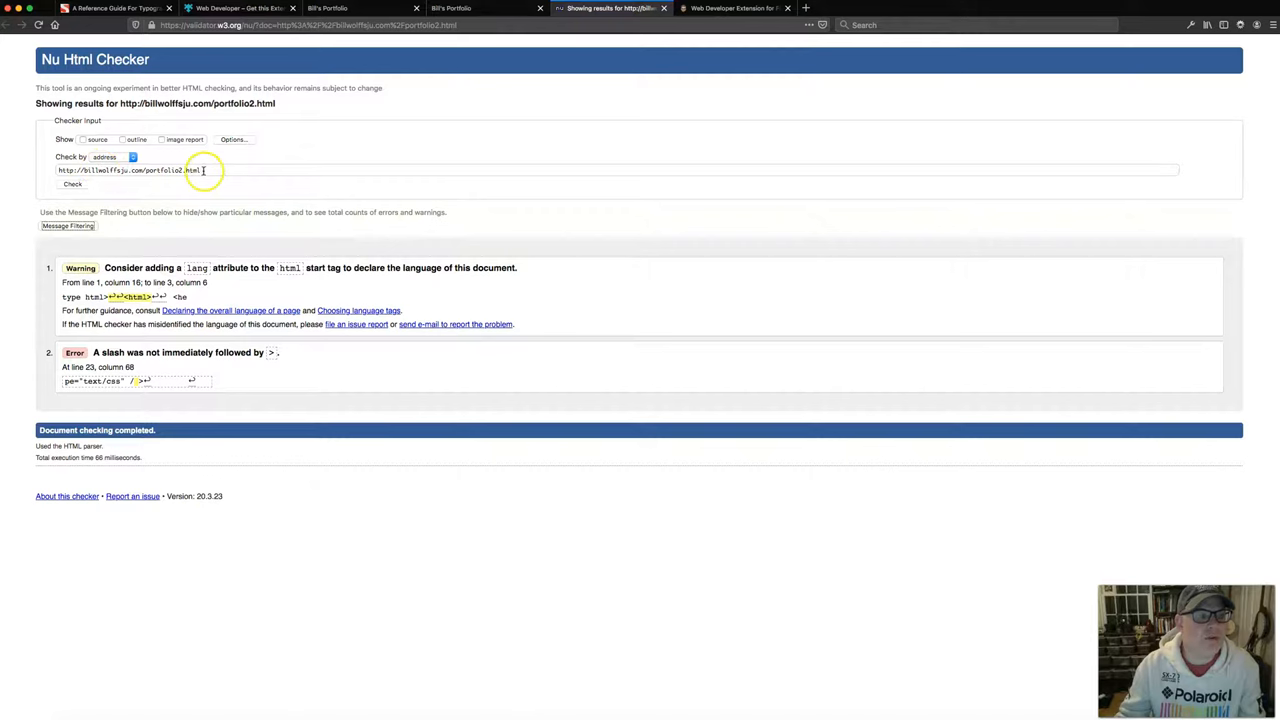
triple_click(128, 170)
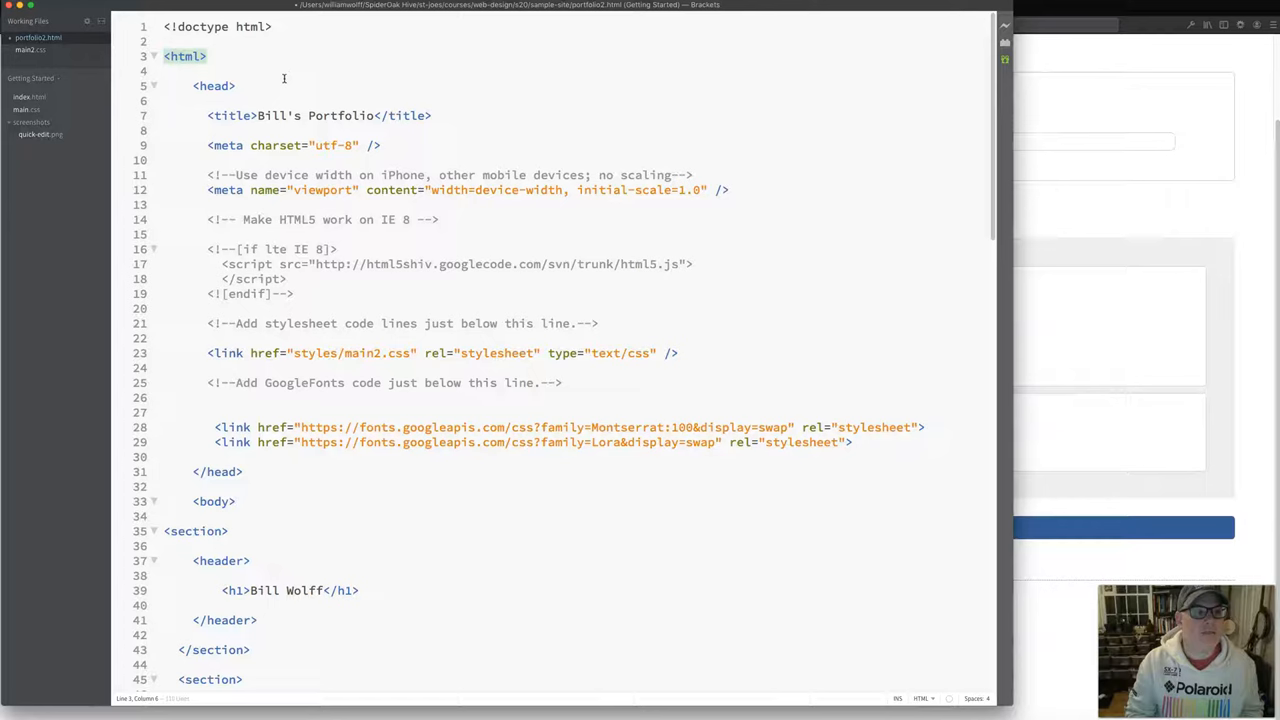
- Add lang="en" to the html tag, save portfolio2.html, and reconnect FileZilla to the server
text(" ")
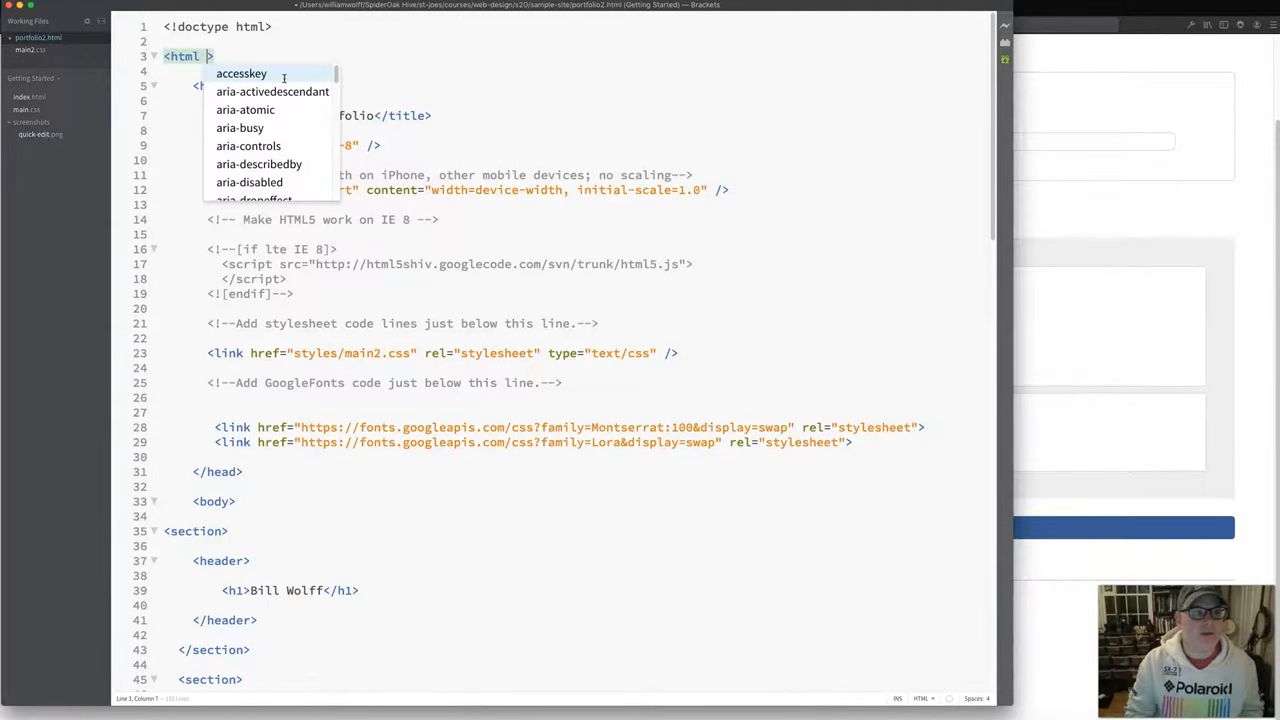
text(lang=)
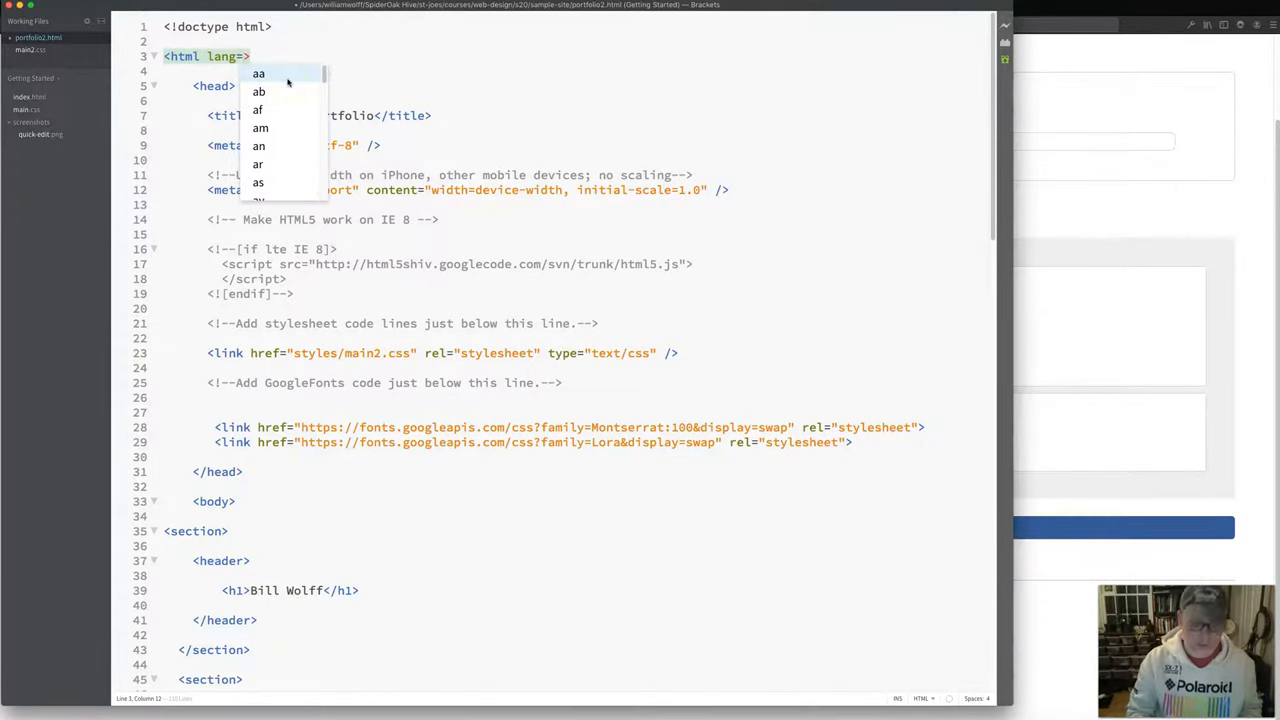
text(en")
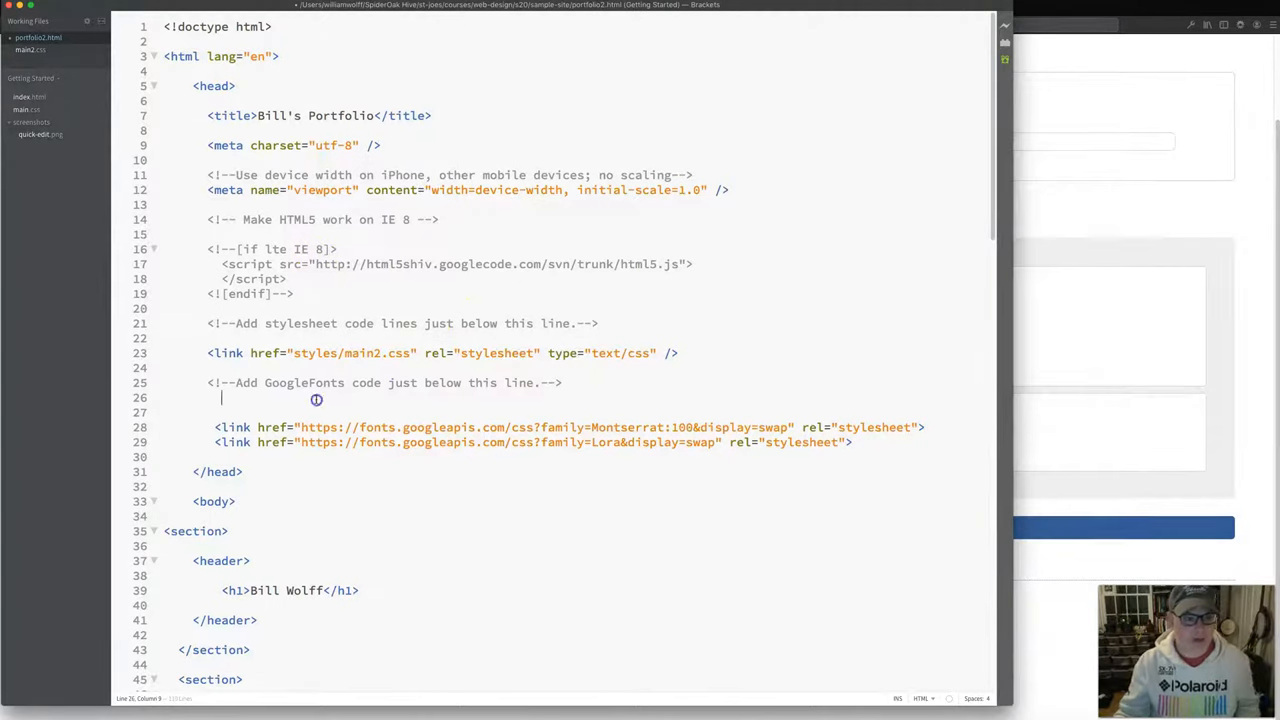
key(Backspace)
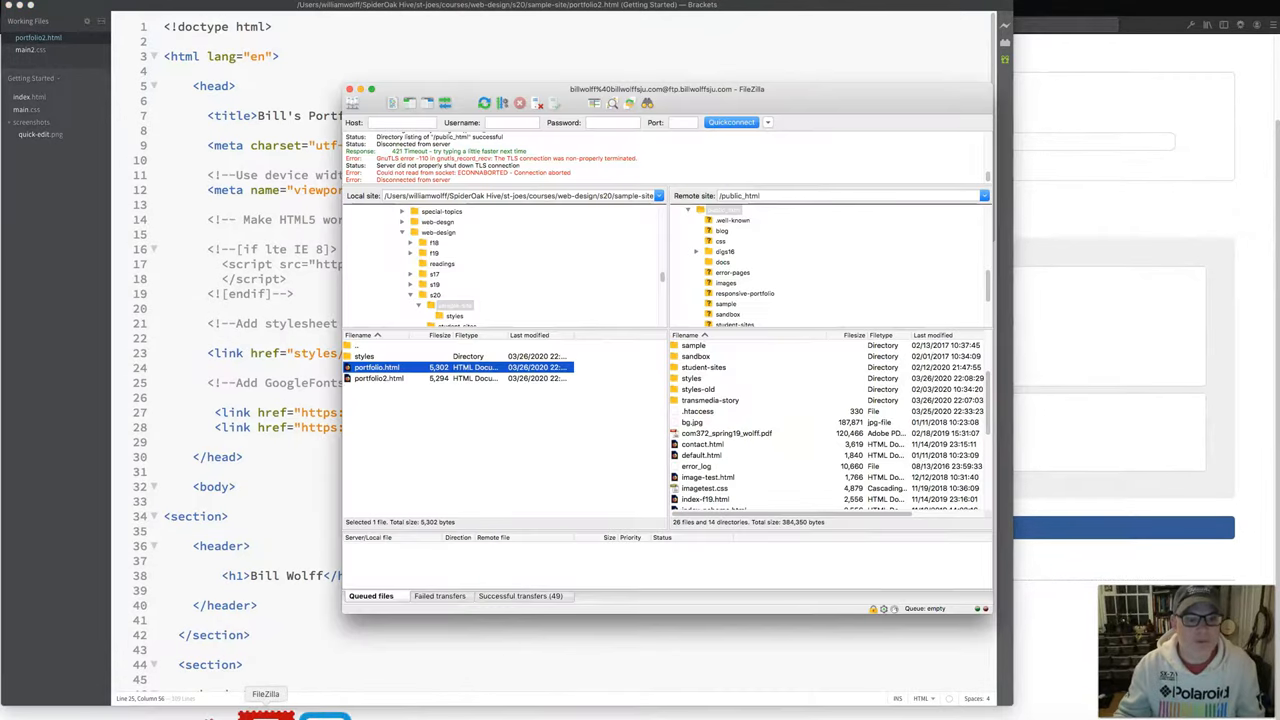
click(485, 103)
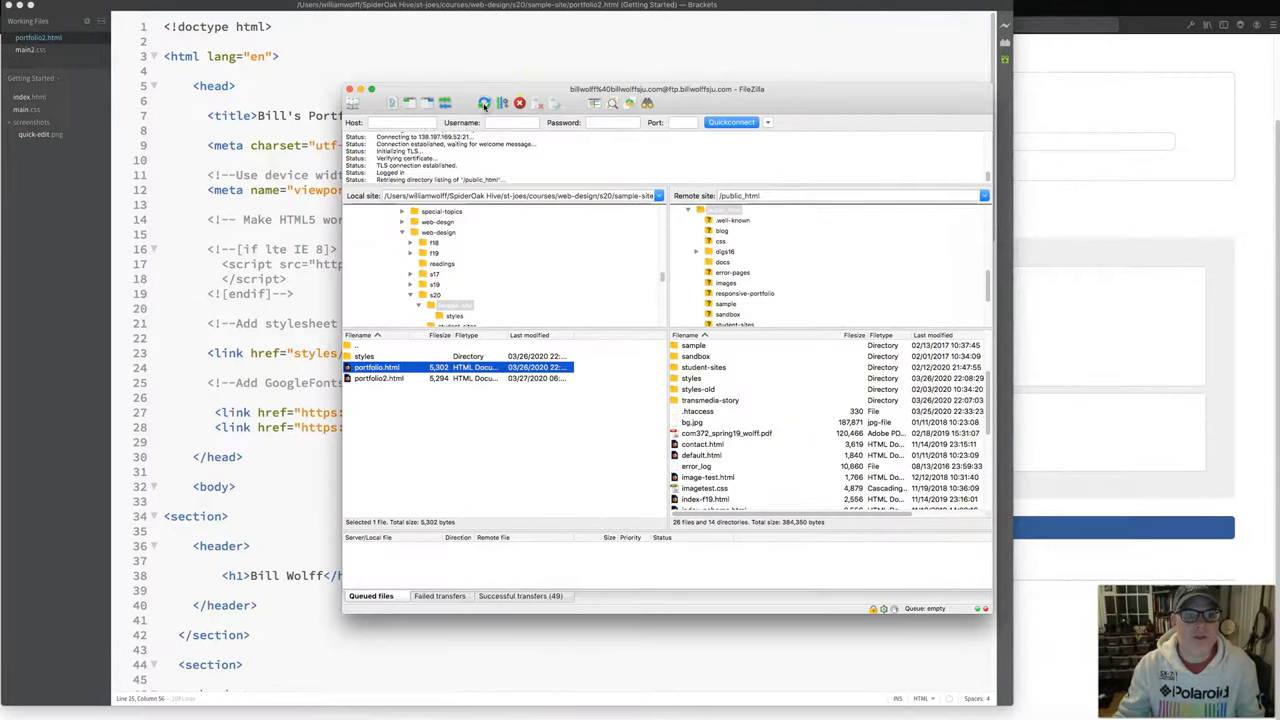
click(378, 378)
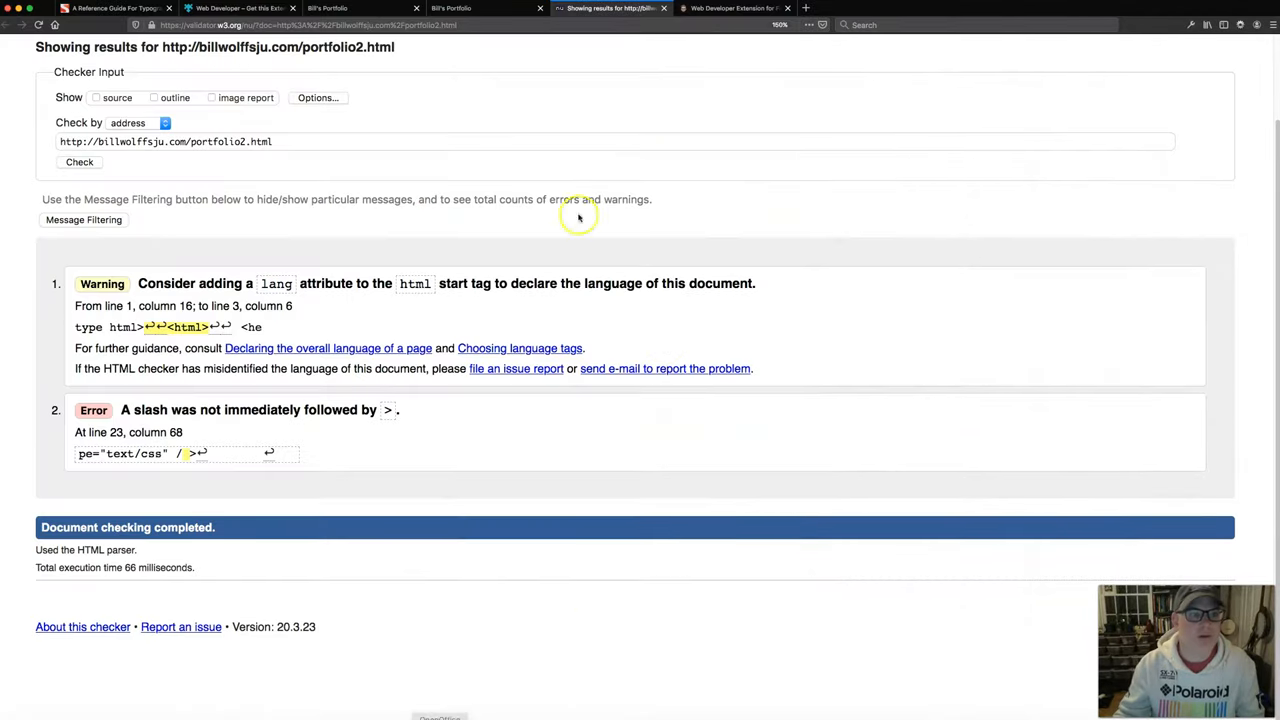
mouse_move(35, 25)
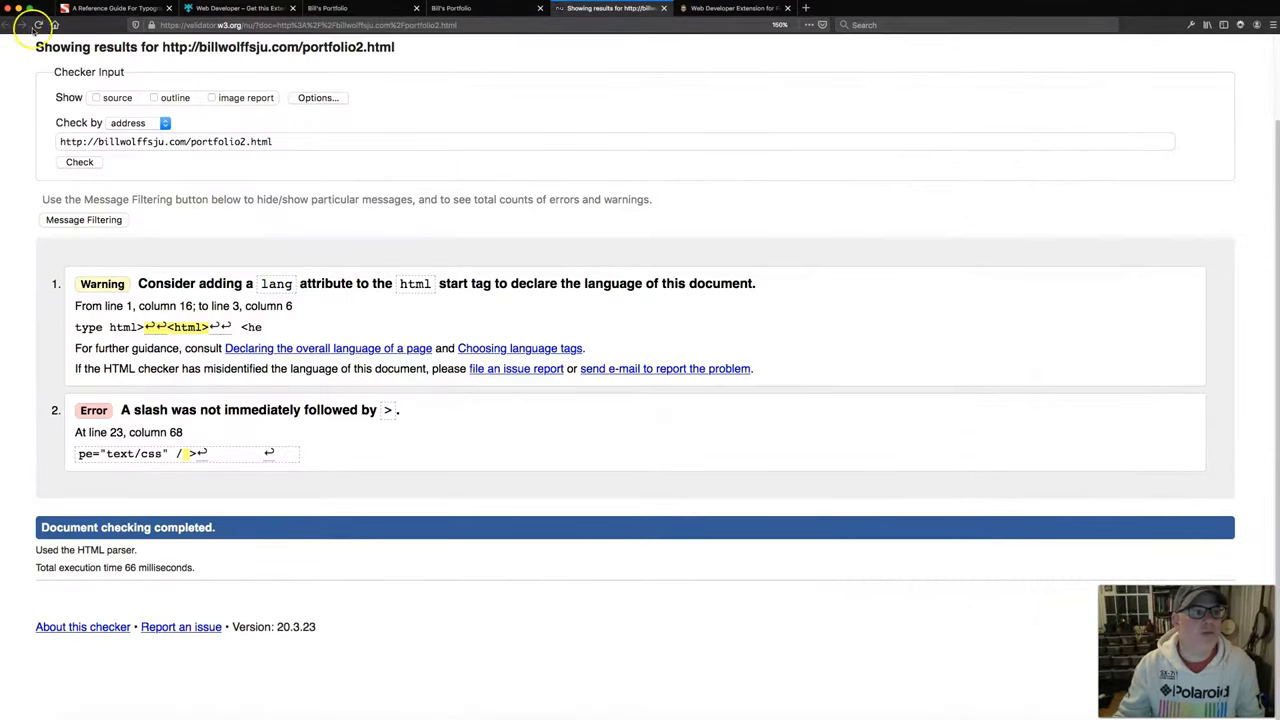
- Reload the checker to confirm zero errors or warnings, then return to Bill's Portfolio
click(40, 25)
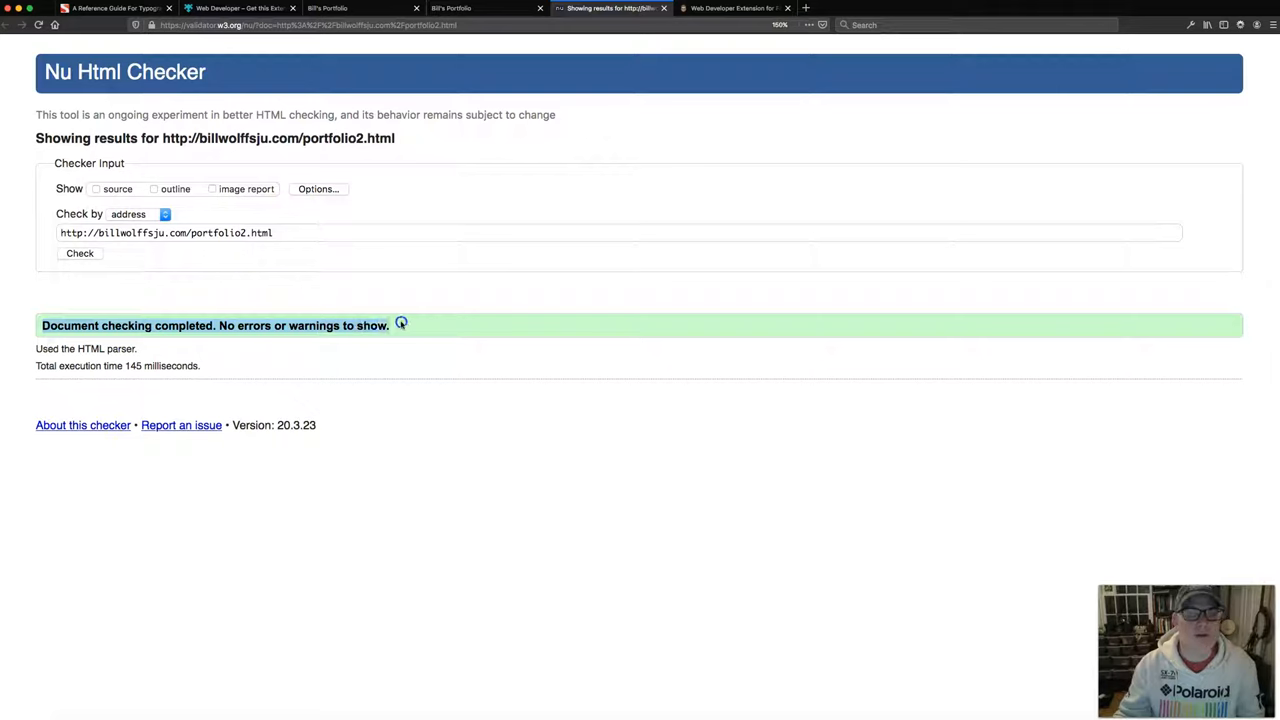
mouse_move(155, 357)
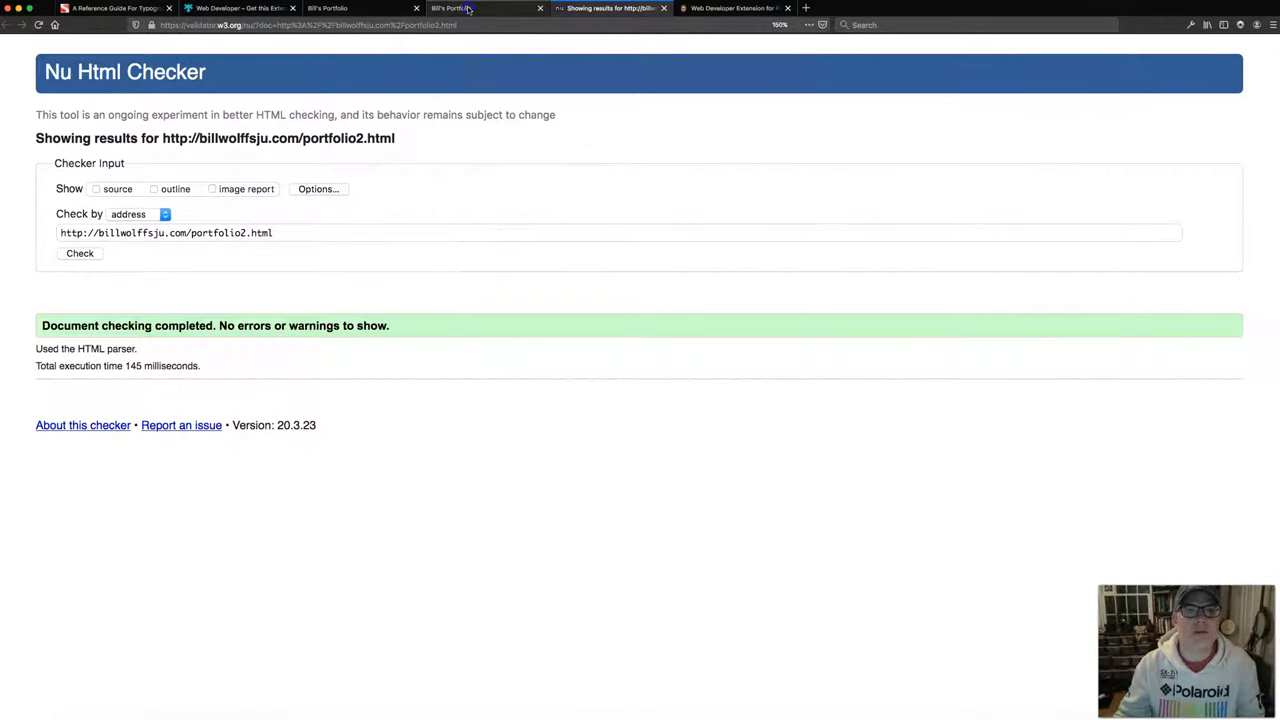
click(475, 8)
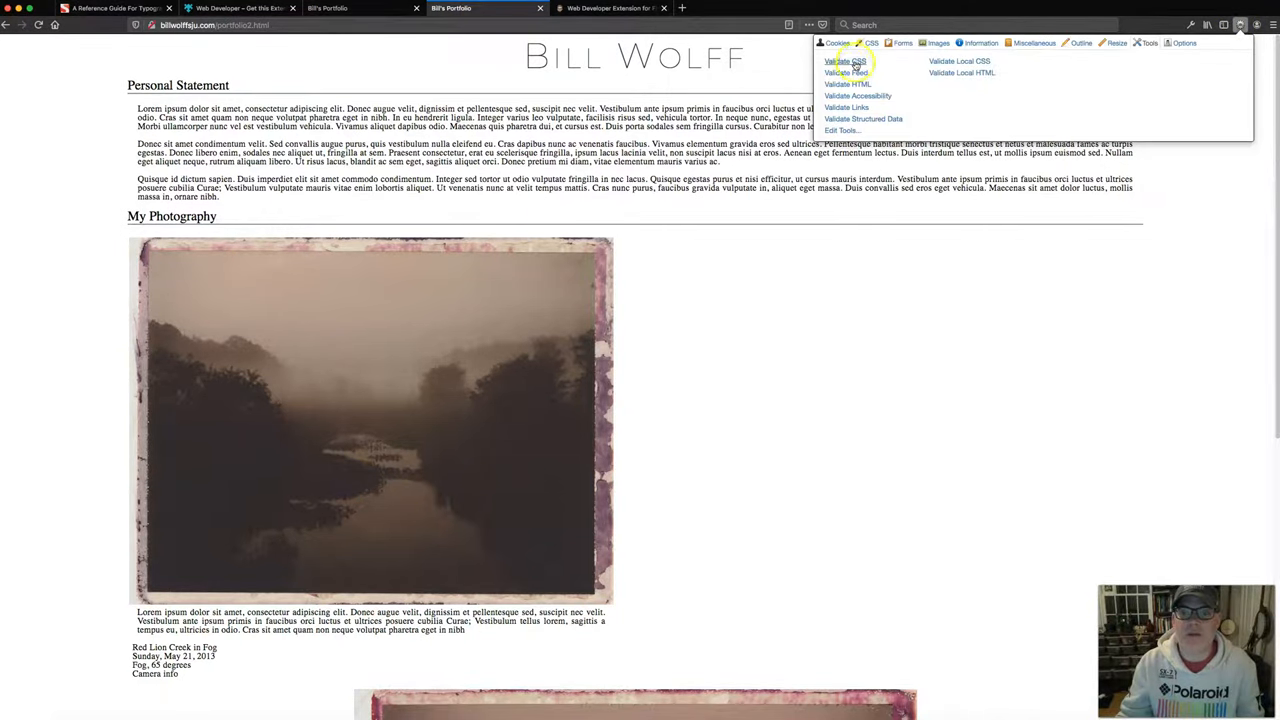
click(845, 61)
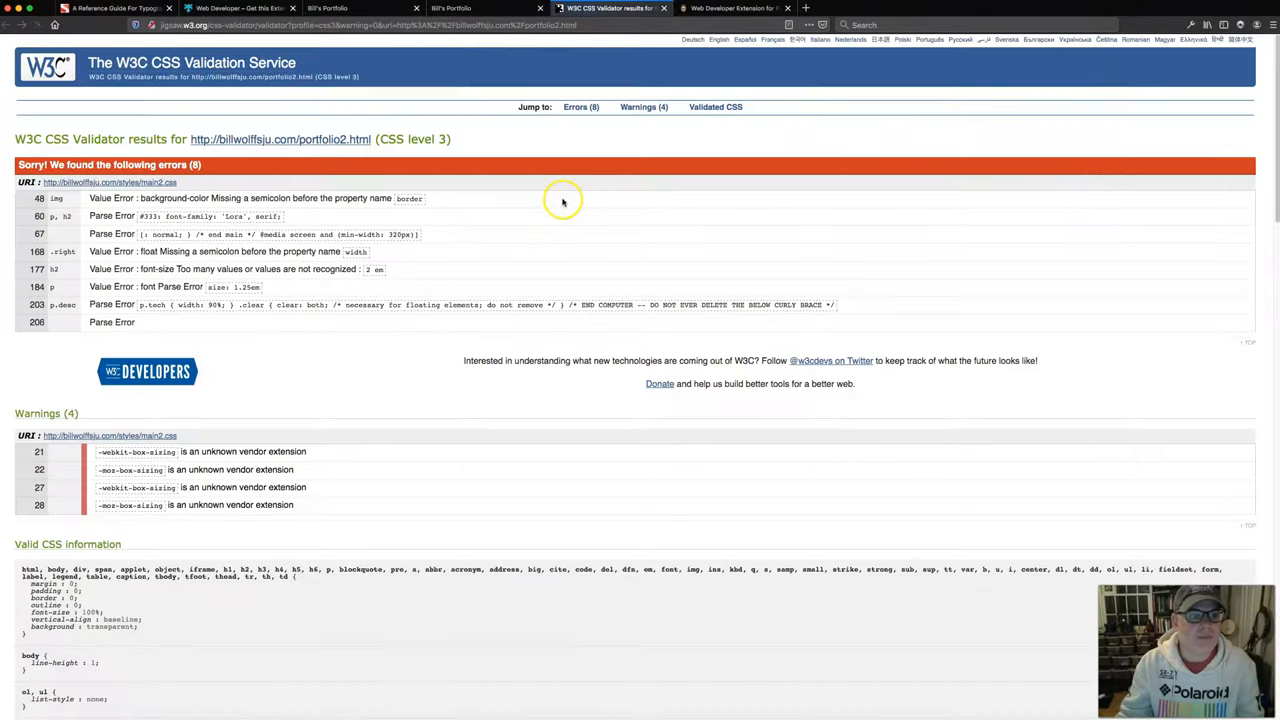
mouse_move(167, 285)
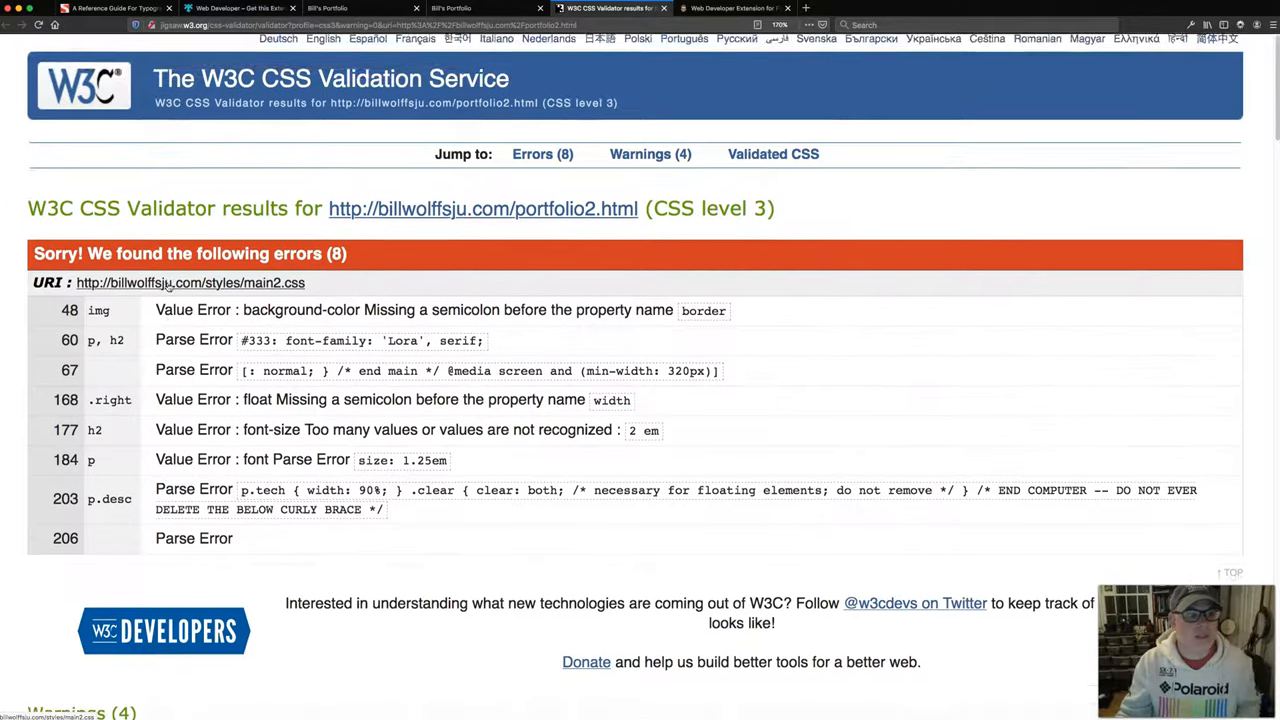
scroll(down, 3)
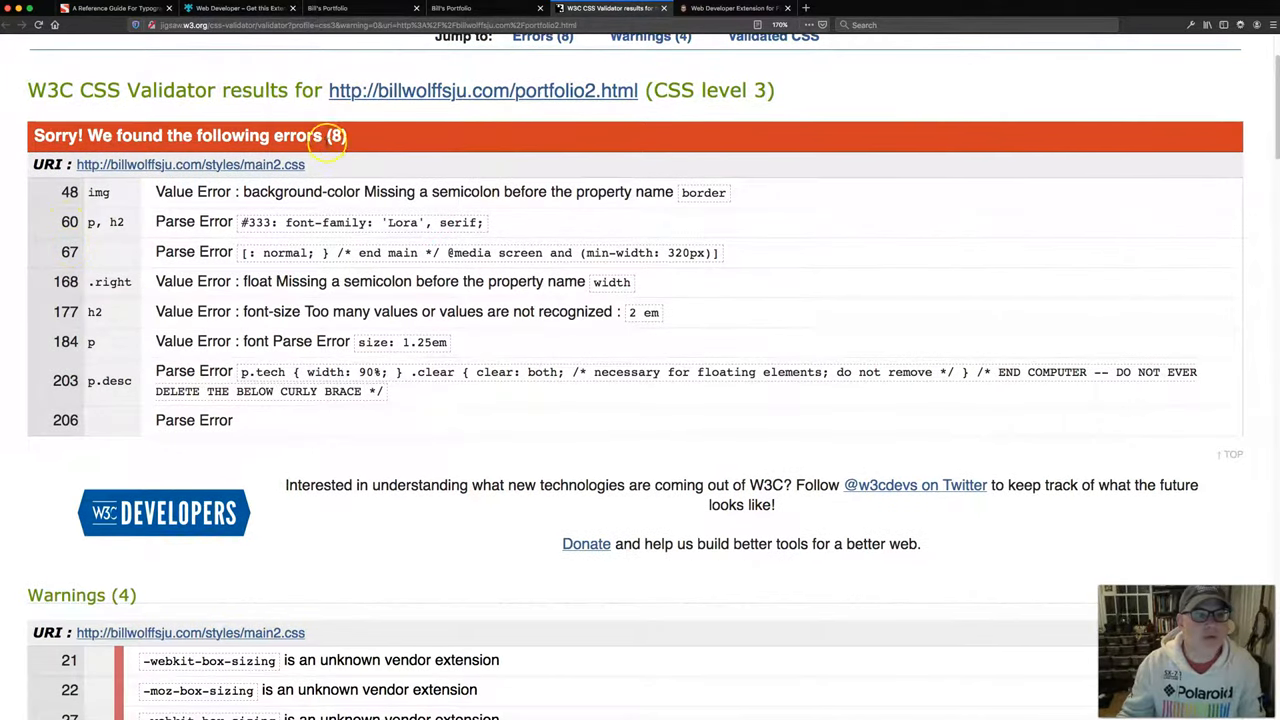
mouse_move(258, 435)
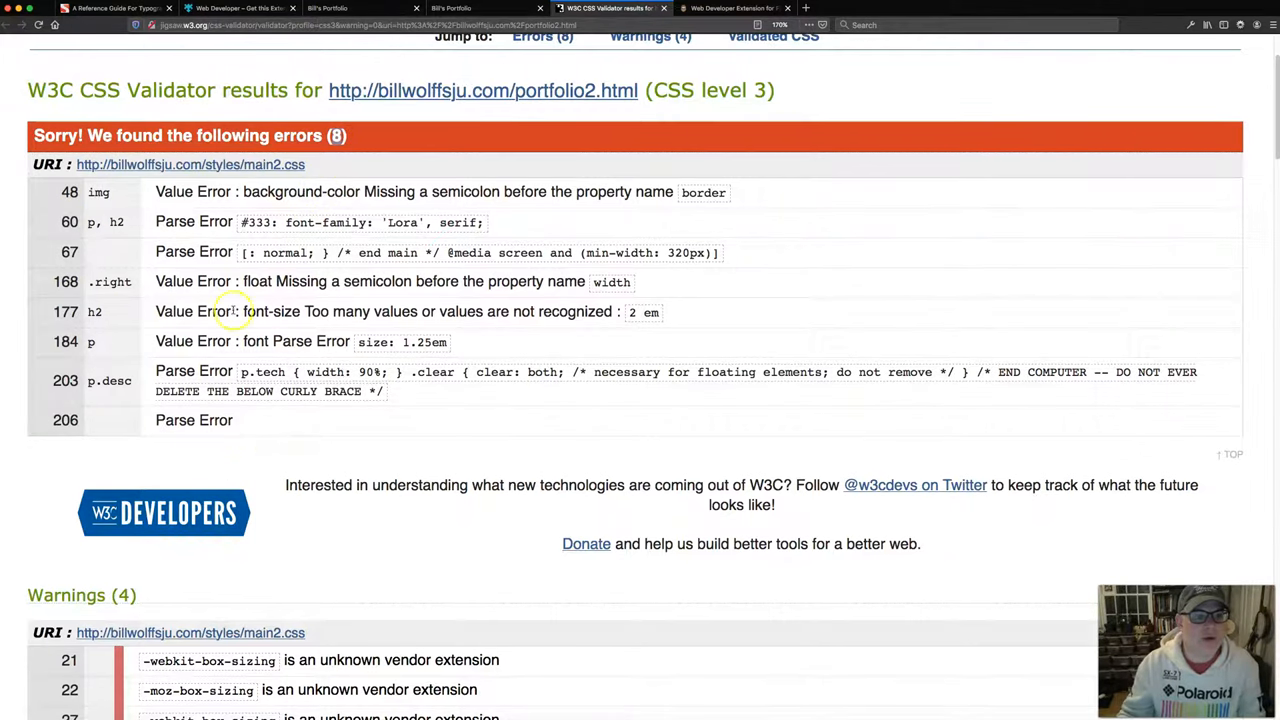
mouse_move(262, 311)
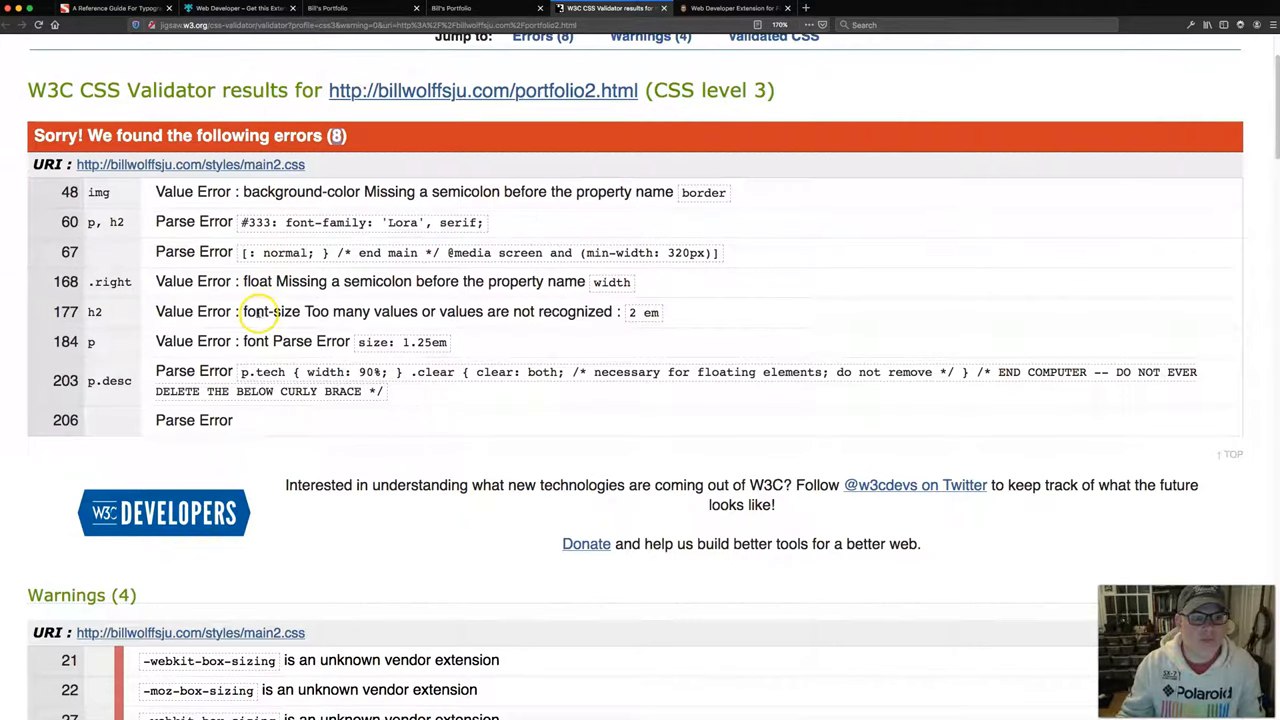
mouse_move(355, 187)
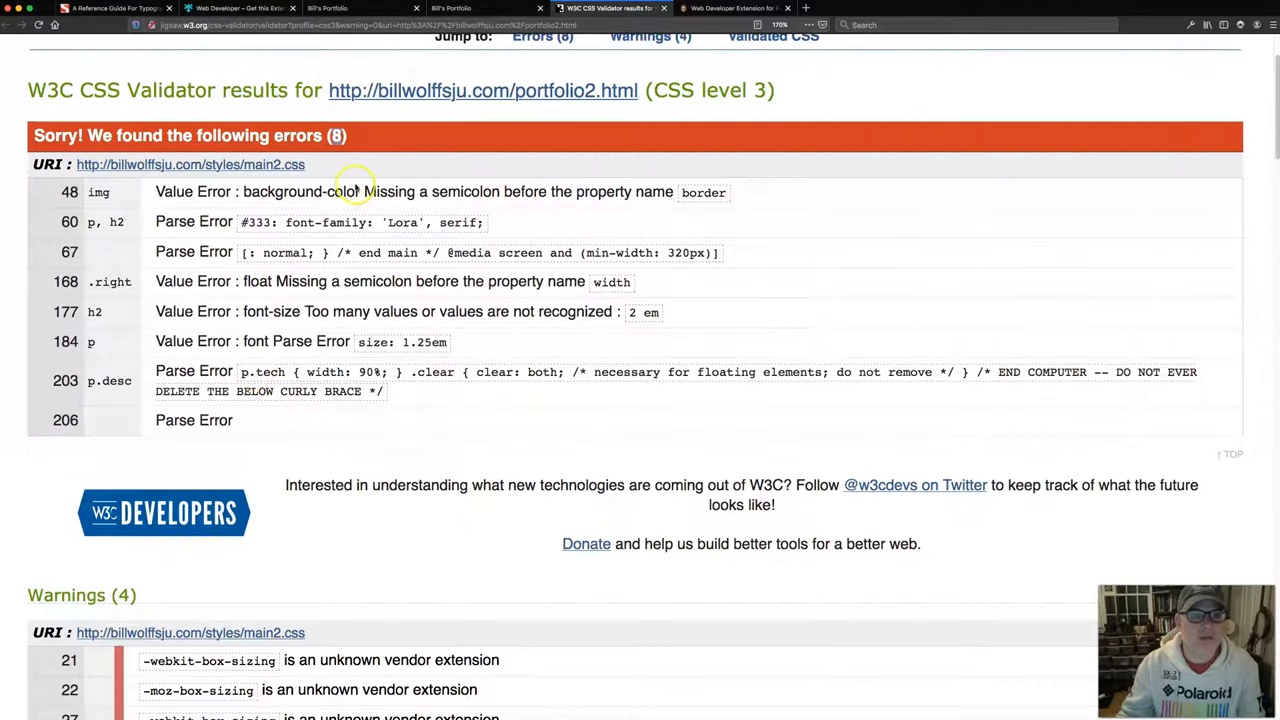
drag(363, 192, 610, 192)
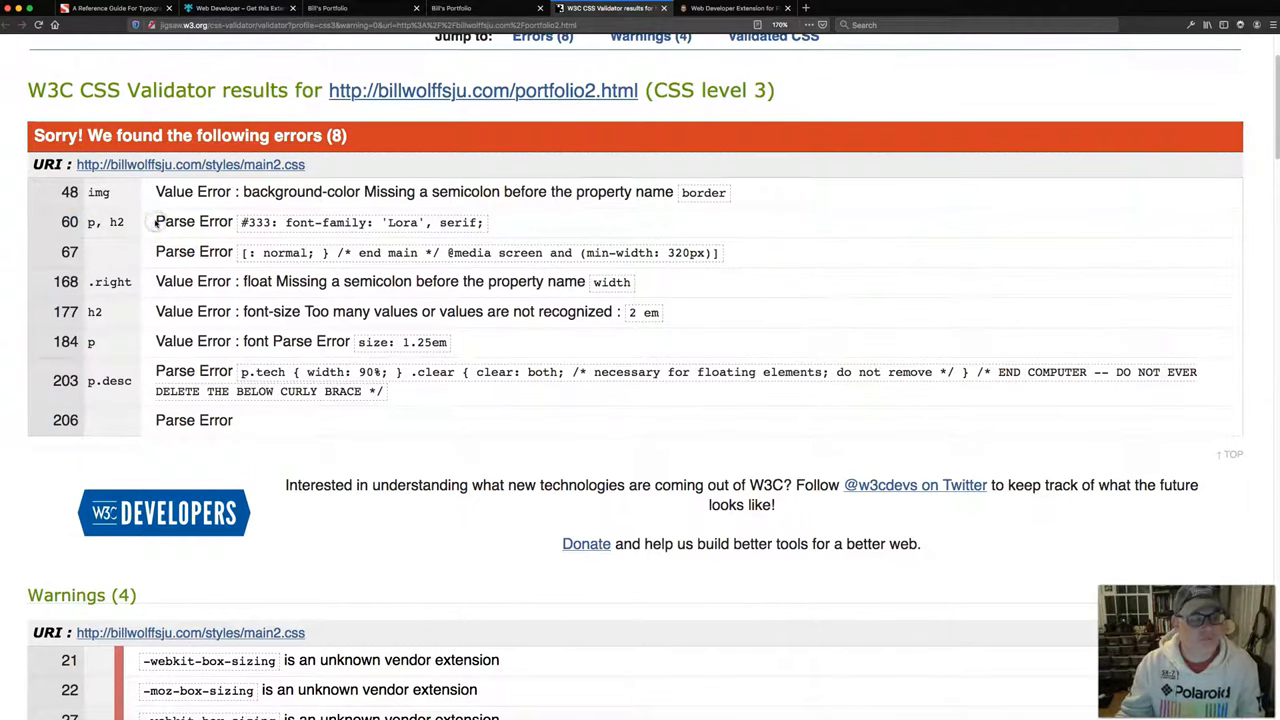
double_click(193, 252)
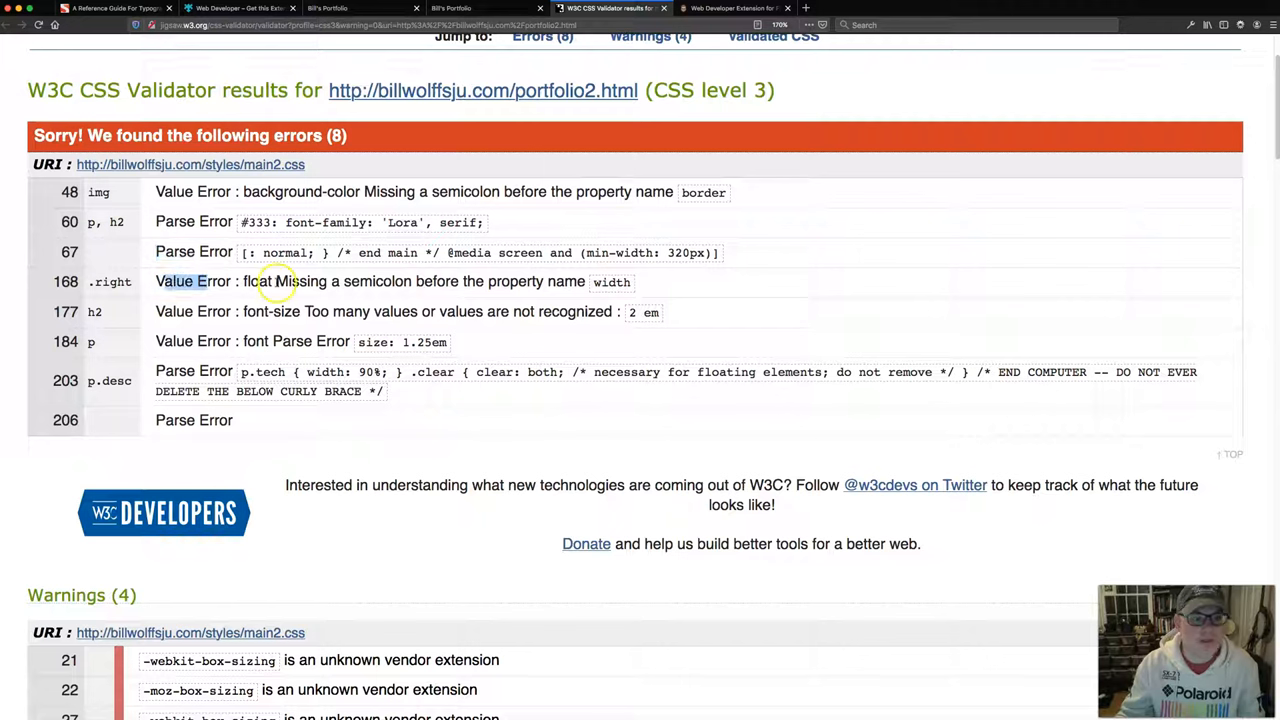
double_click(340, 281)
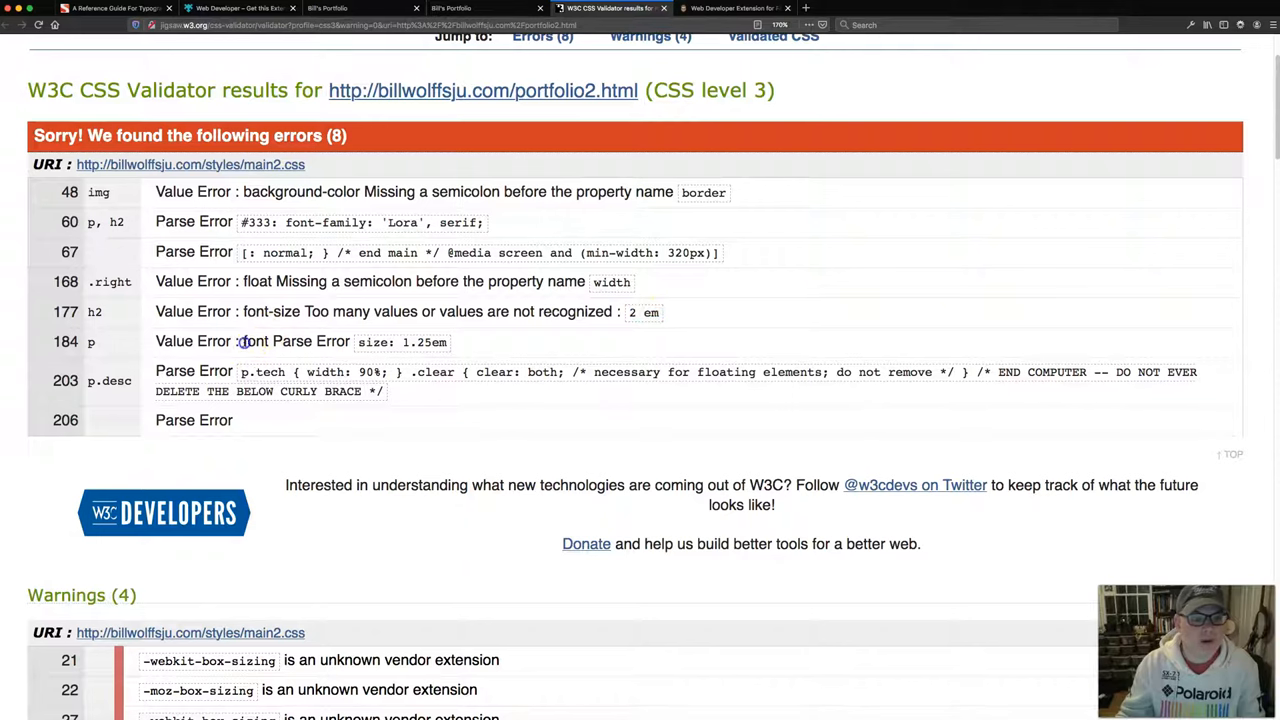
double_click(290, 341)
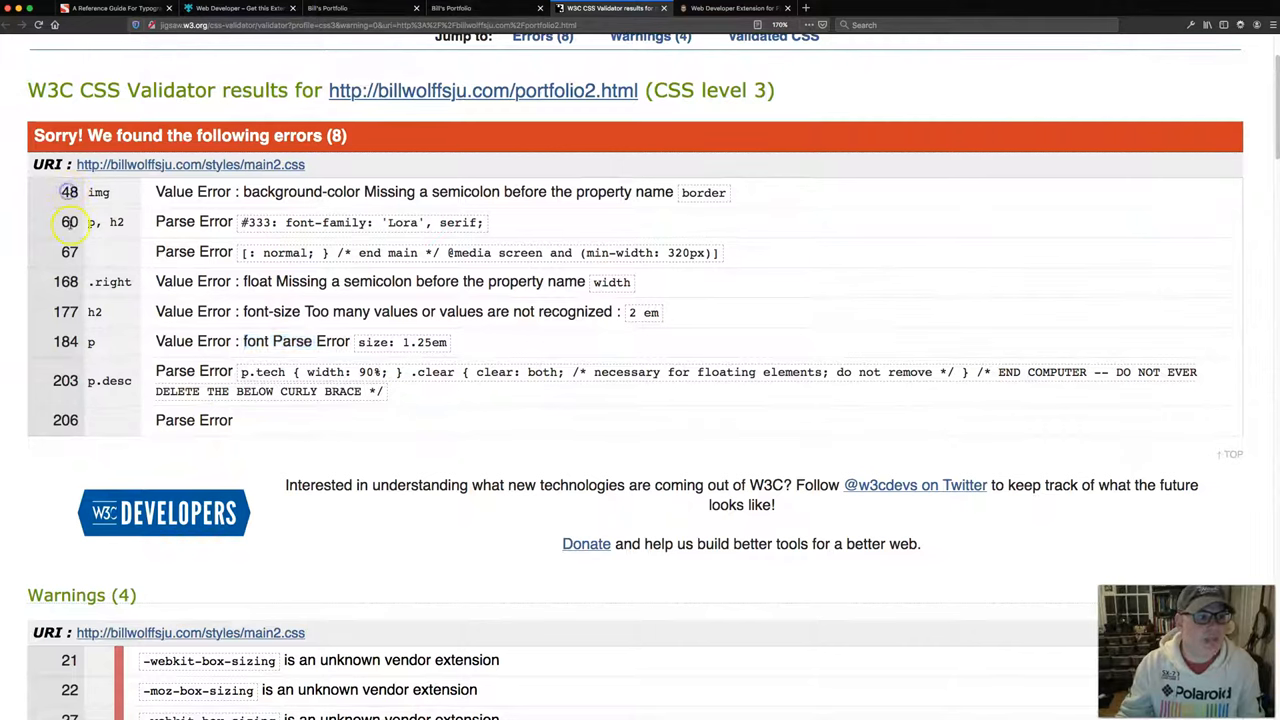
mouse_move(70, 210)
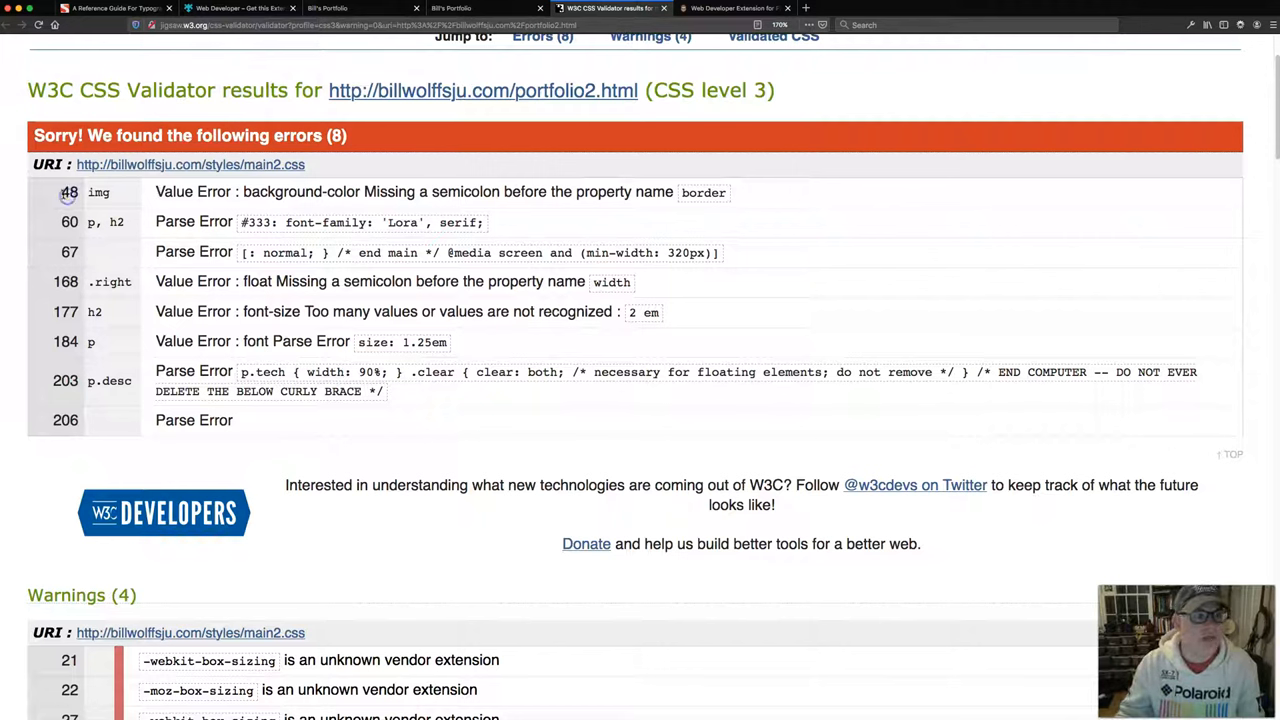
mouse_move(390, 712)
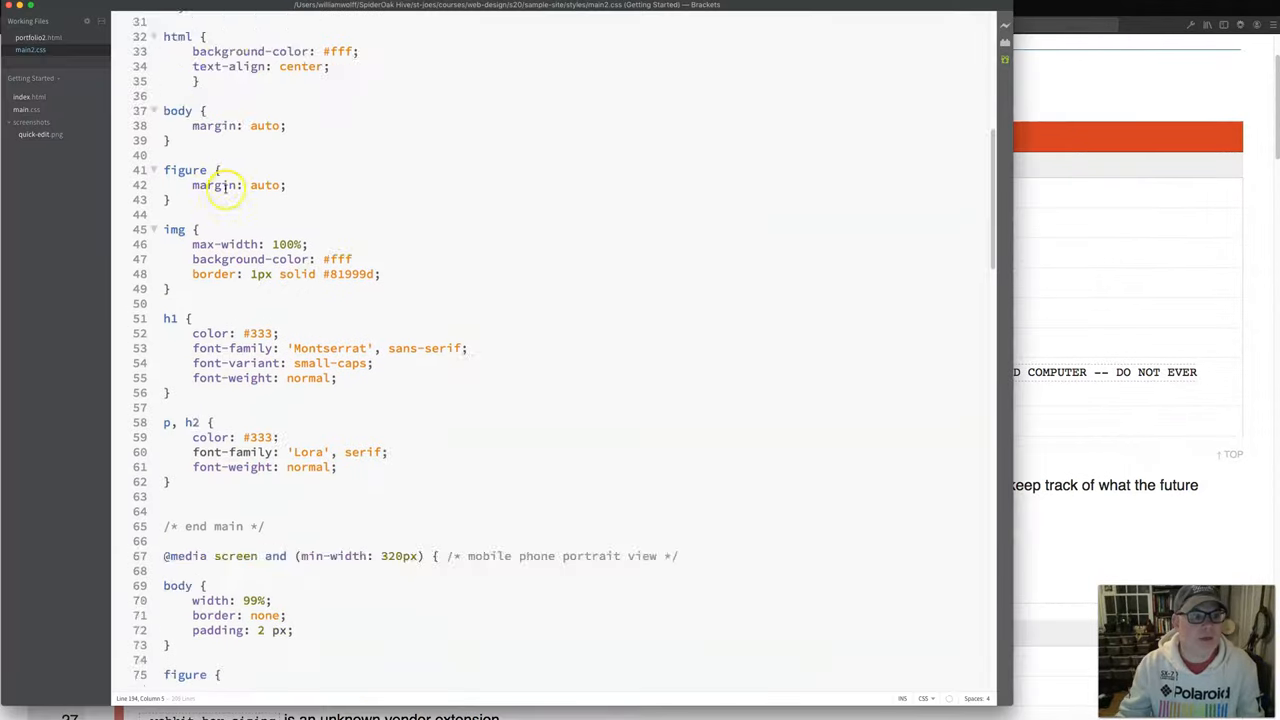
scroll(down, 3)
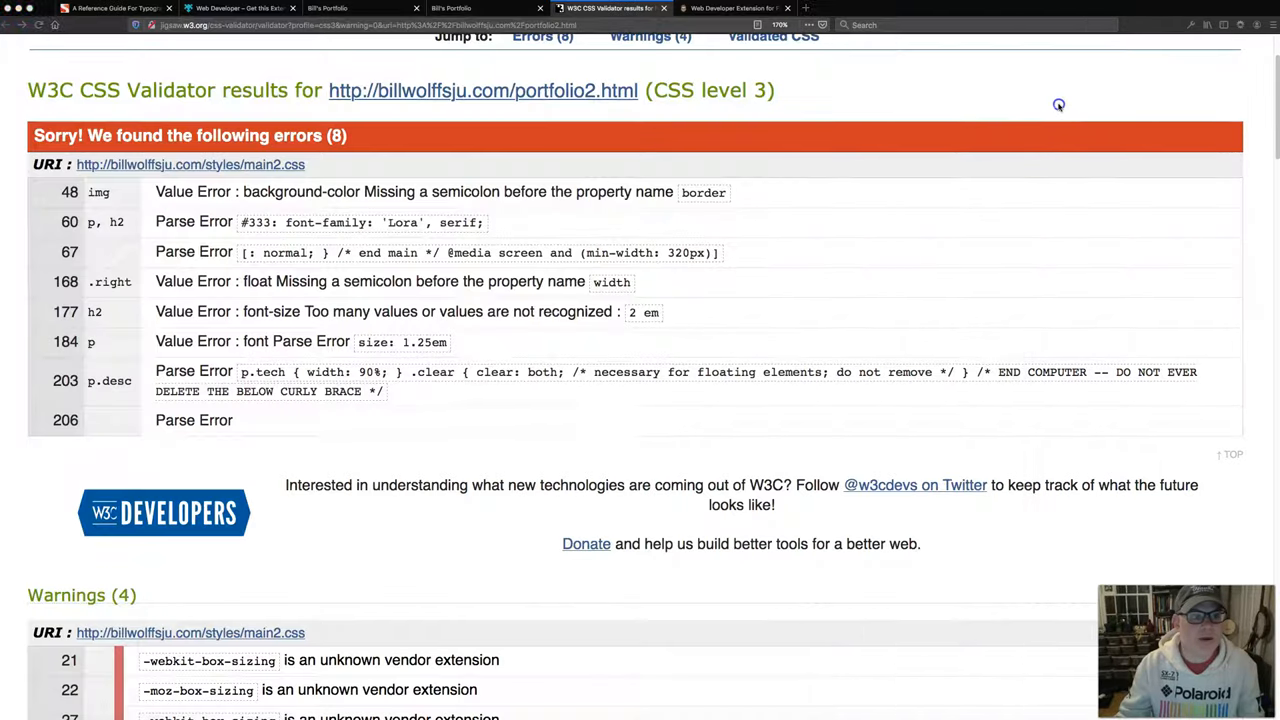
double_click(390, 191)
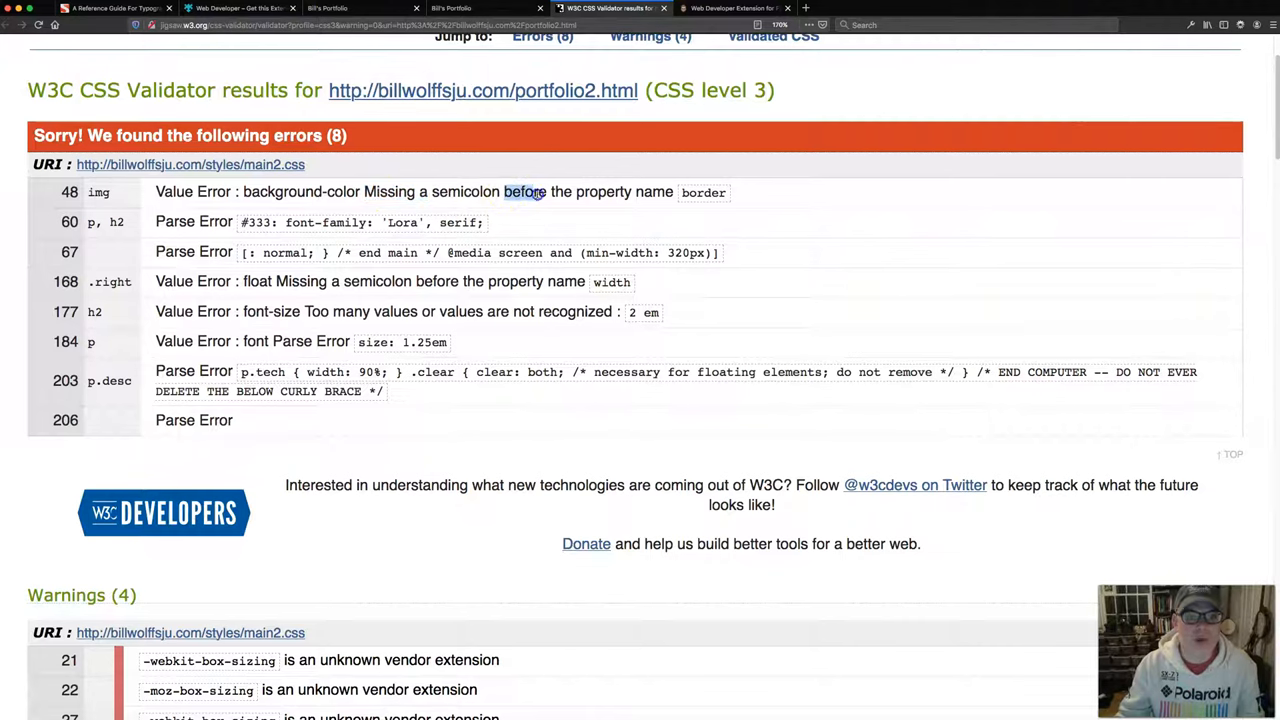
drag(525, 191, 670, 192)
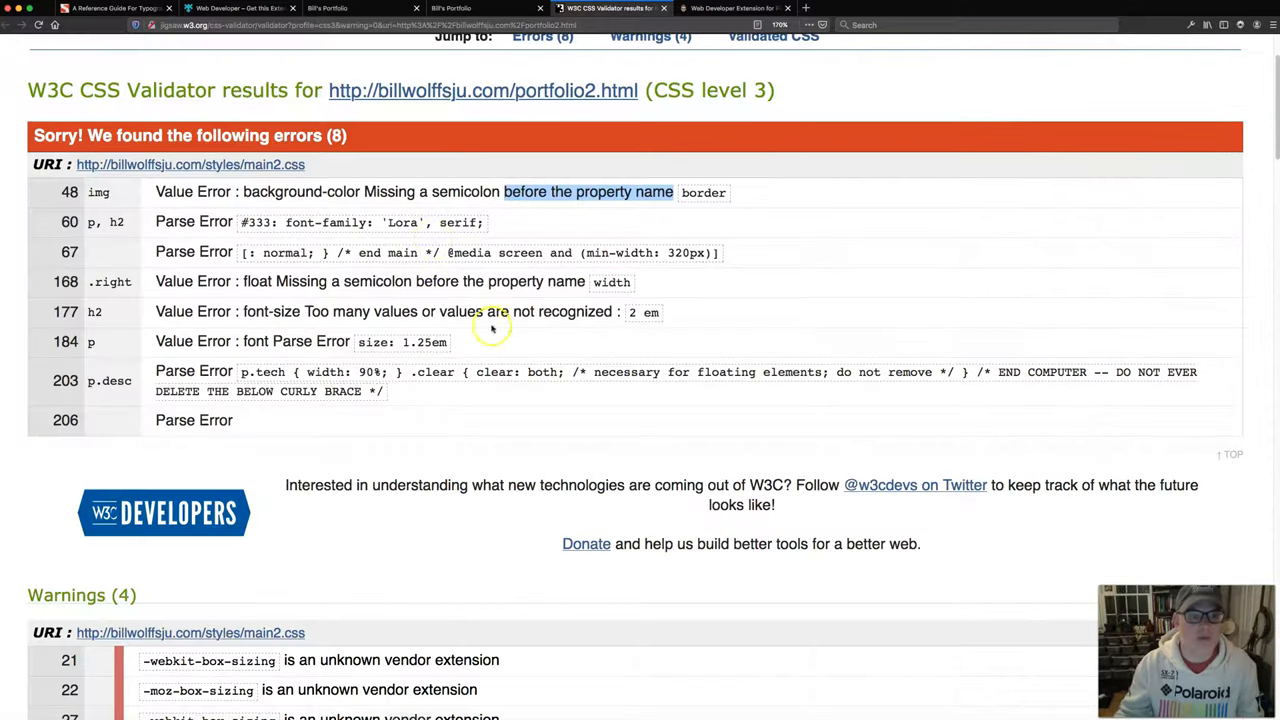
- Switch to the Bill's Portfolio tab to view the current portfolio2.html page
click(470, 8)
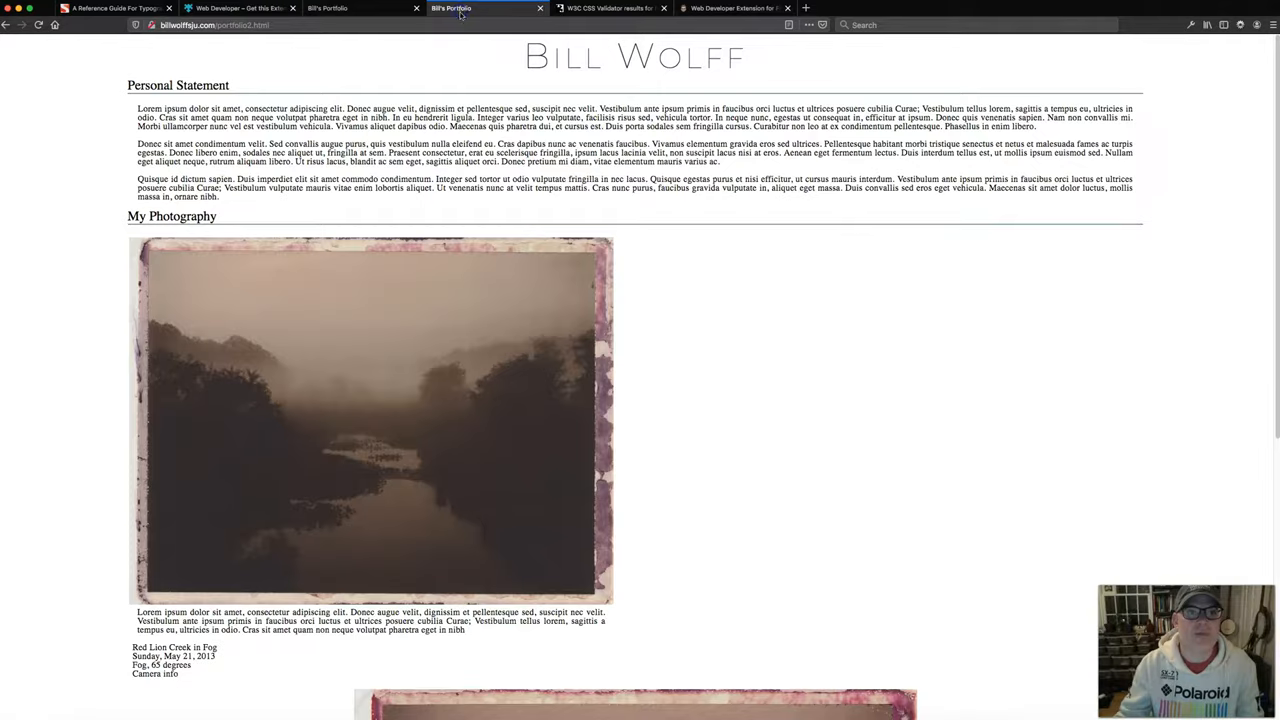
click(40, 25)
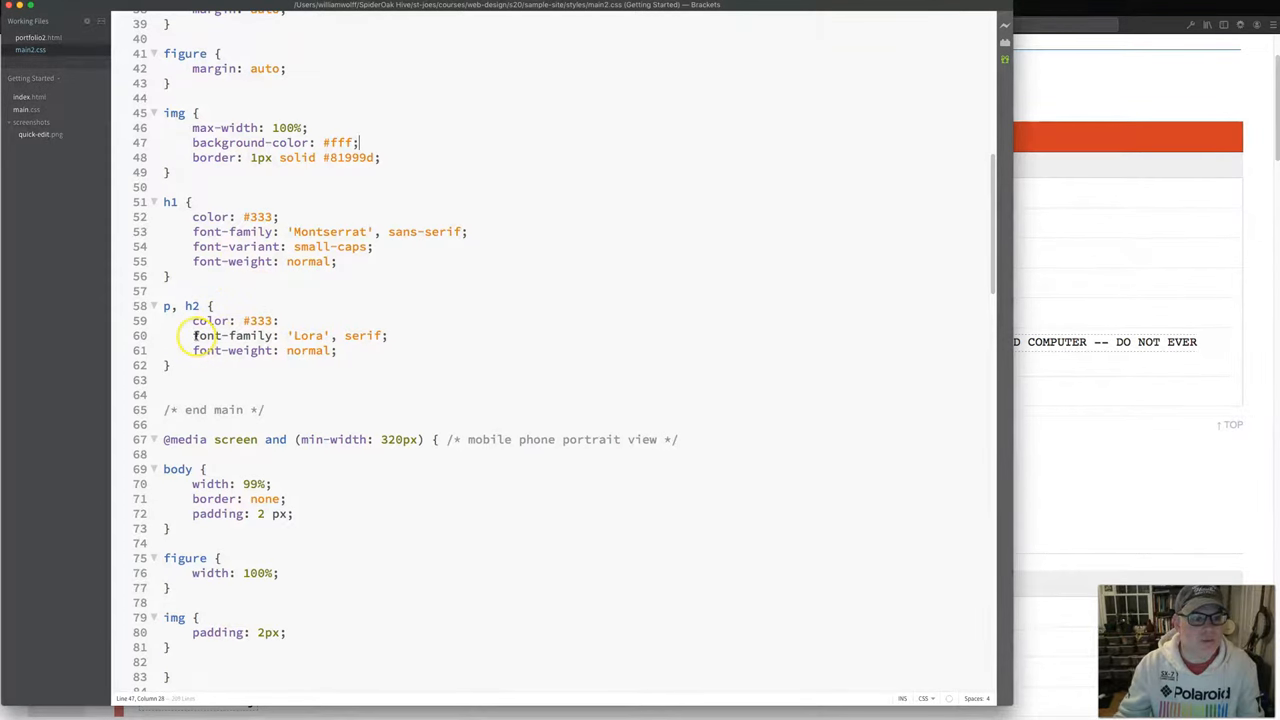
- On line 59 of main2.css, change the colon after #333 to a semicolon
double_click(230, 335)
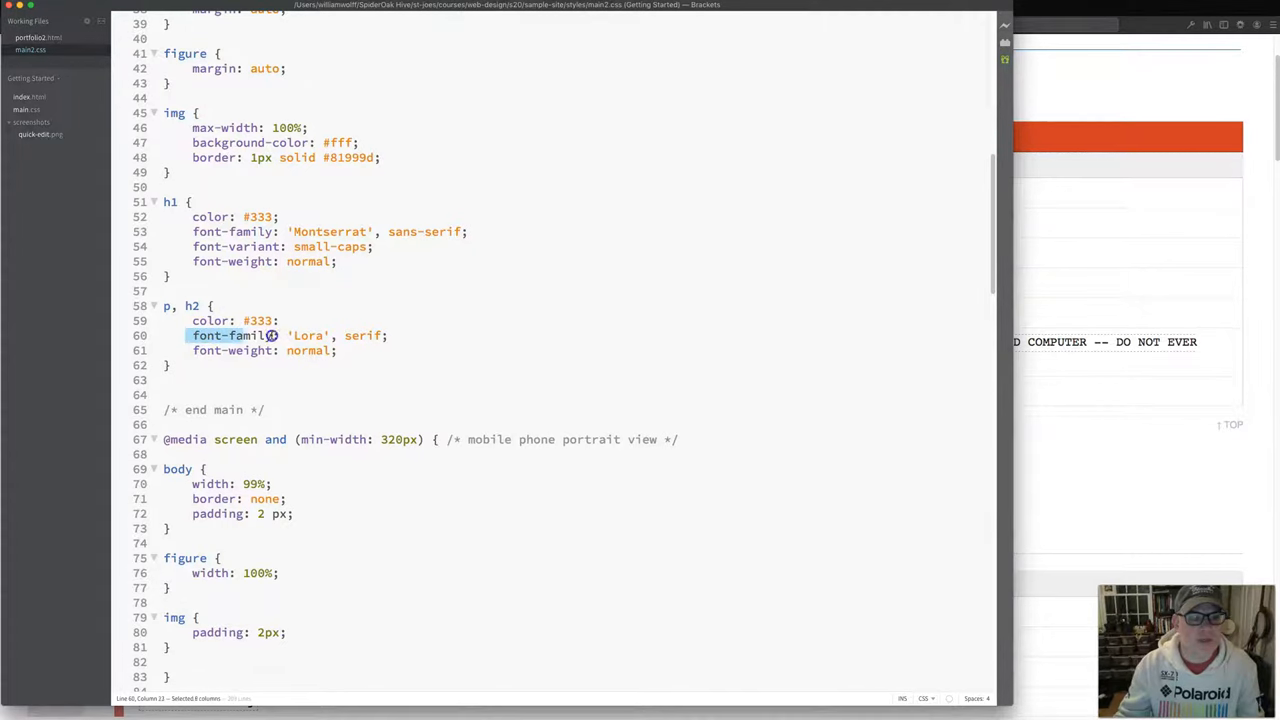
click(156, 340)
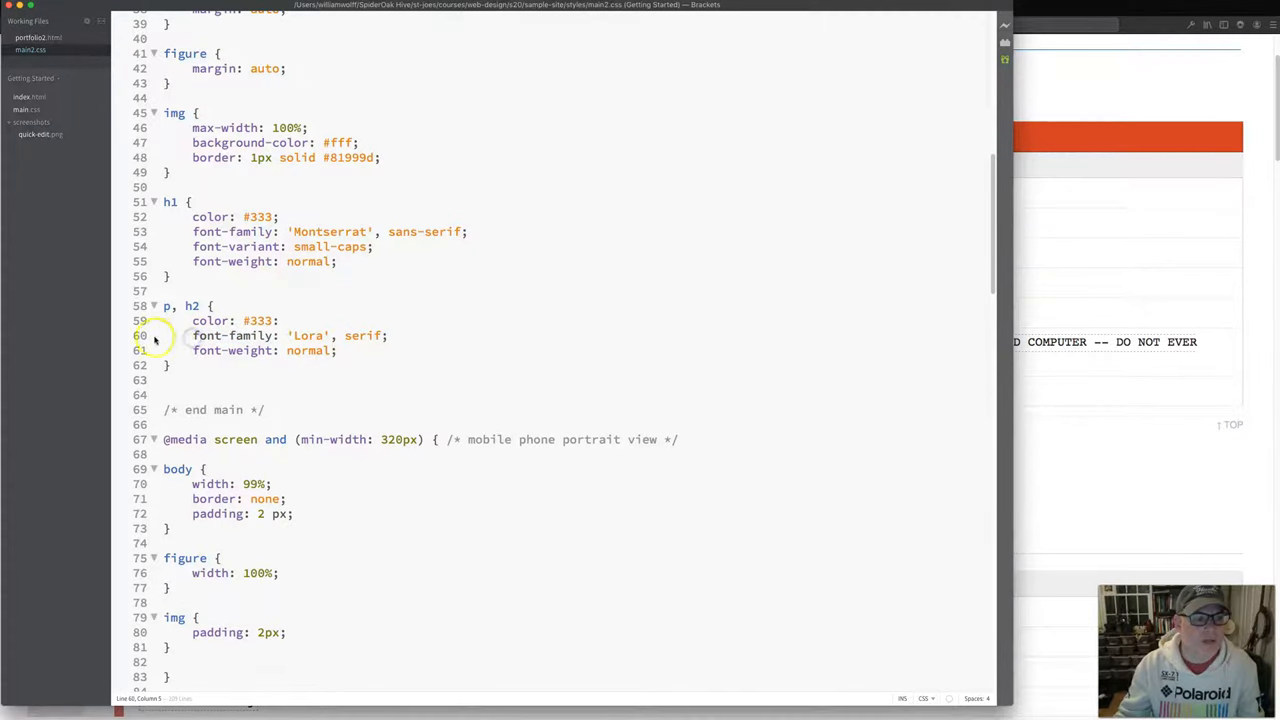
double_click(233, 335)
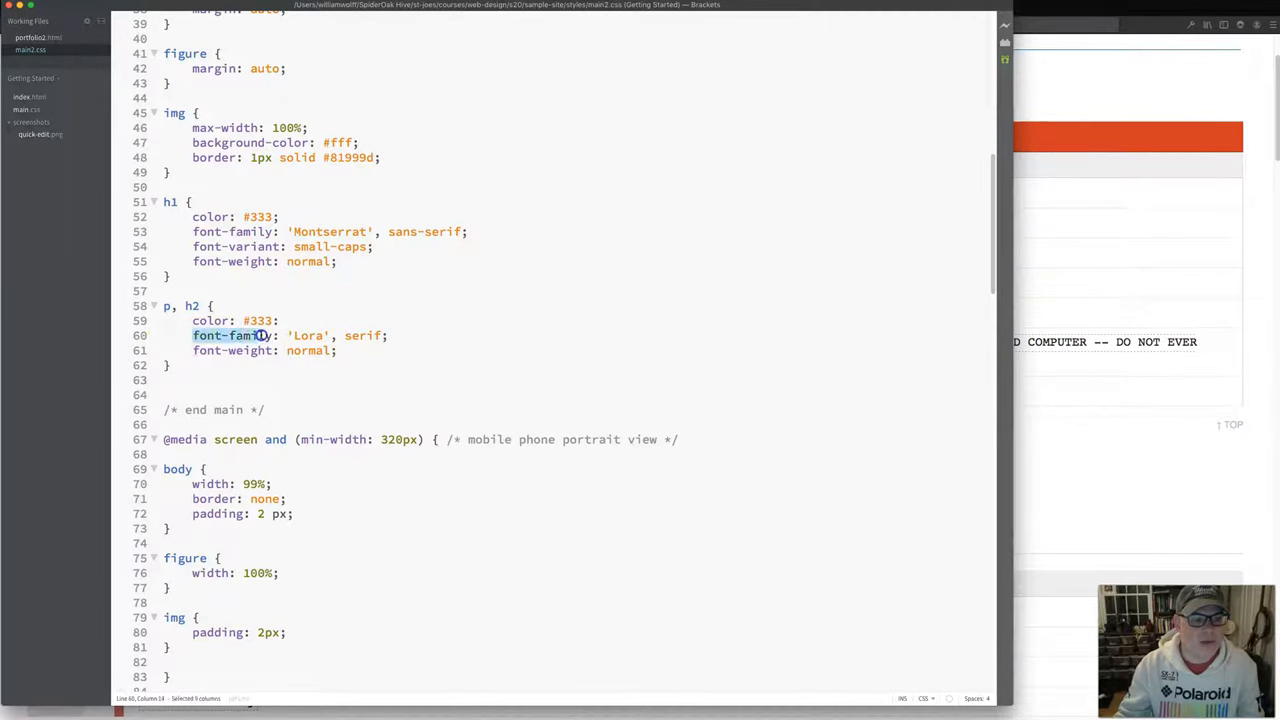
click(300, 335)
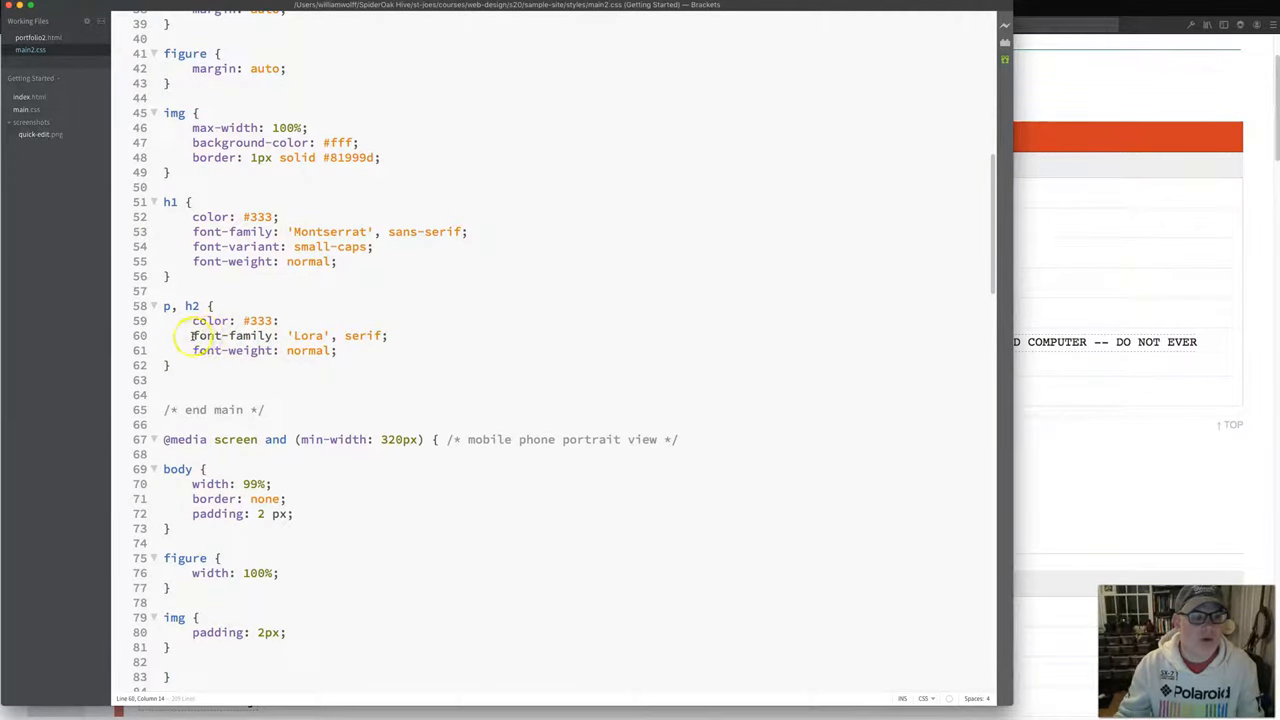
double_click(230, 335)
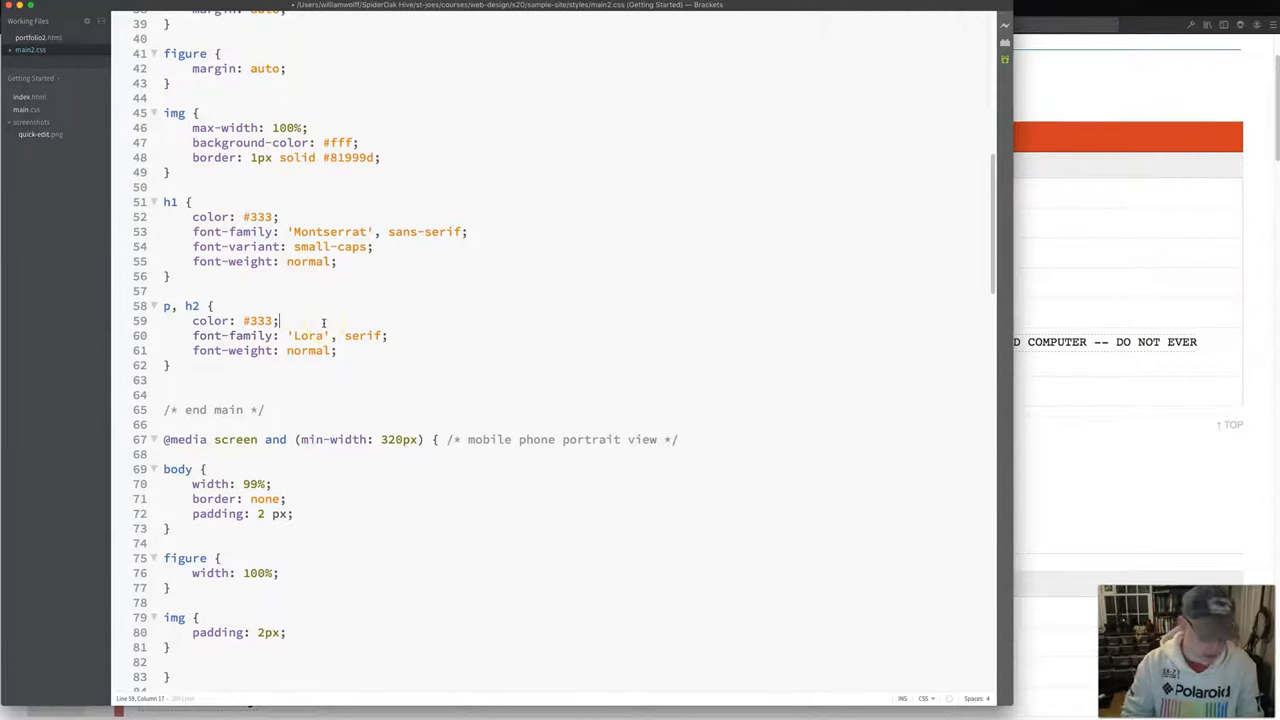
click(375, 367)
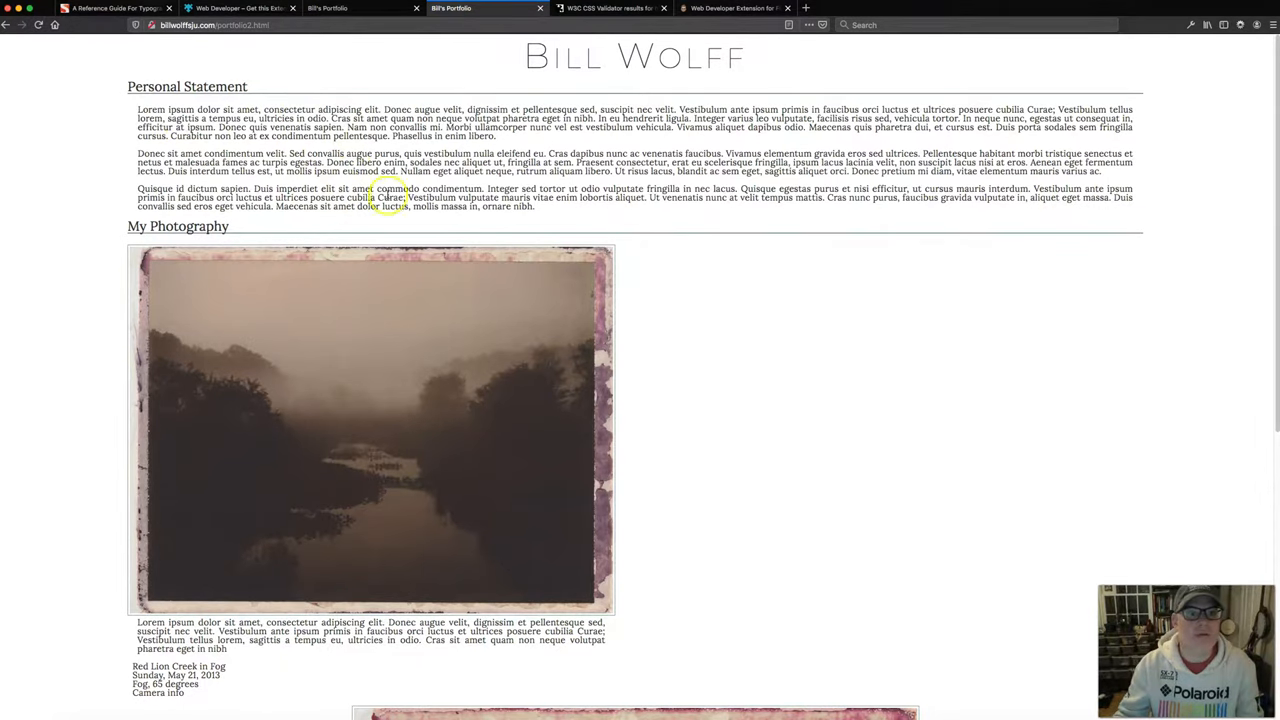
- Recheck validator results and highlight the width property error flagged on line 168
click(610, 8)
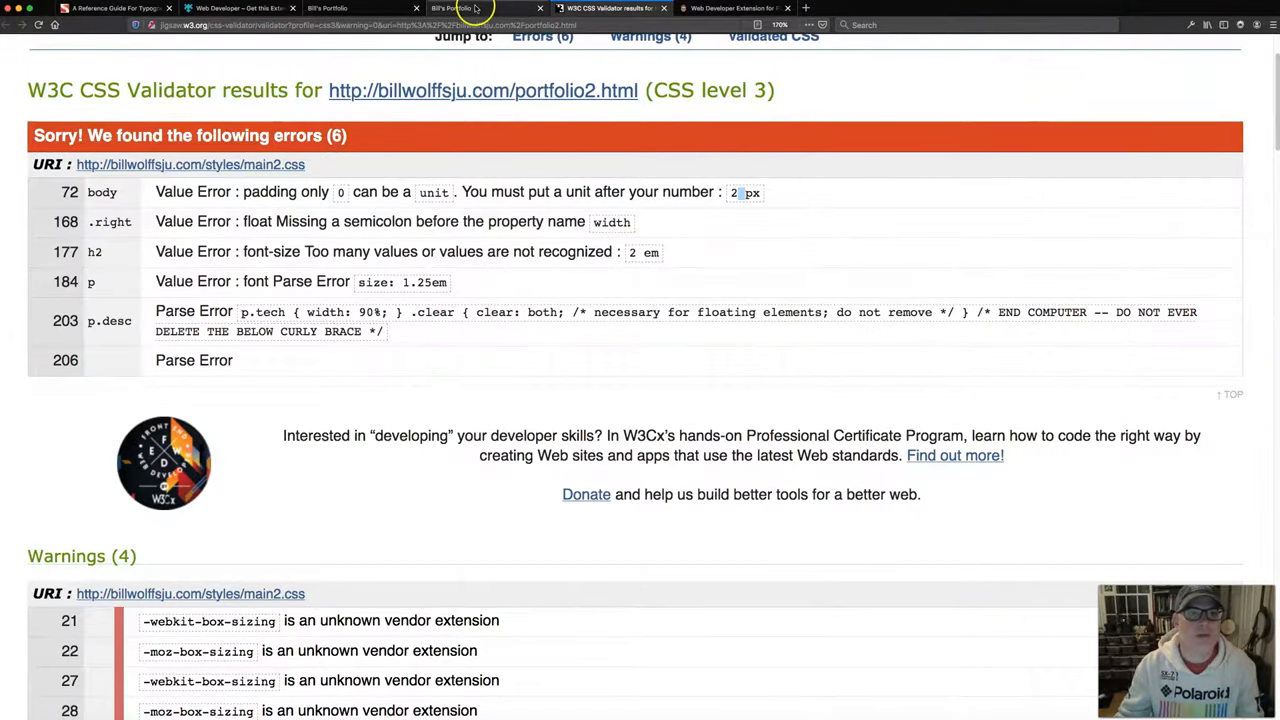
click(470, 8)
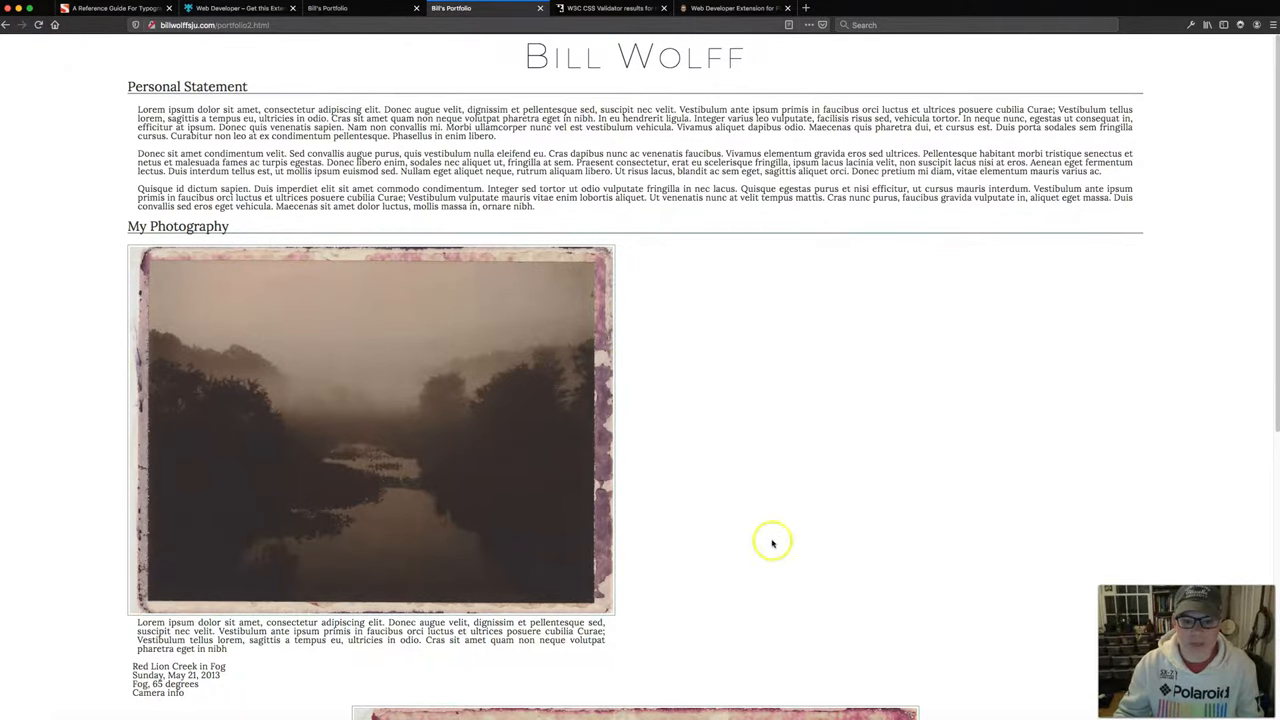
click(610, 8)
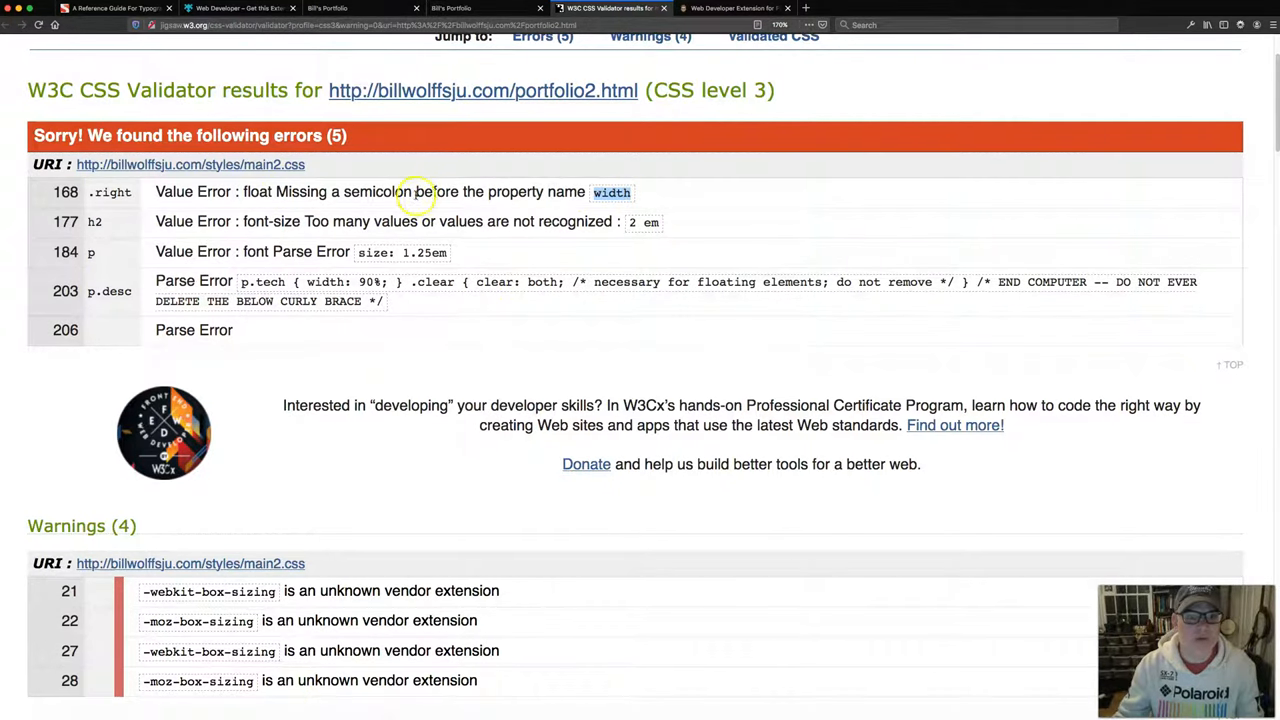
drag(417, 192, 585, 192)
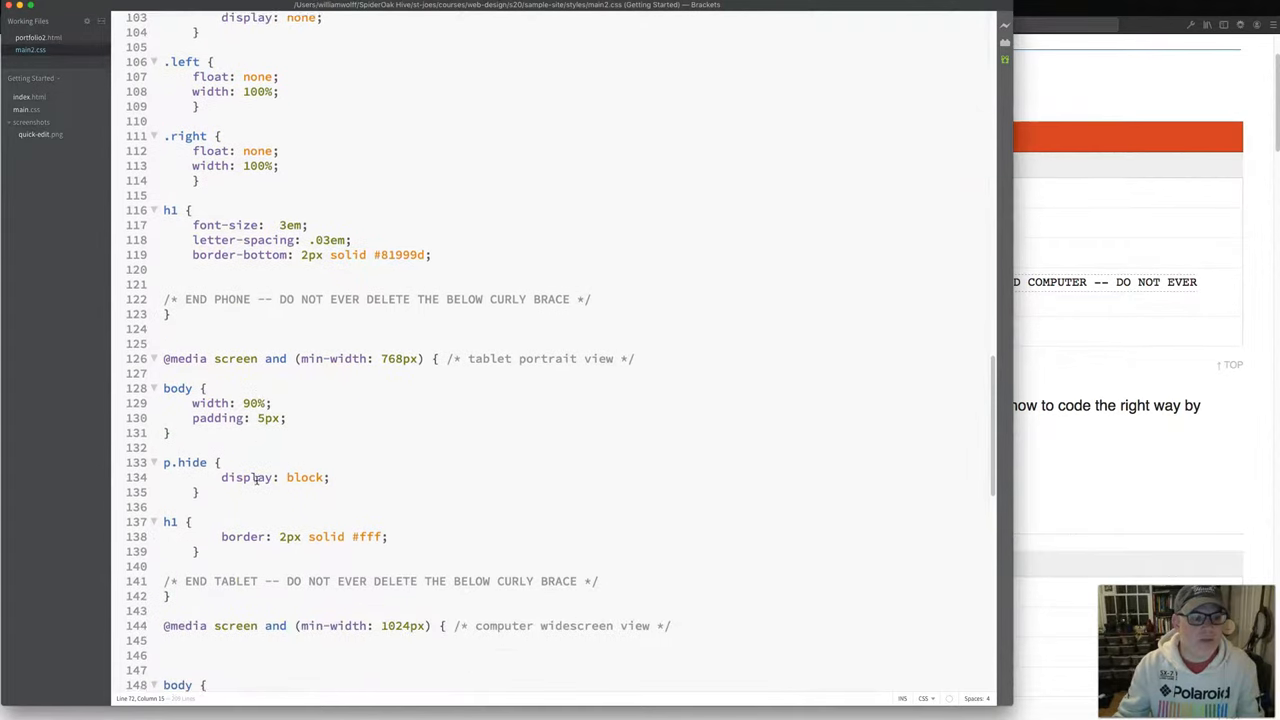
- Scroll to line 167 and add a semicolon after float: right
scroll(down, 3)
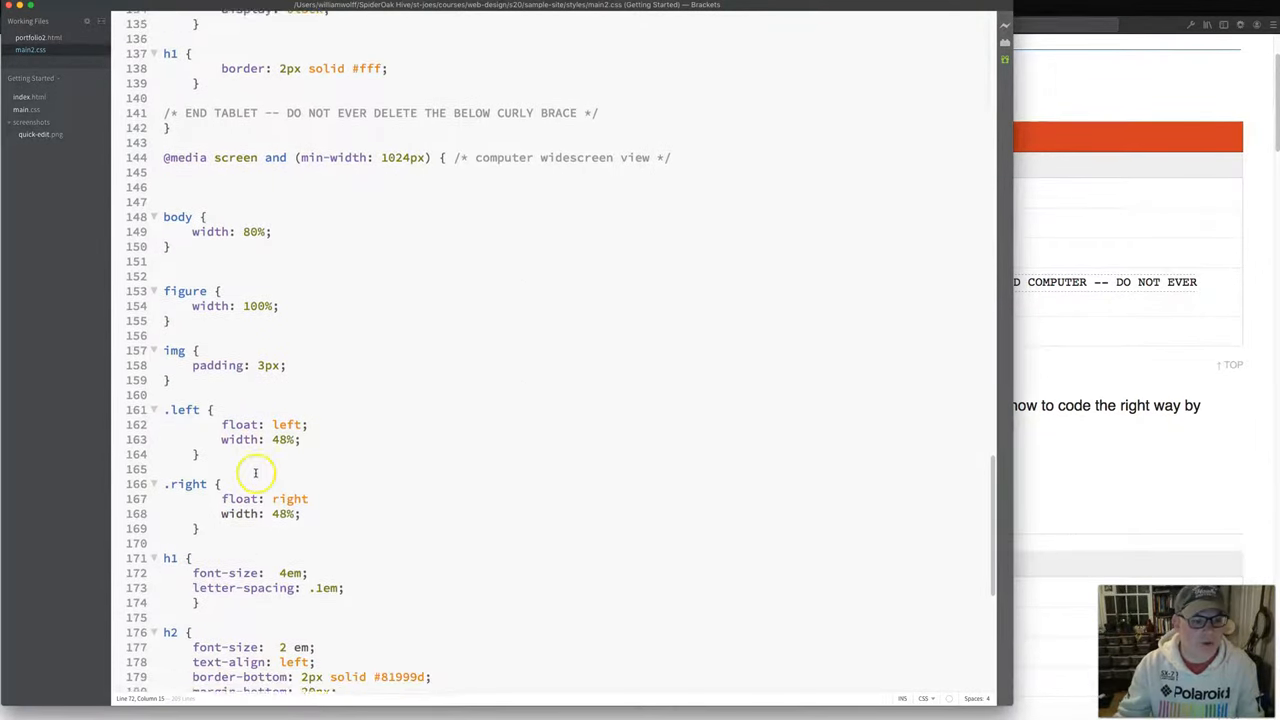
scroll(up, 3)
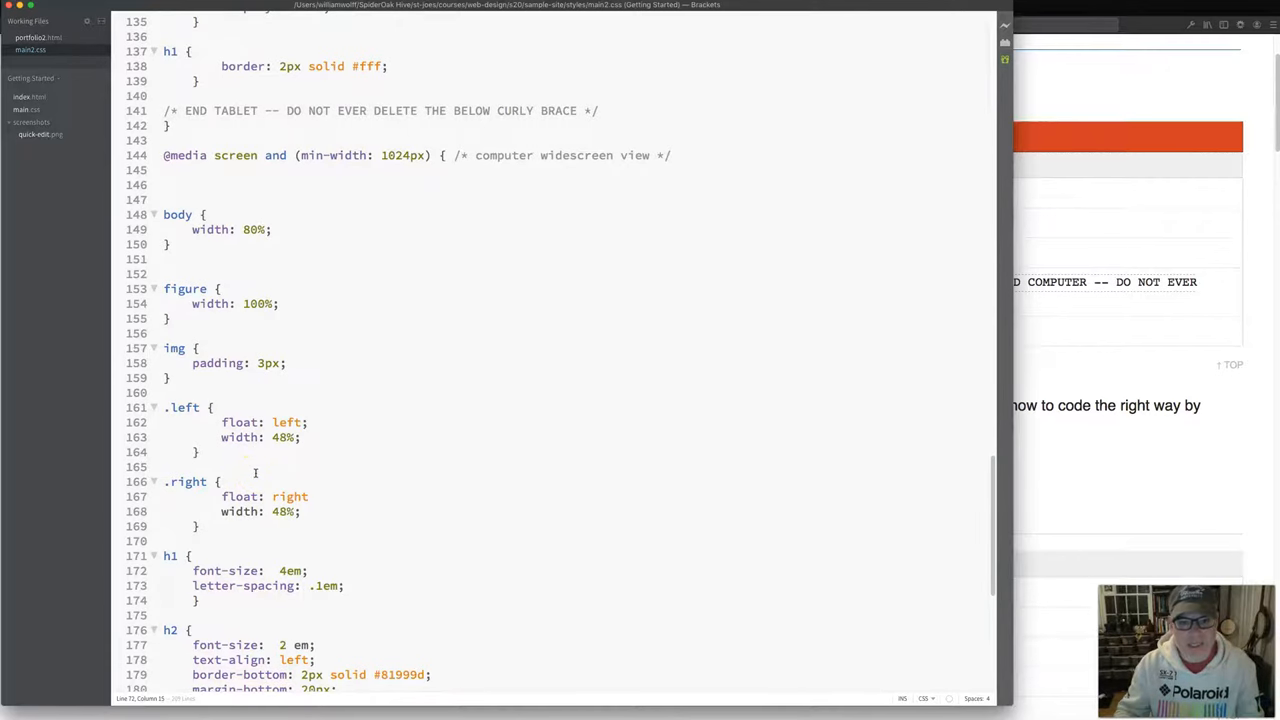
scroll(down, 3)
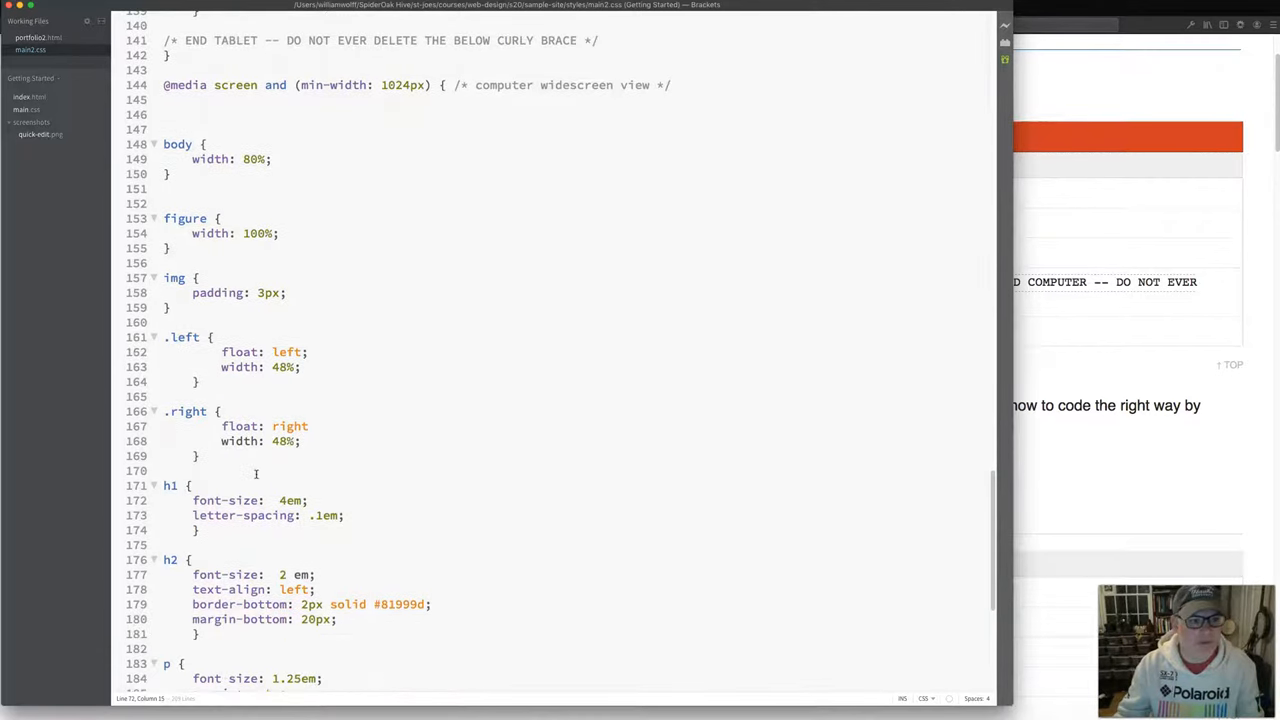
scroll(down, 3)
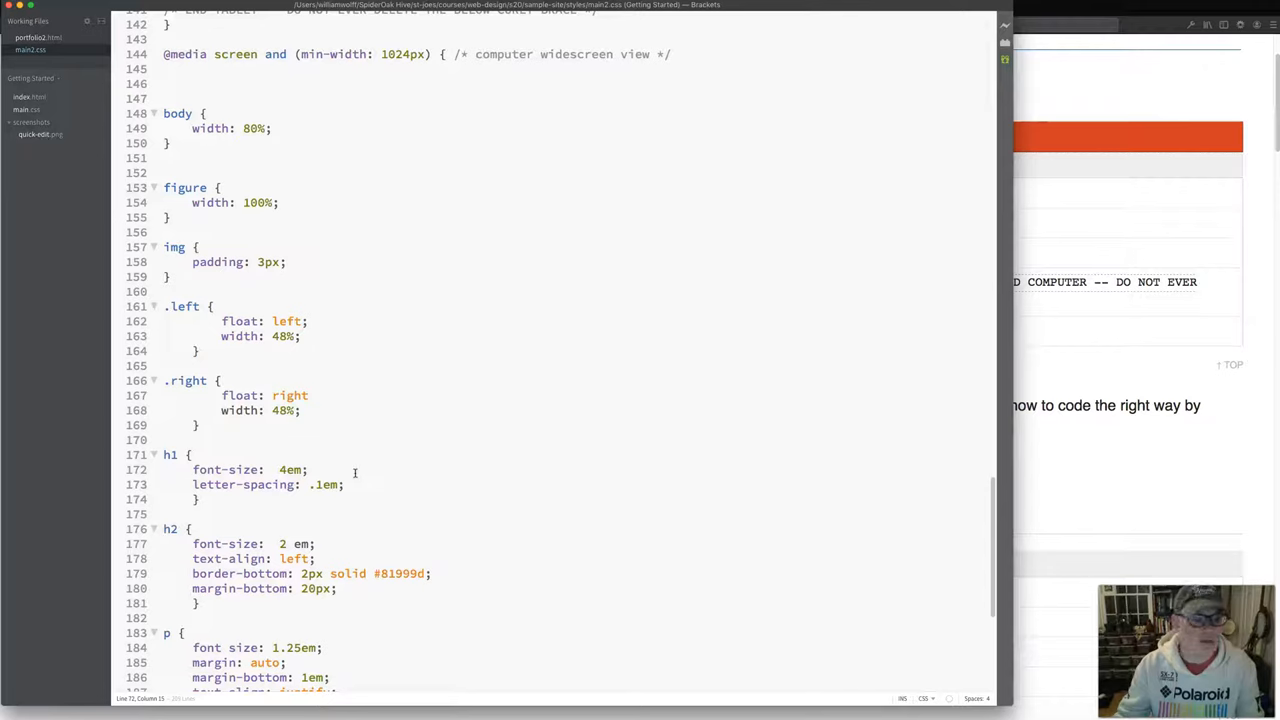
click(312, 395)
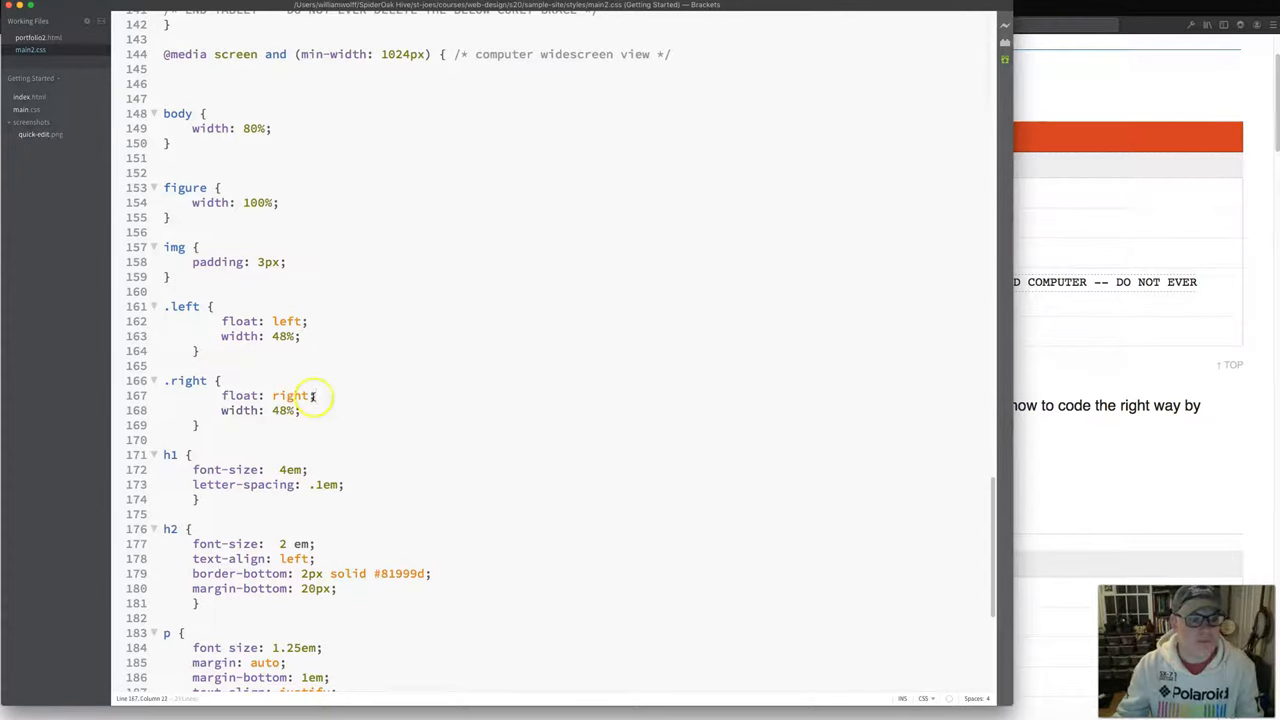
drag(315, 395, 245, 410)
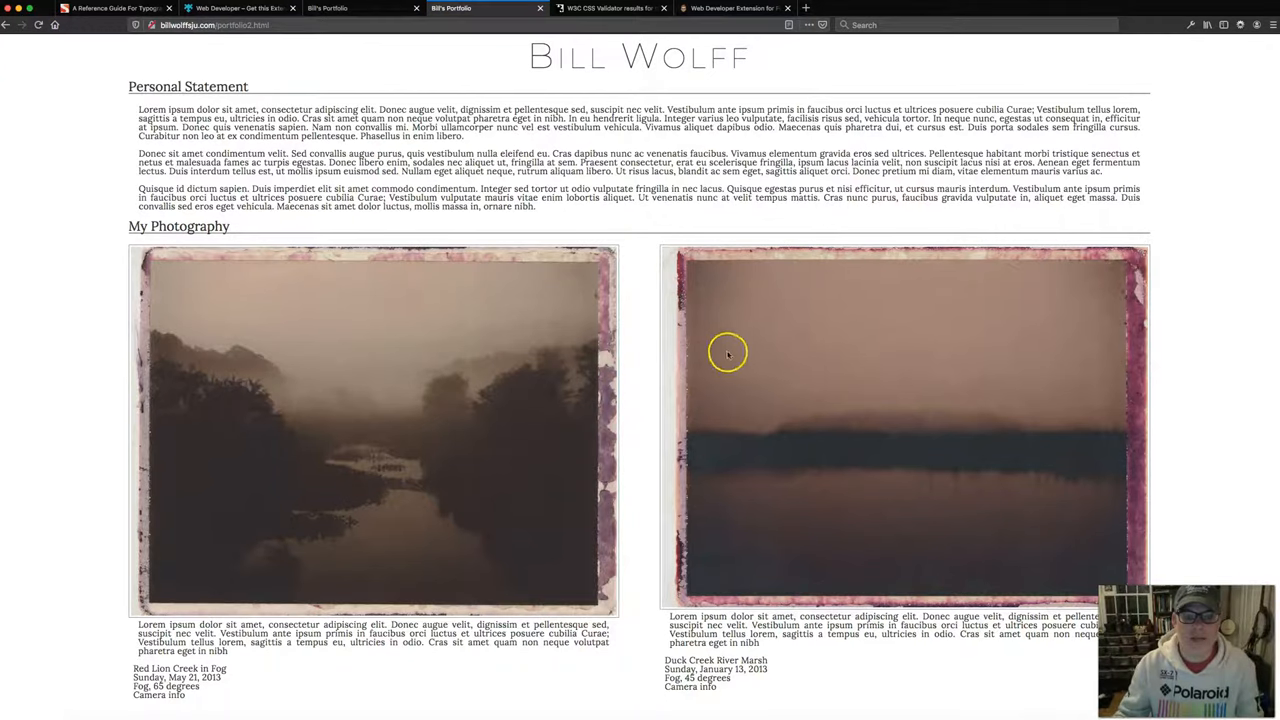
mouse_move(722, 343)
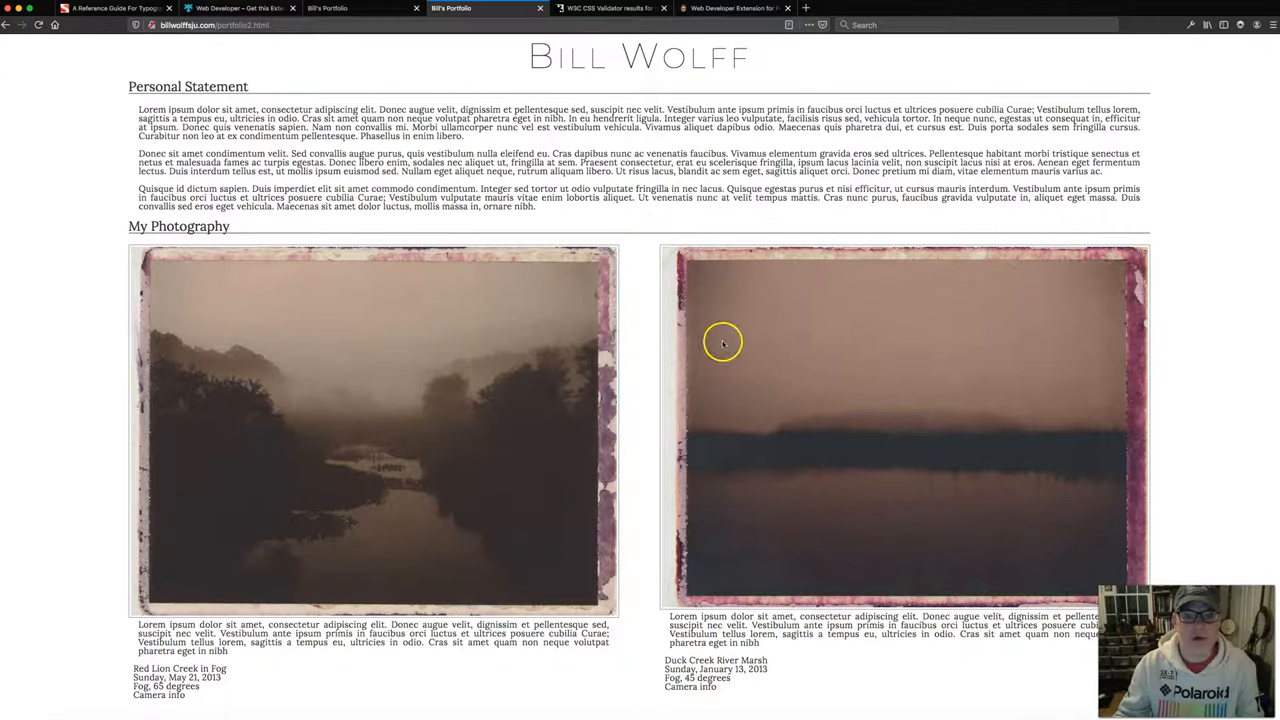
mouse_move(433, 347)
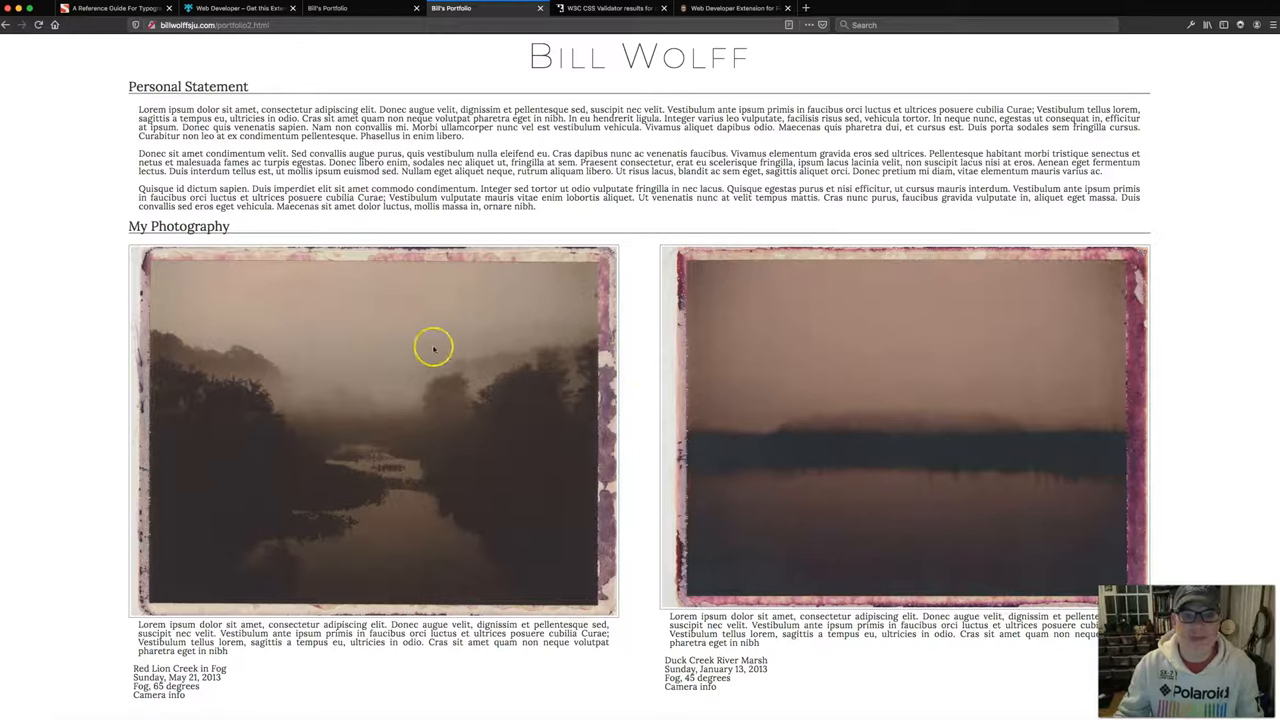
- Switch browser tabs to see the result of the float: right fix
click(607, 8)
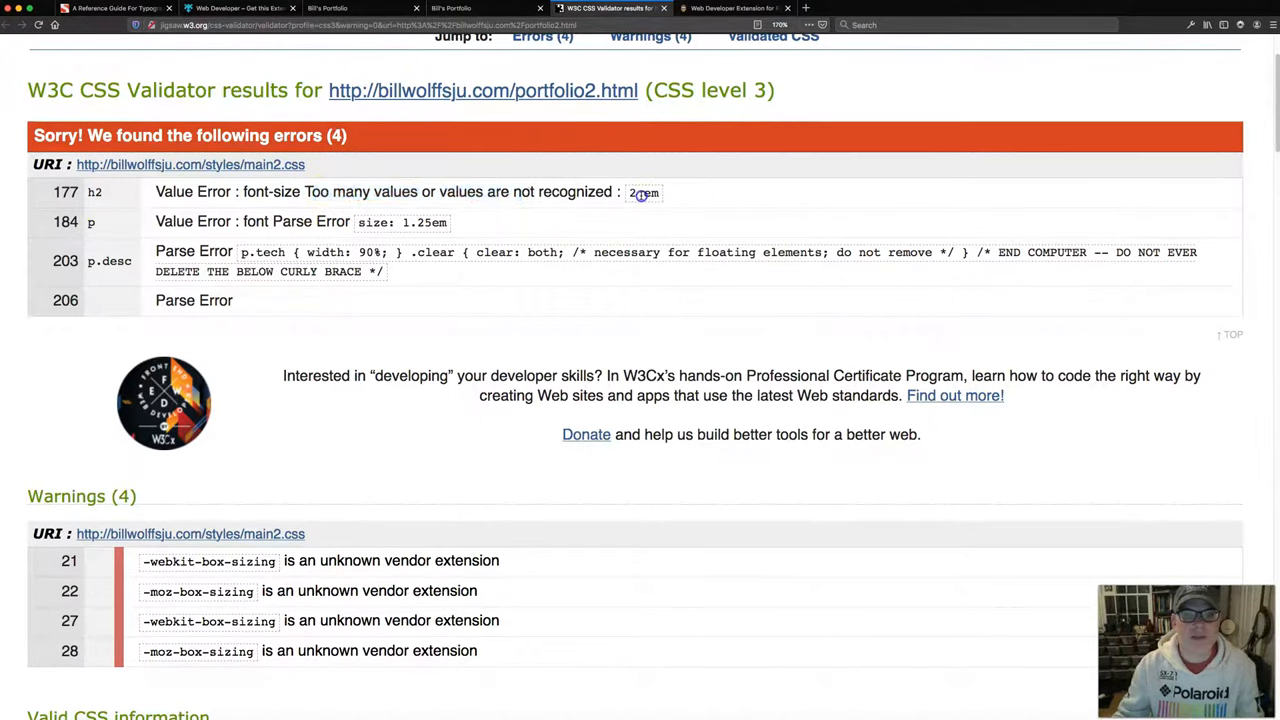
mouse_move(632, 194)
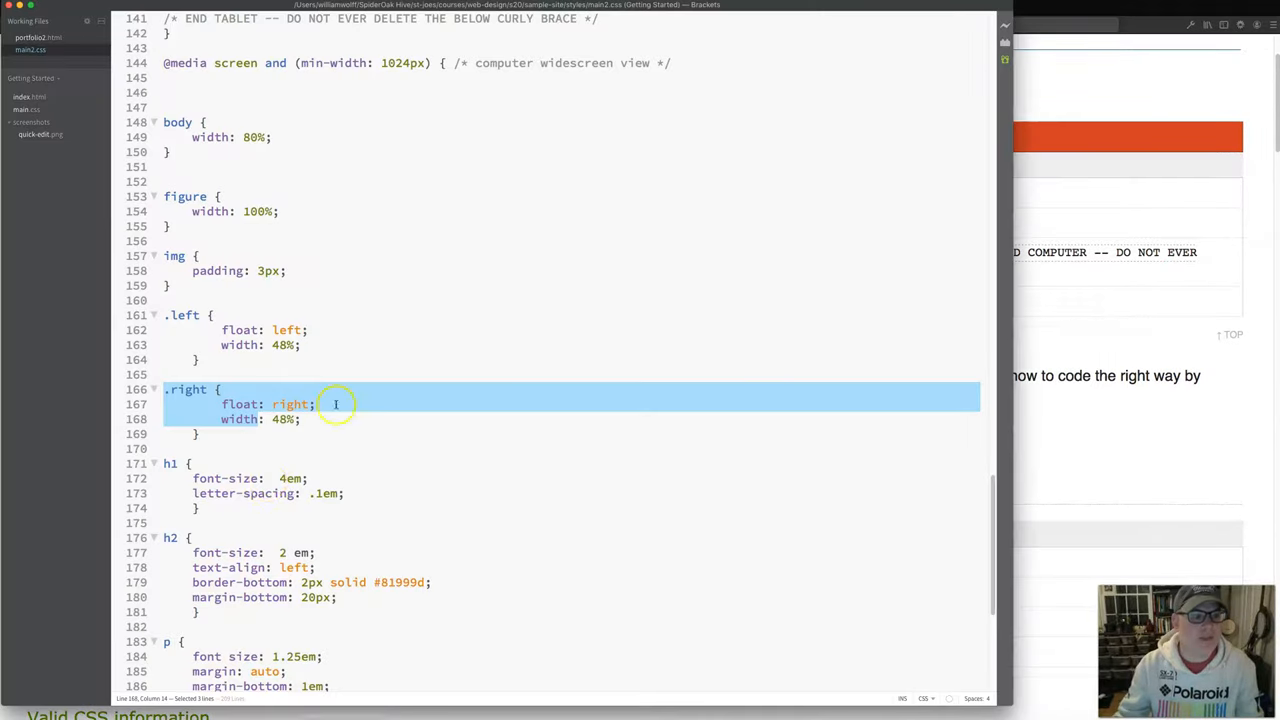
- Delete the space in '2 em' on line 177 of the h2 rule
scroll(down, 3)
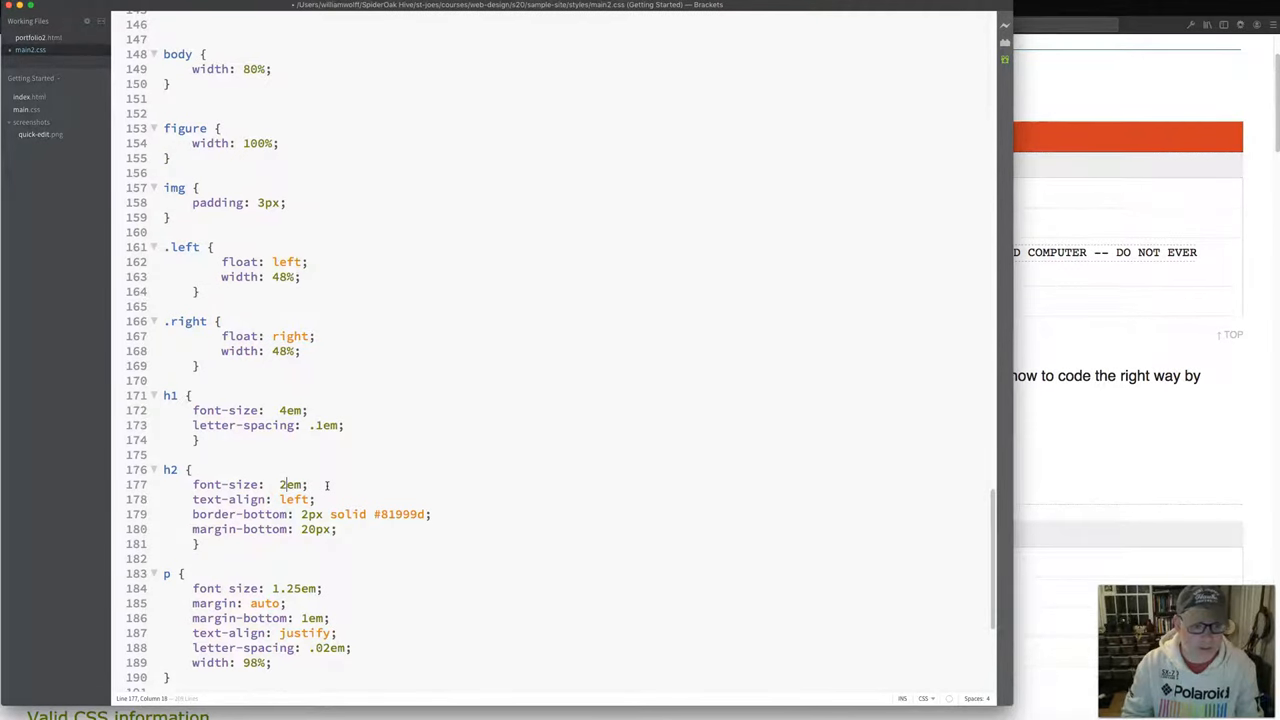
click(368, 367)
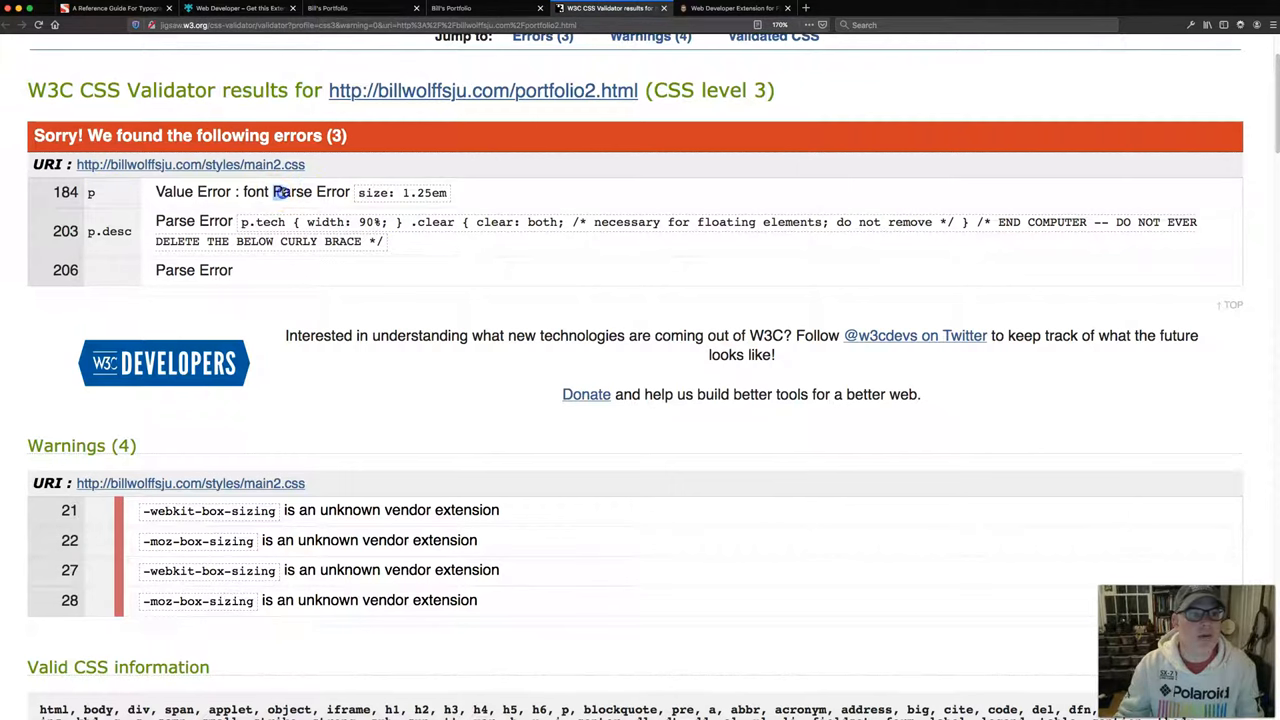
- Highlight the line 184 p font parse error among the three remaining errors
double_click(311, 192)
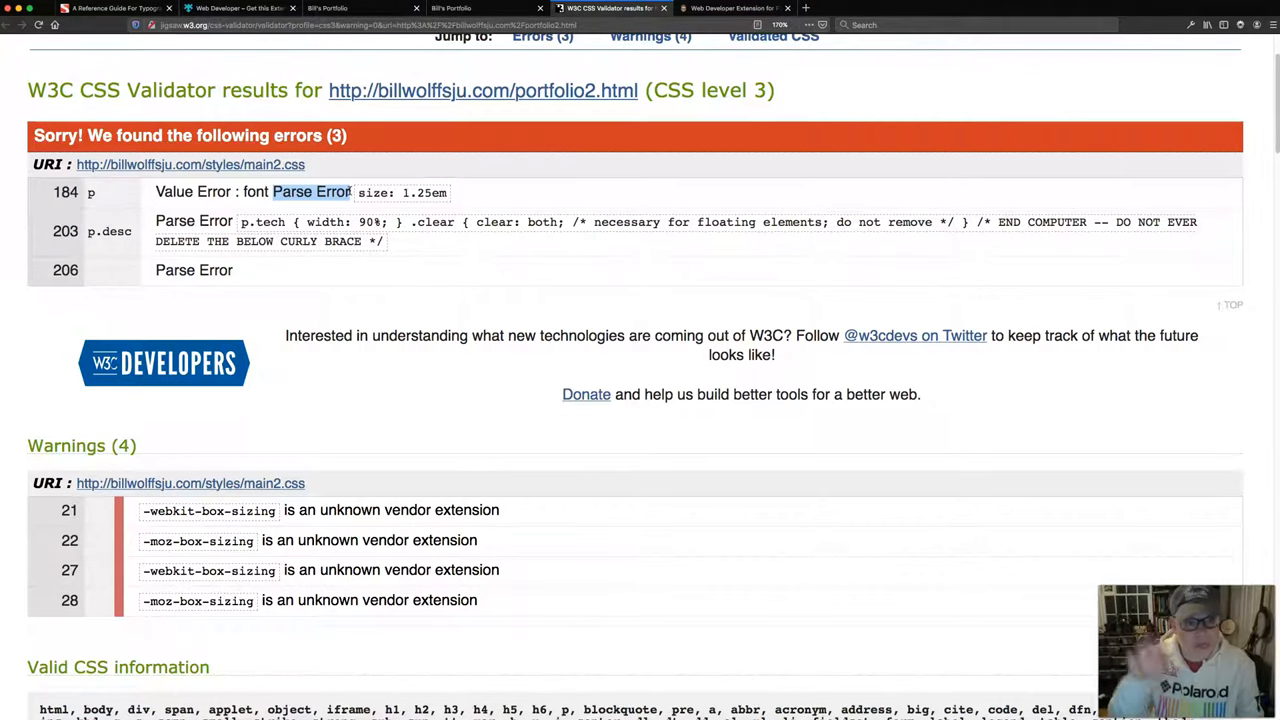
mouse_move(273, 673)
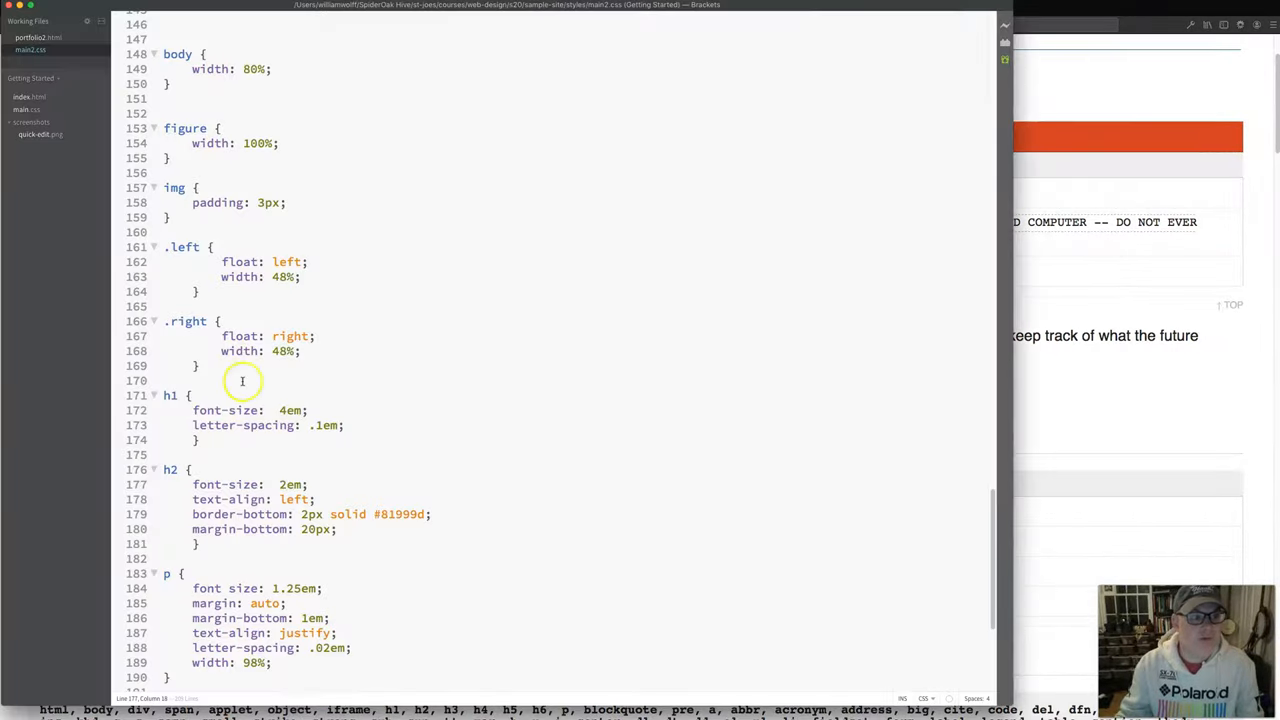
- Add the hyphen so line 184 reads font-size: 1.25em
scroll(down, 3)
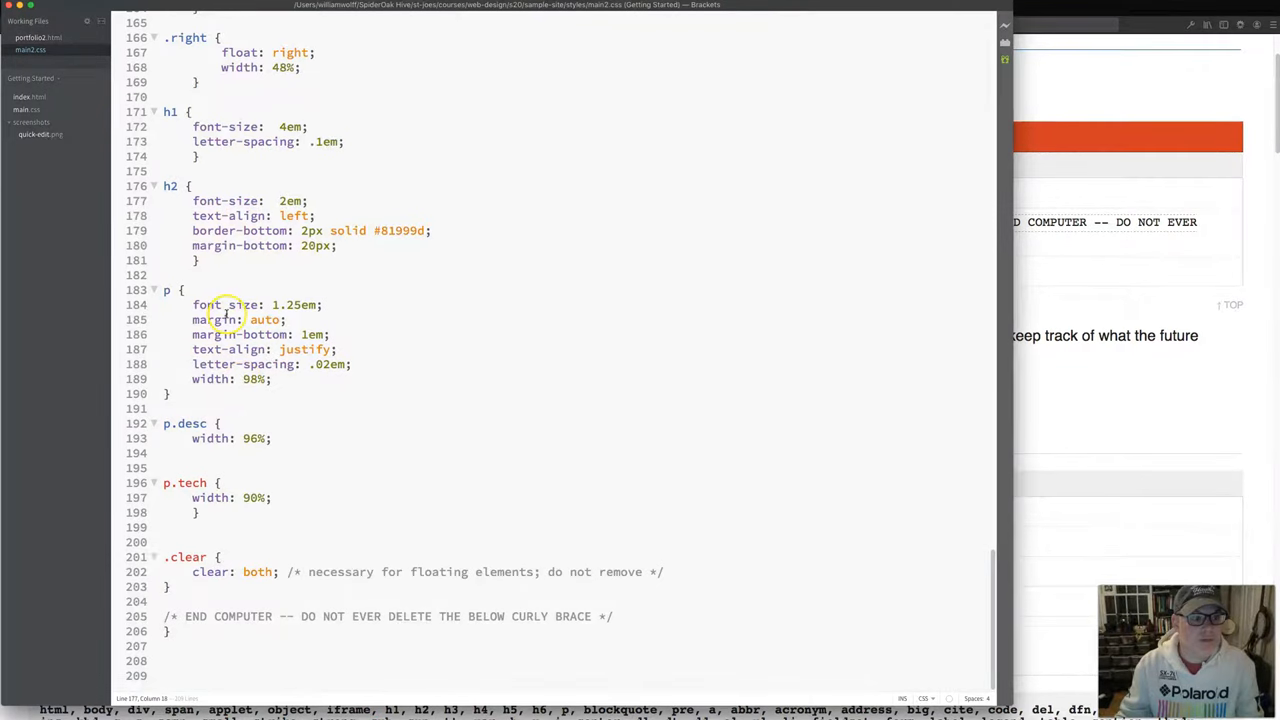
double_click(224, 305)
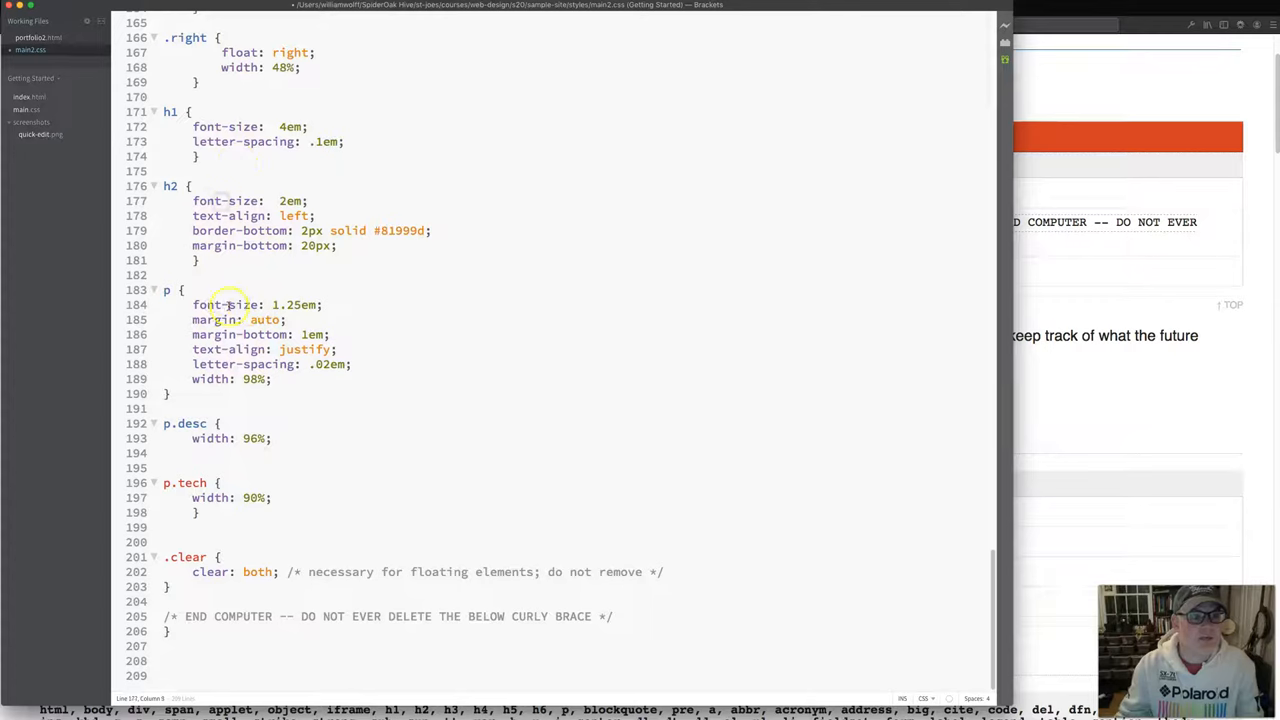
click(228, 305)
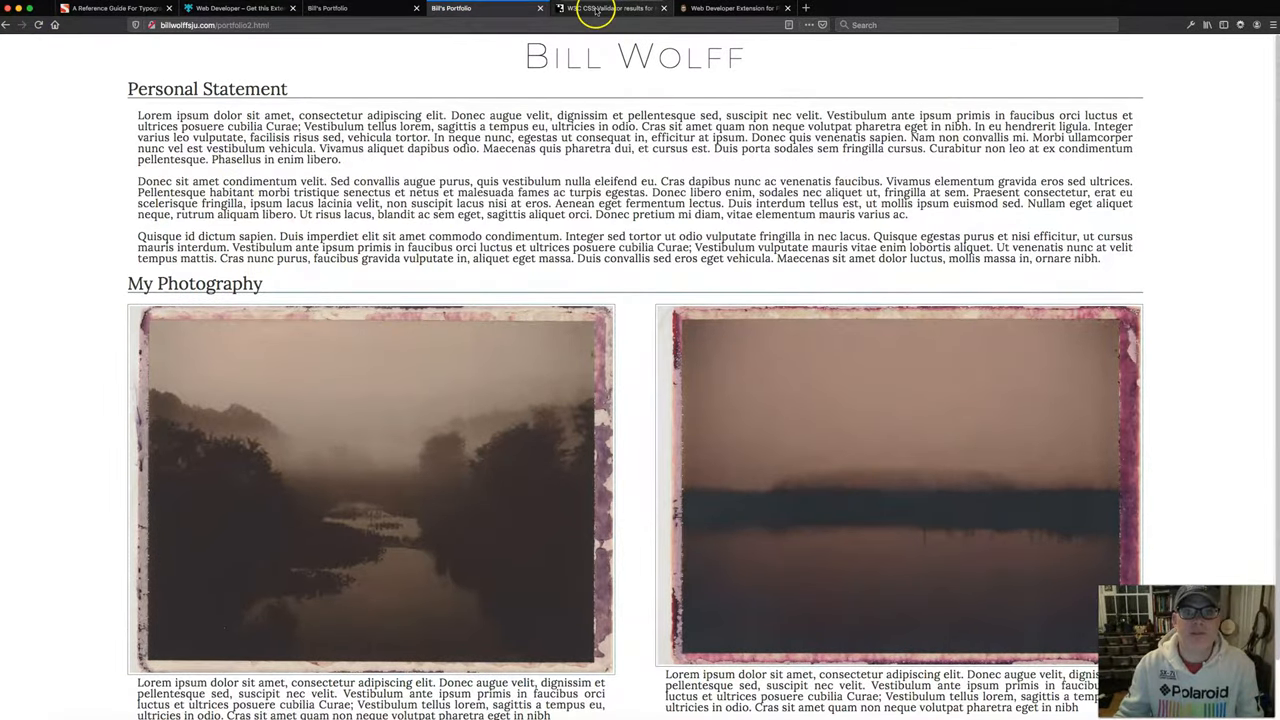
- Return to the validator results, then select the .clear rule near the stylesheet end
click(608, 8)
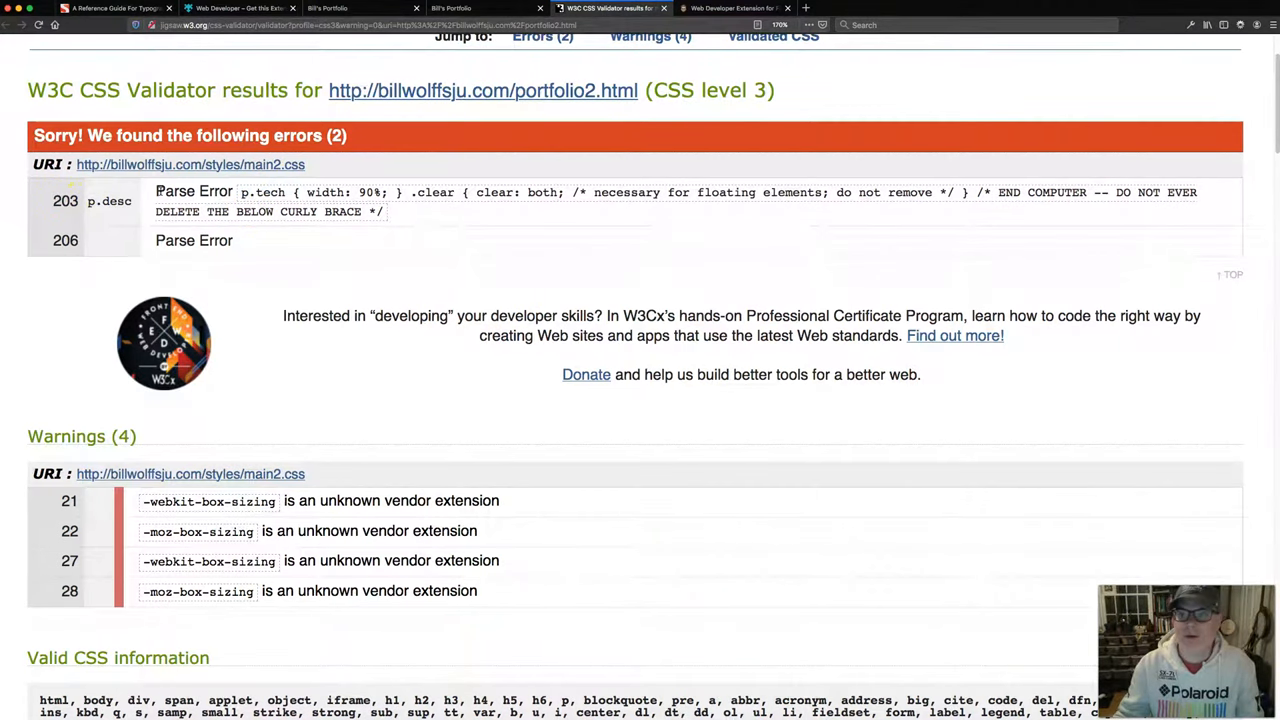
mouse_move(373, 56)
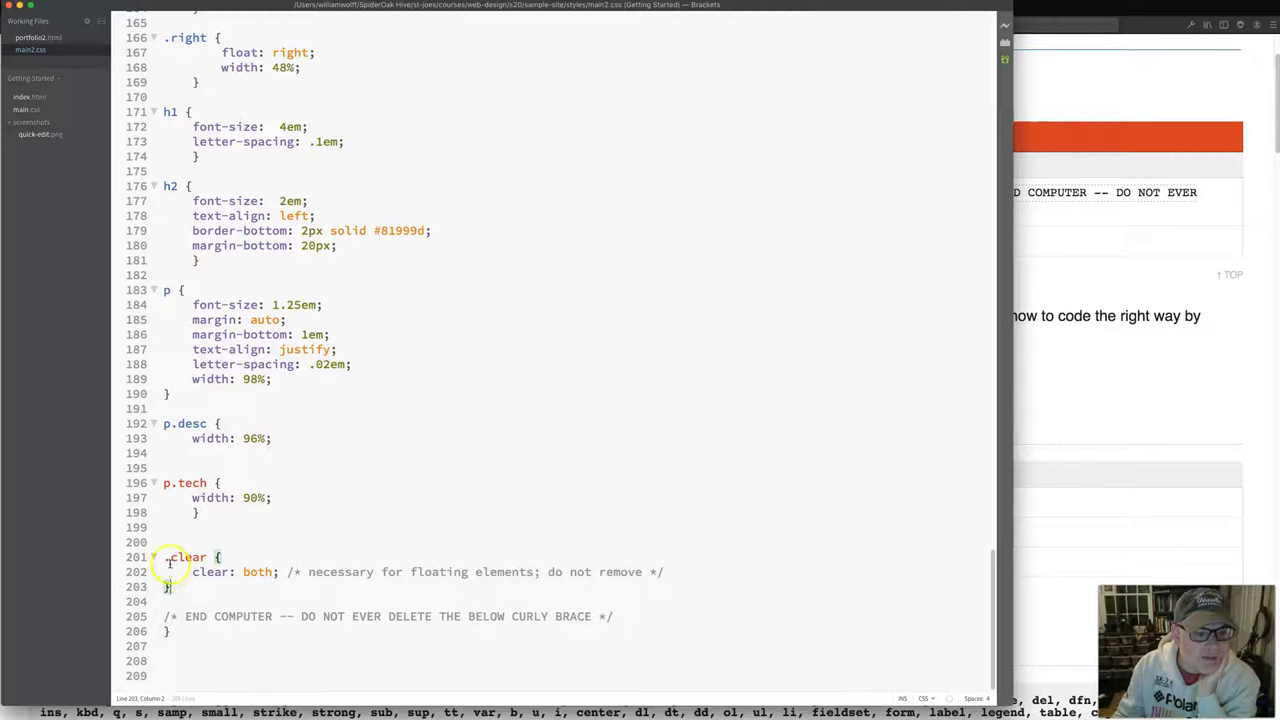
double_click(186, 557)
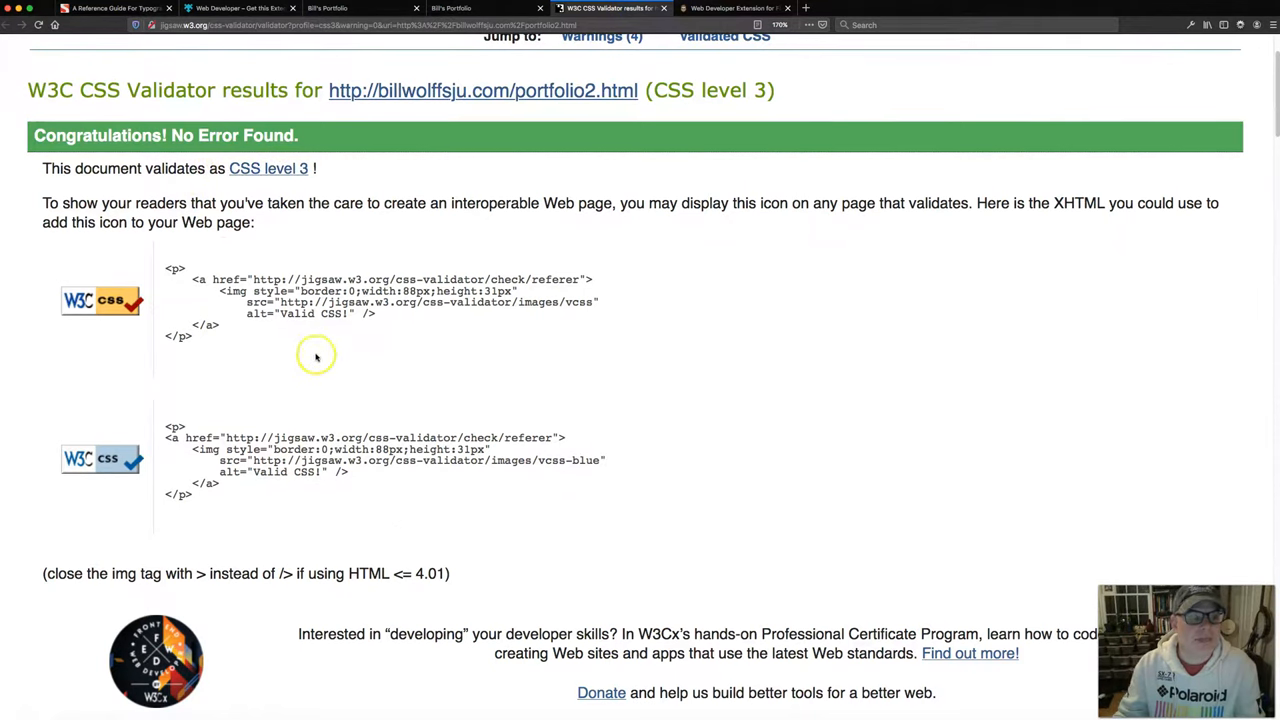
mouse_move(198, 148)
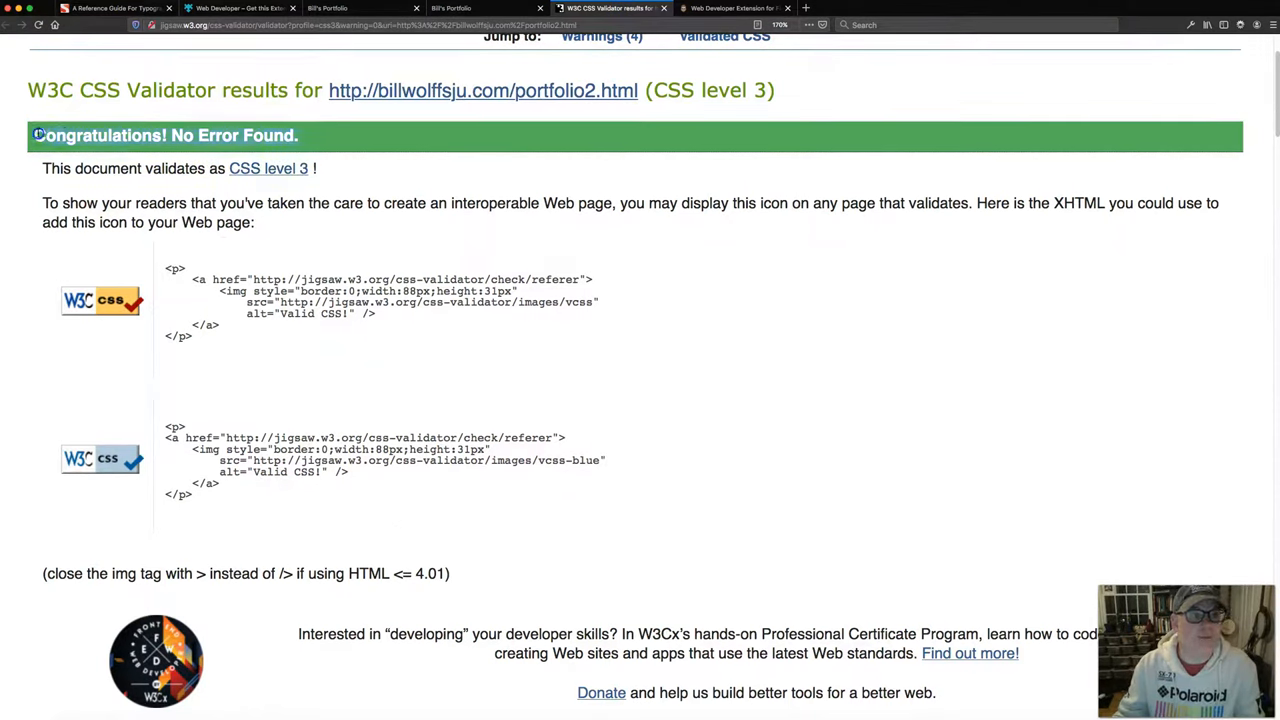
mouse_move(97, 137)
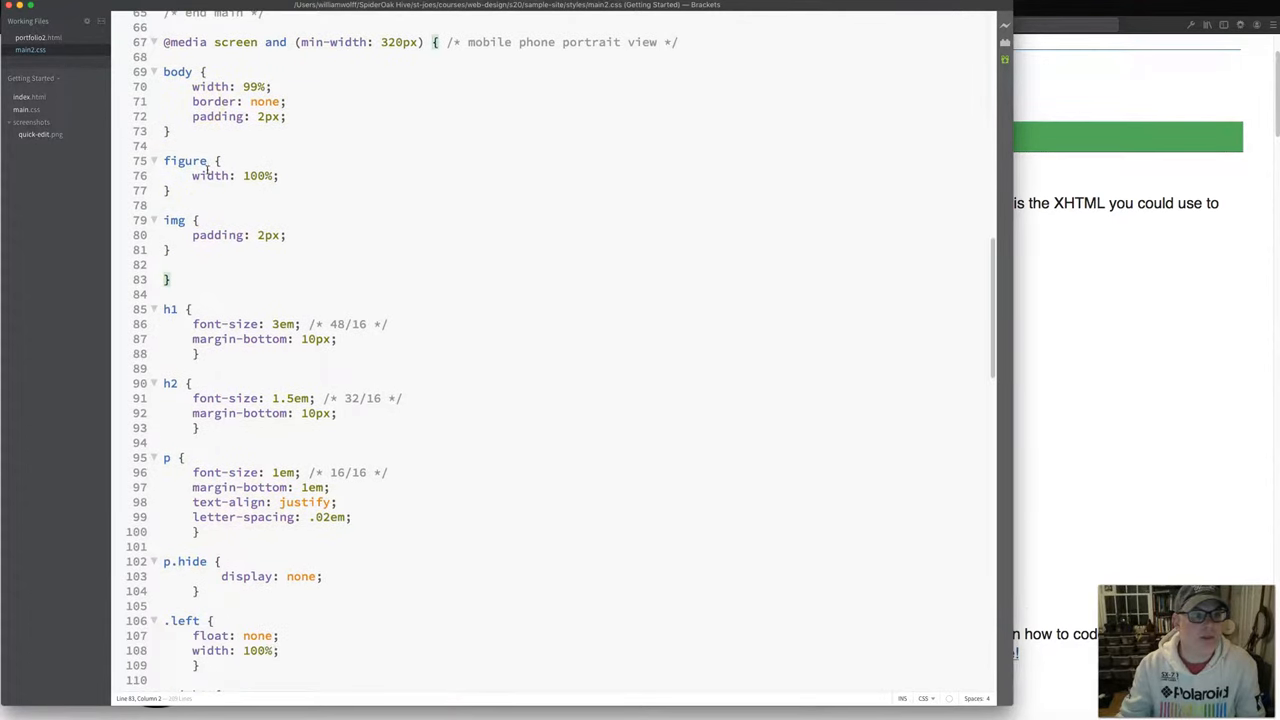
mouse_move(405, 142)
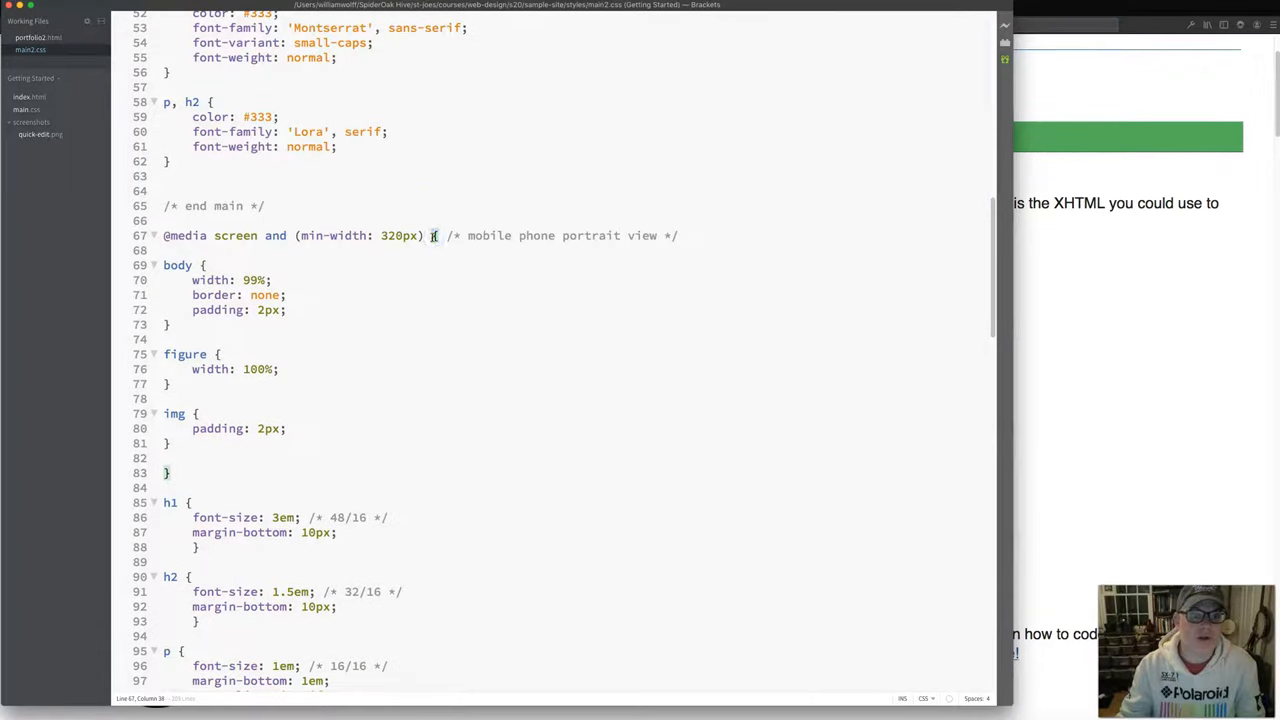
mouse_move(468, 264)
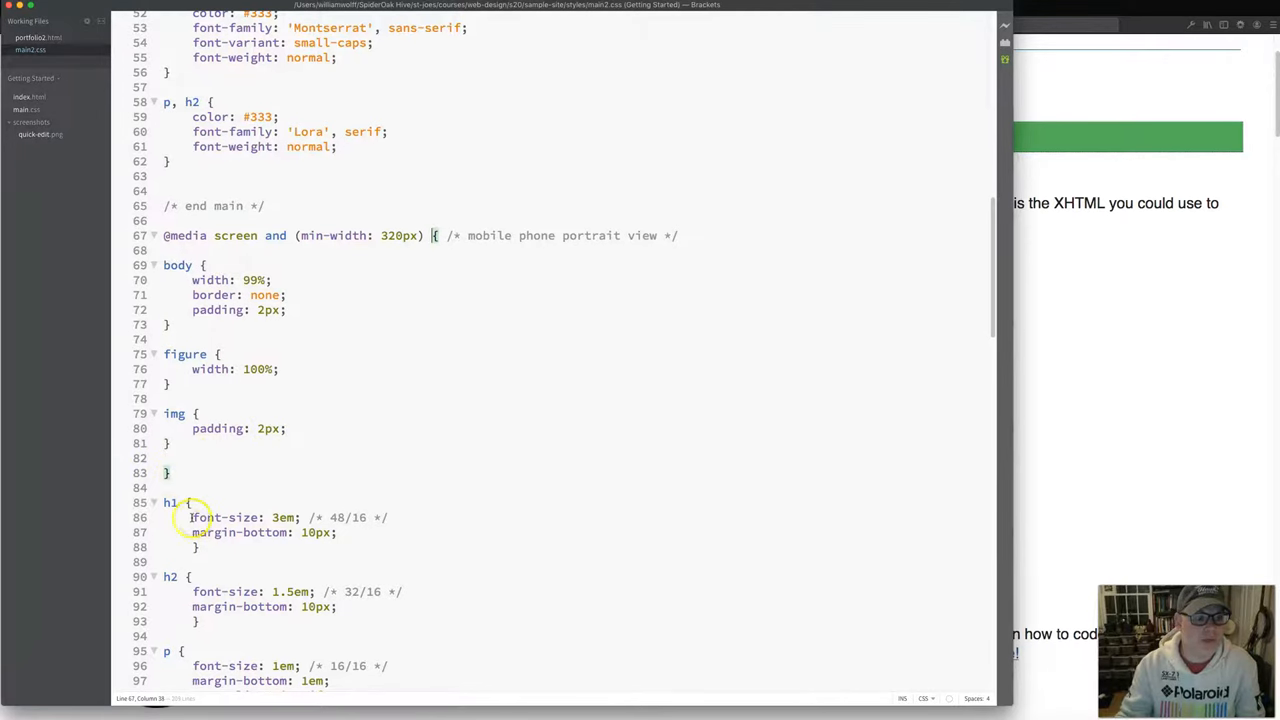
- Scroll through the 320px media query to the stray brace on line 83 and the h1 rule
scroll(down, 3)
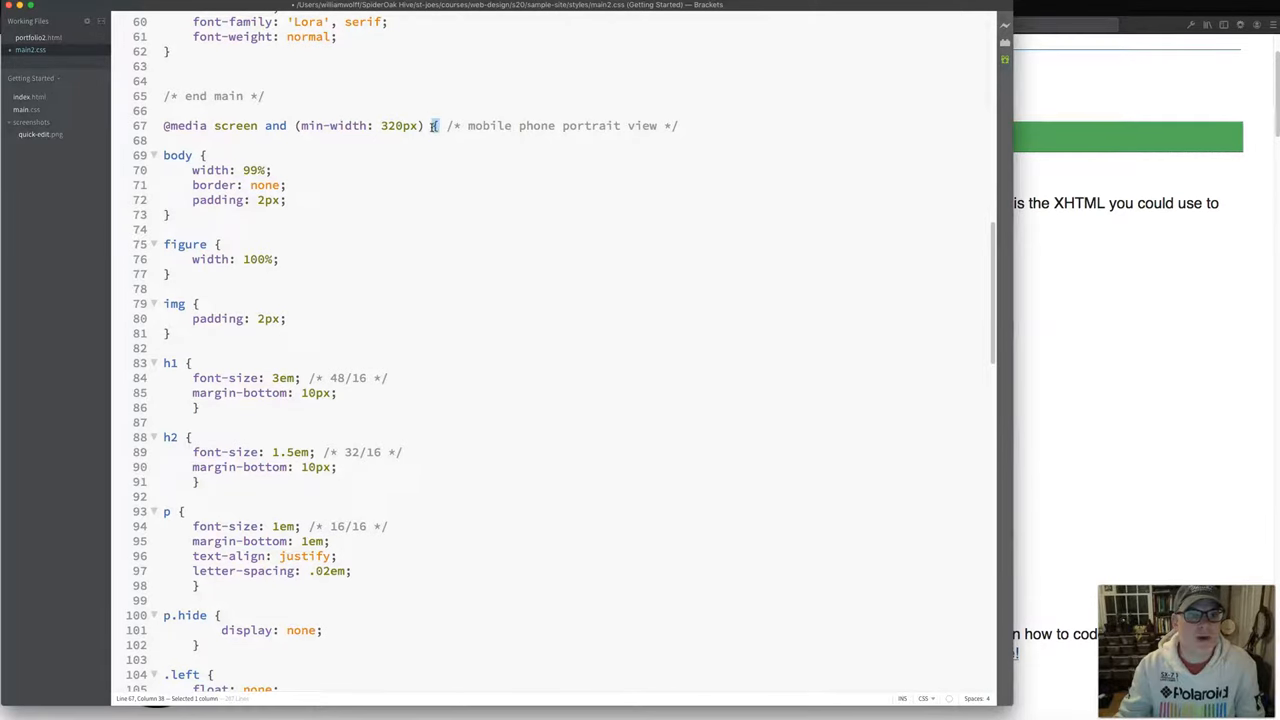
scroll(down, 3)
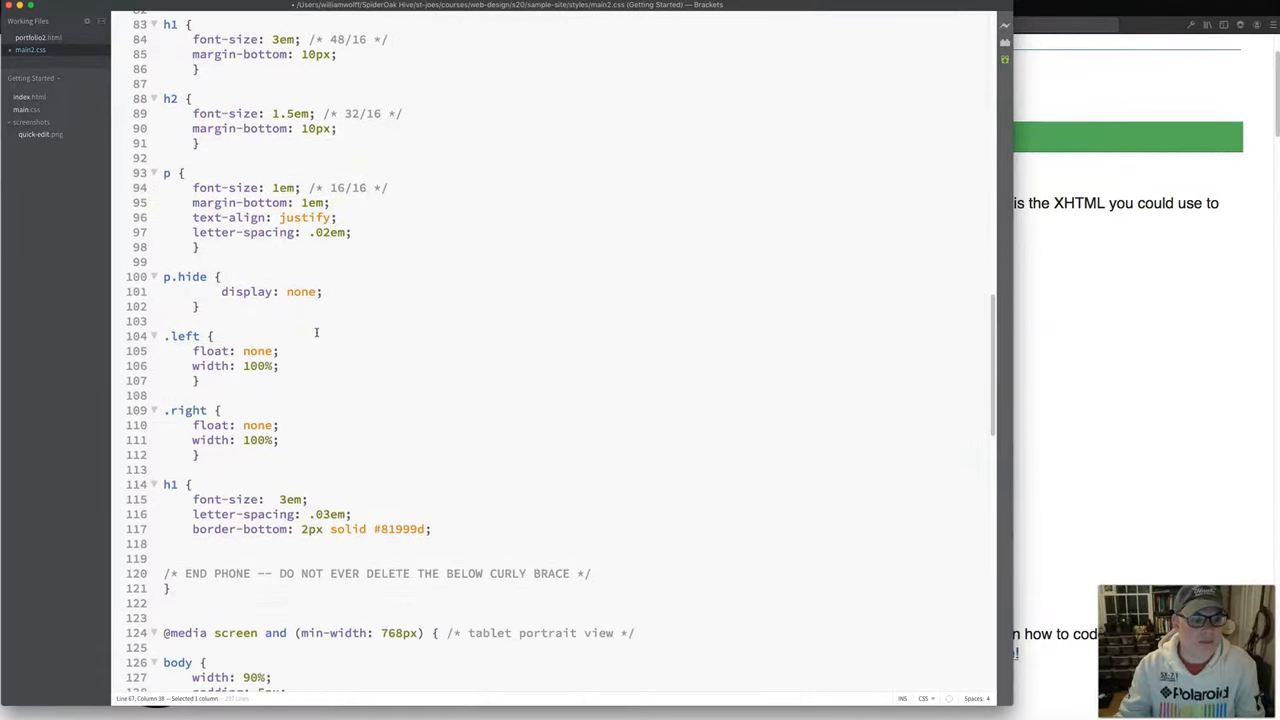
scroll(down, 3)
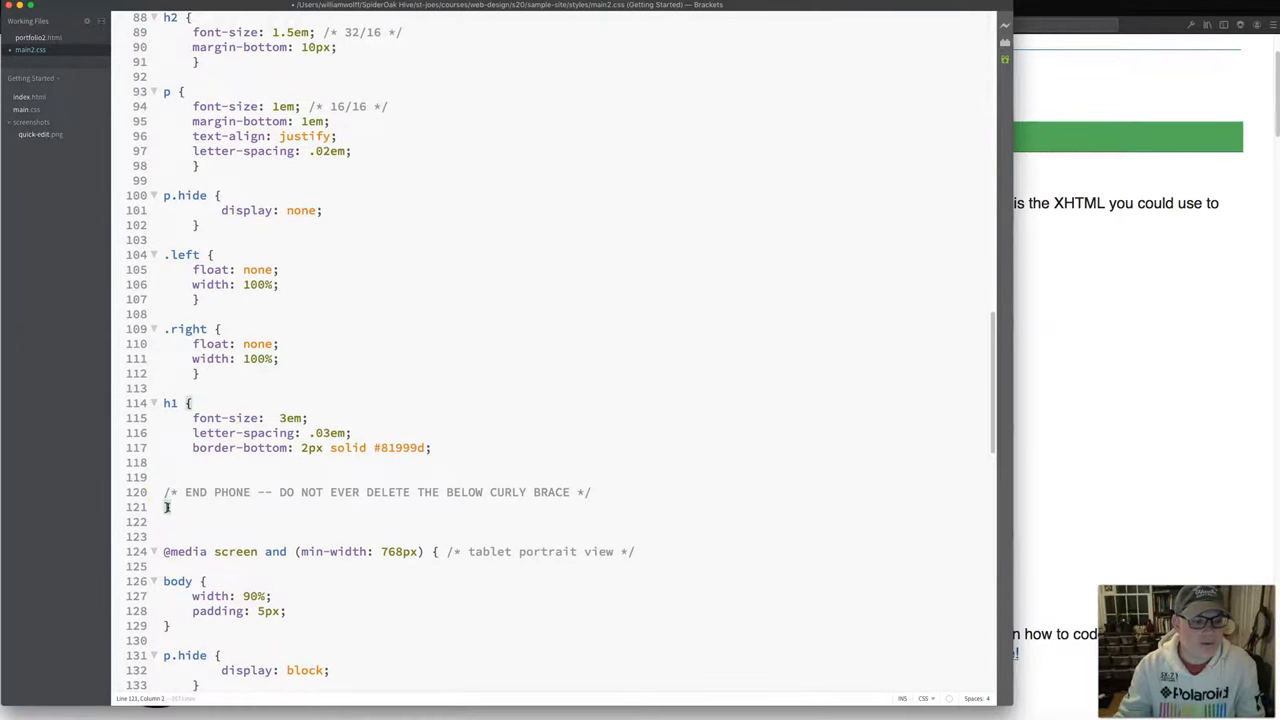
mouse_move(332, 506)
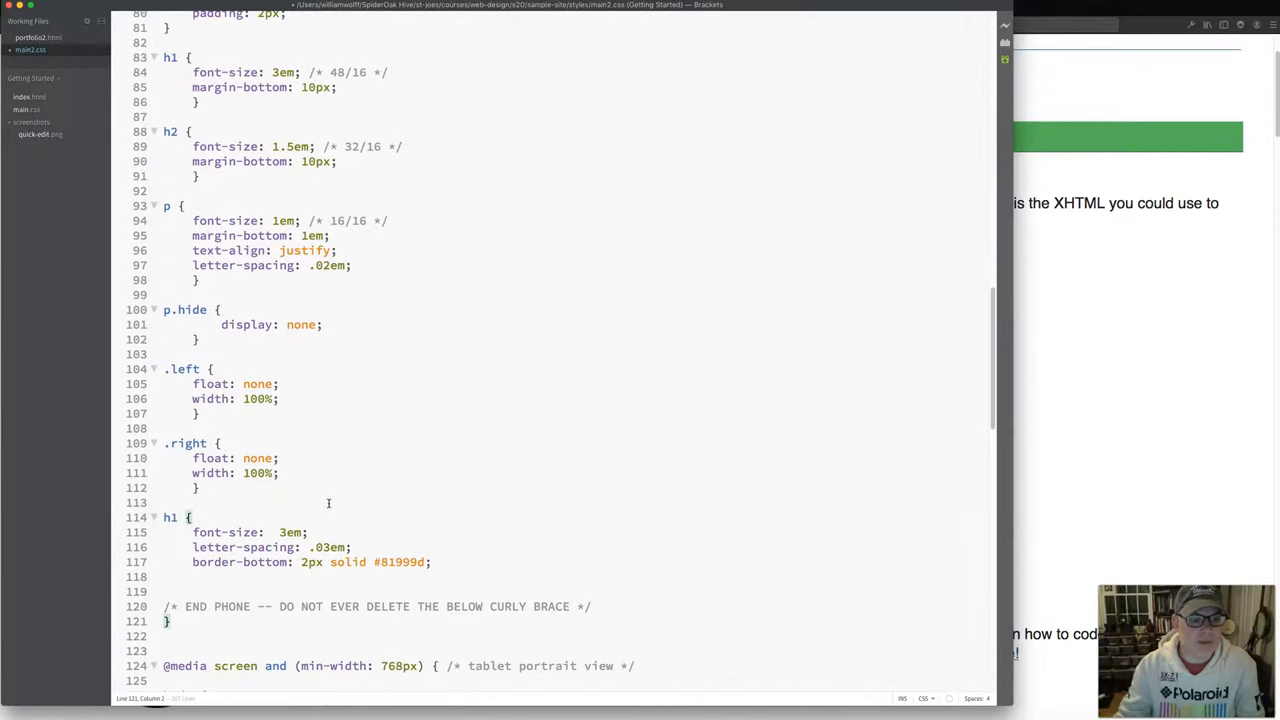
scroll(down, 3)
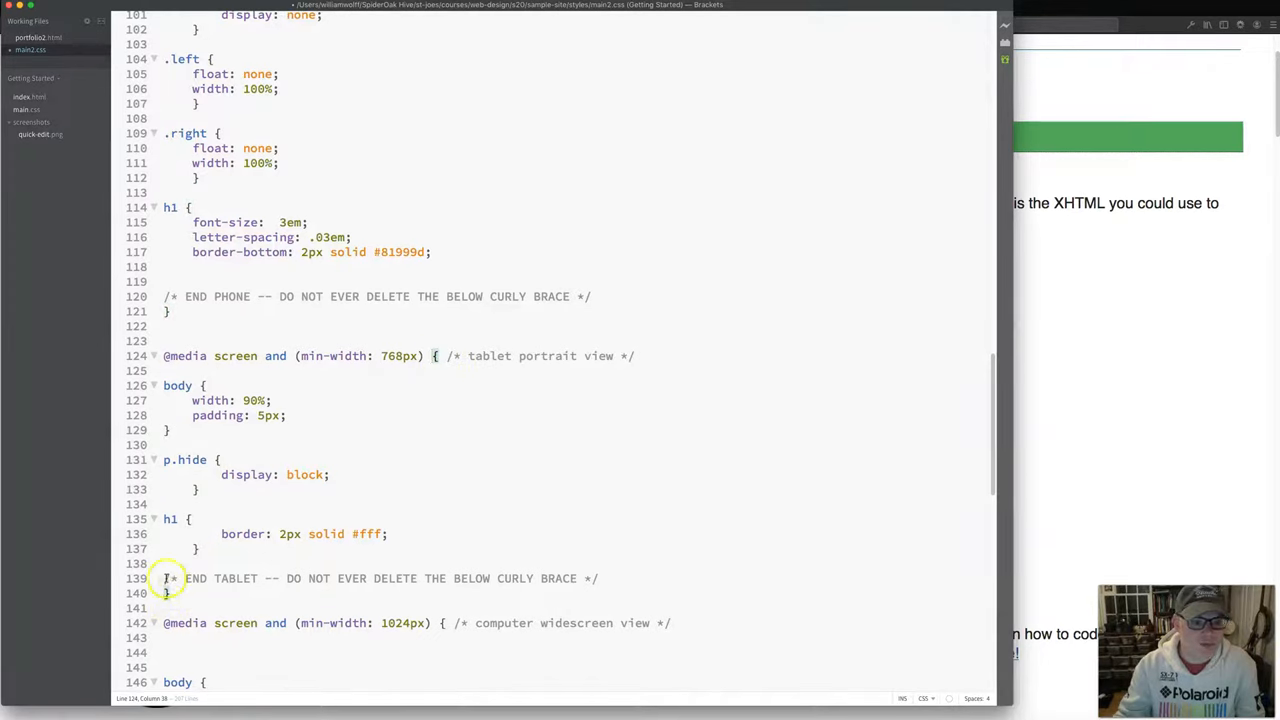
mouse_move(435, 368)
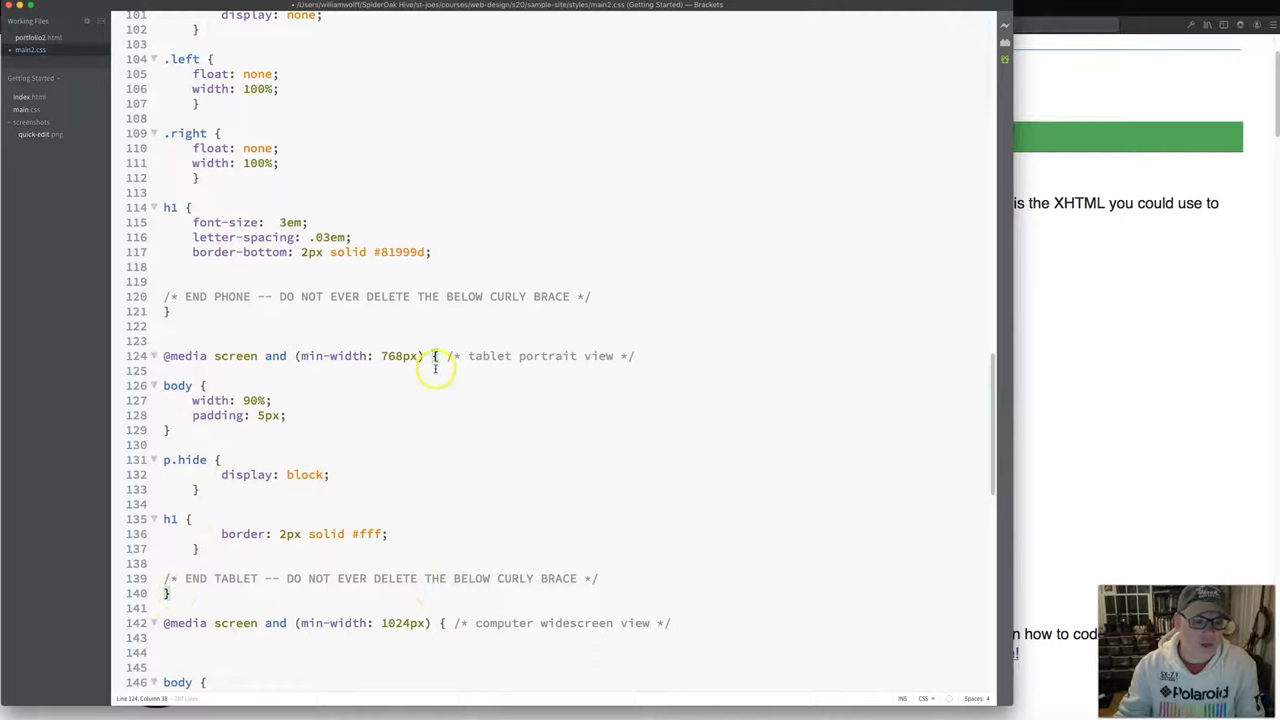
mouse_move(470, 348)
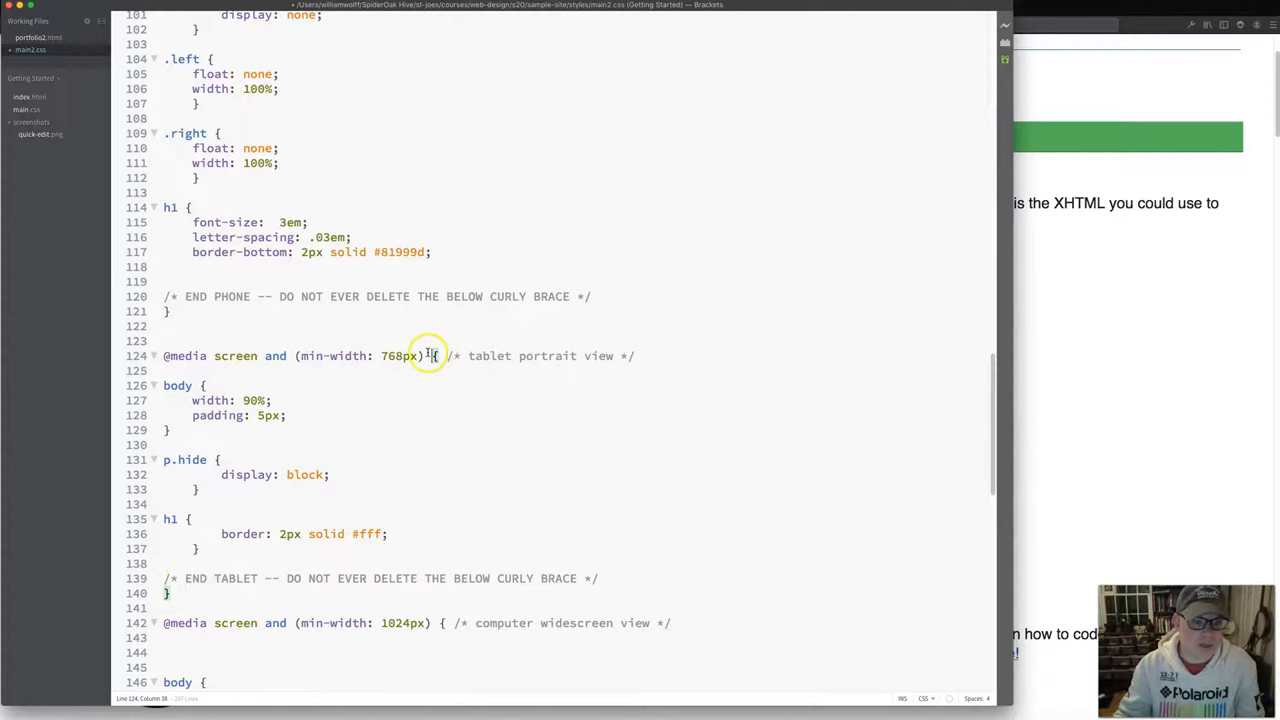
scroll(down, 3)
text(})
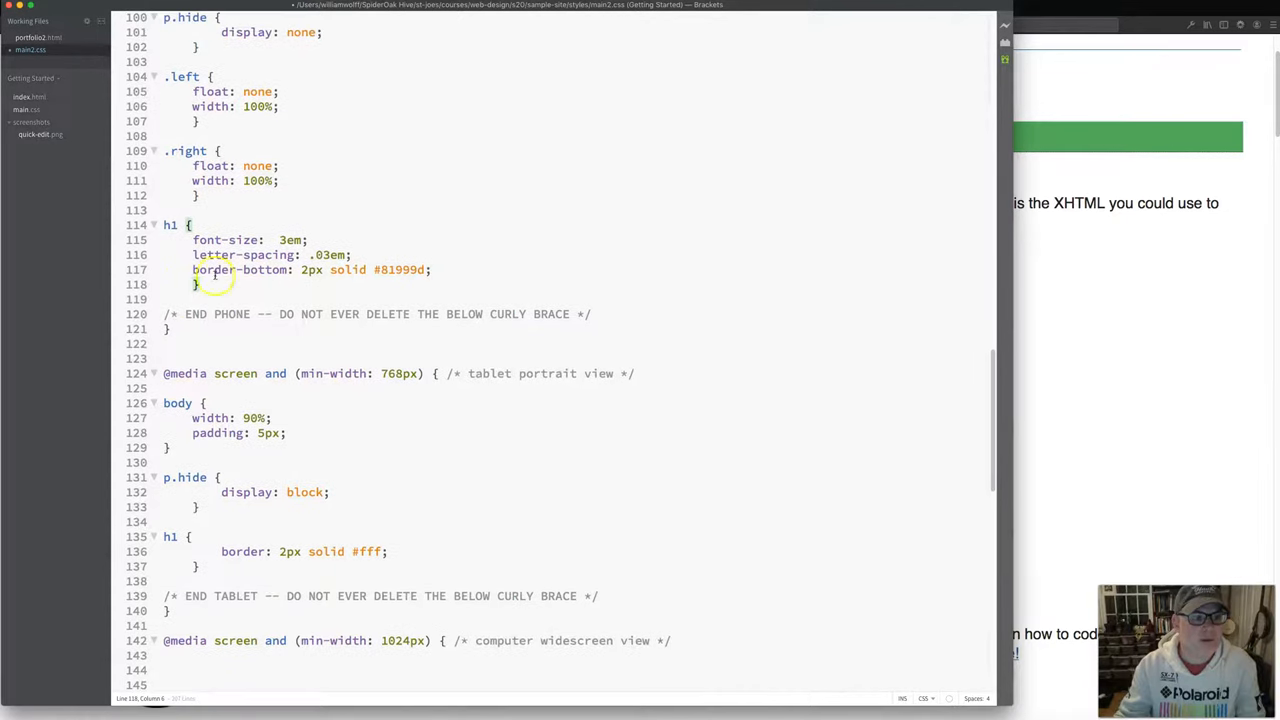
scroll(up, 3)
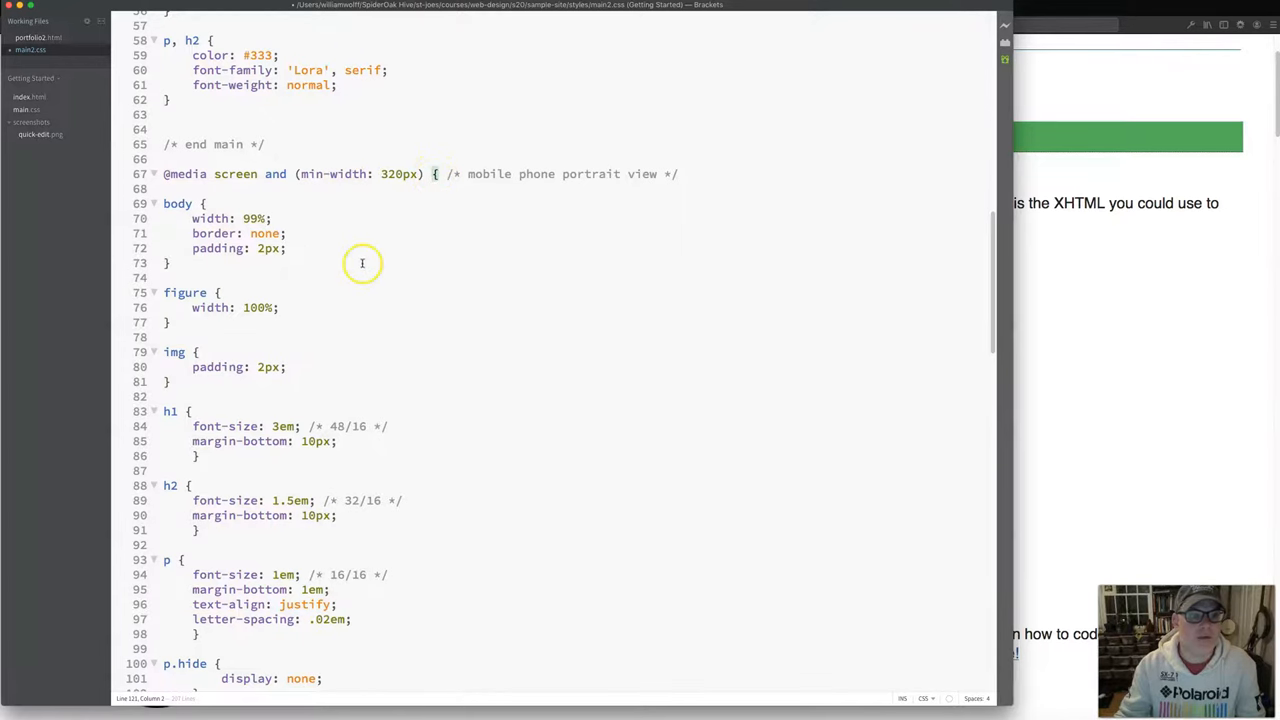
scroll(down, 3)
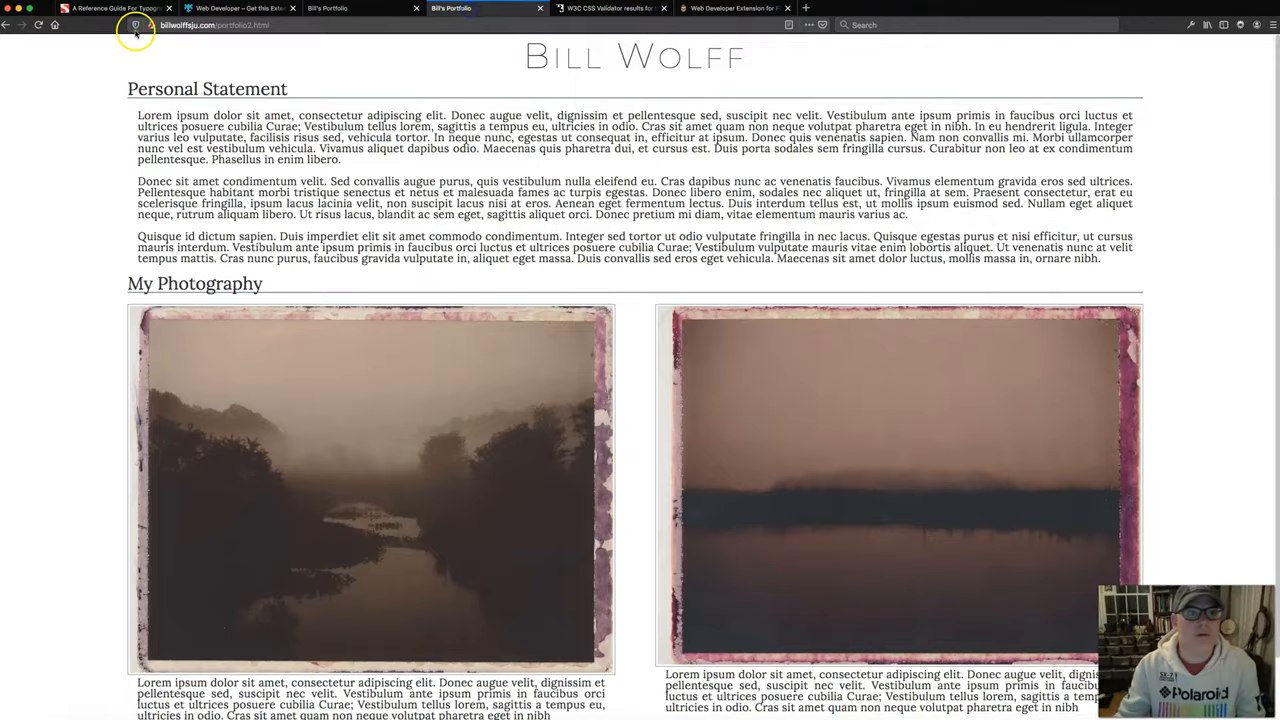
mouse_move(303, 258)
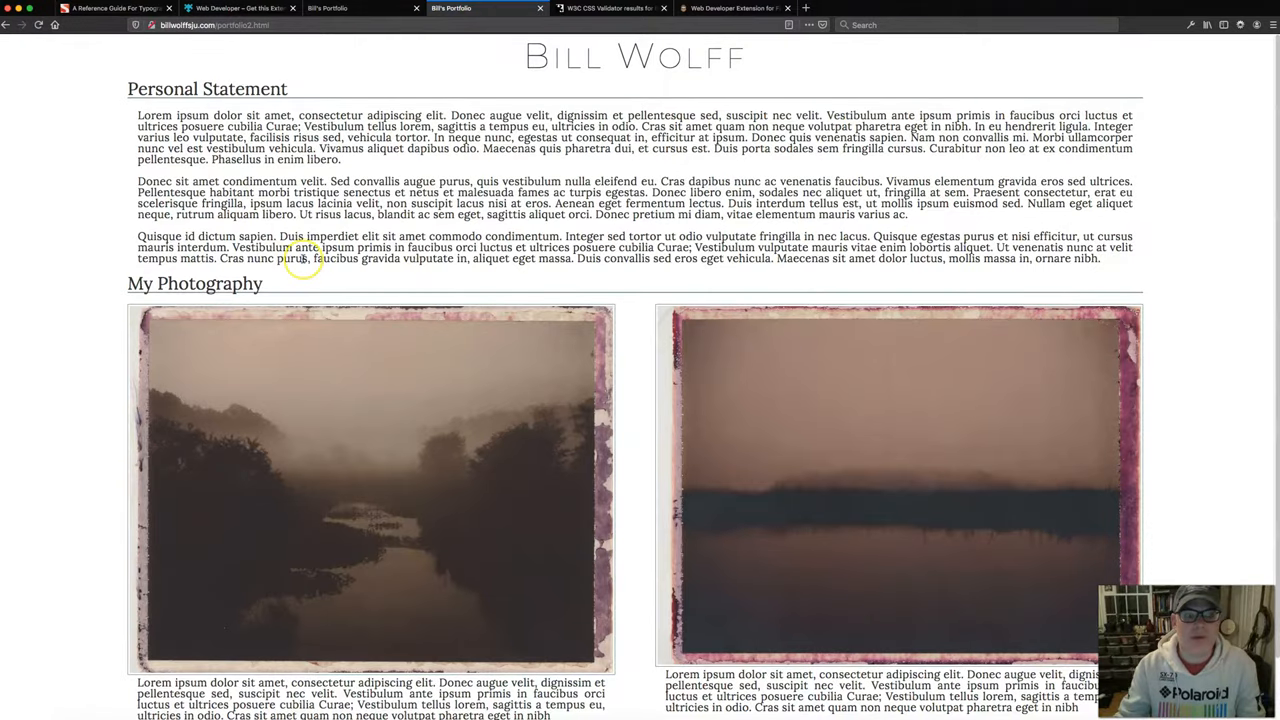
- Review the W3C CSS Validator's 'No Error Found' result, then scroll the Bill's Portfolio page
scroll(down, 3)
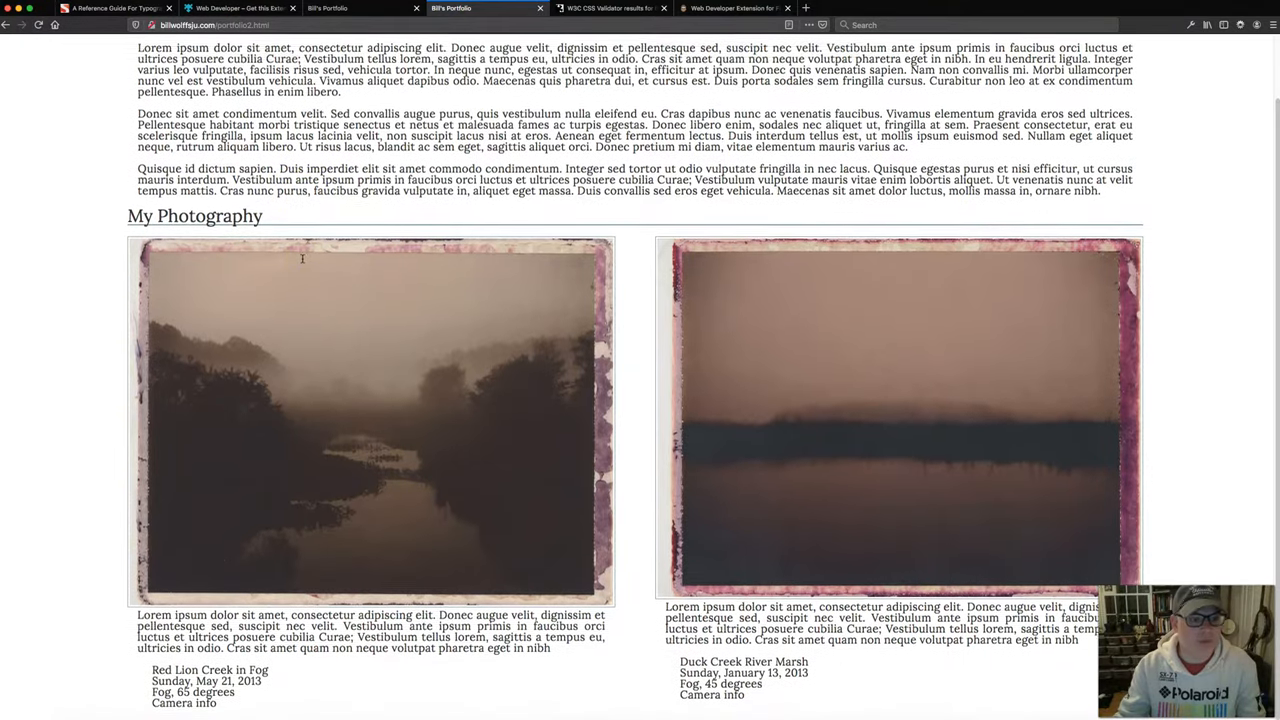
scroll(up, 3)
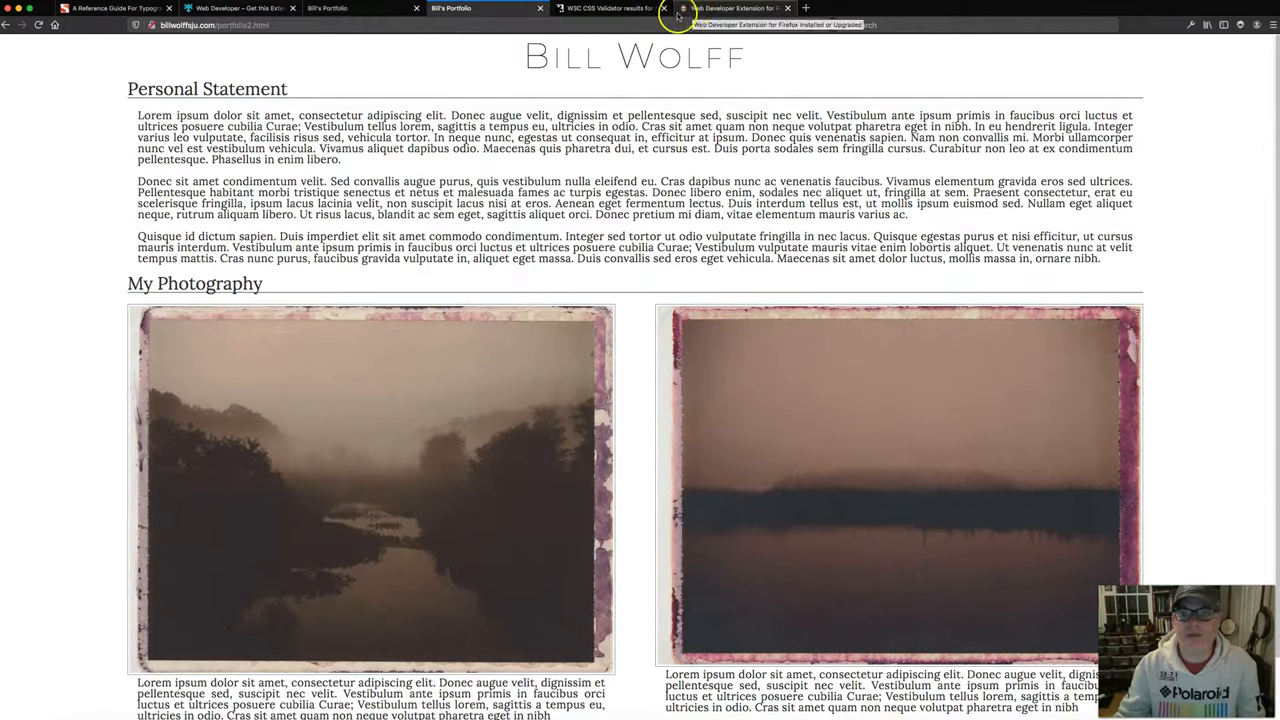
click(610, 8)
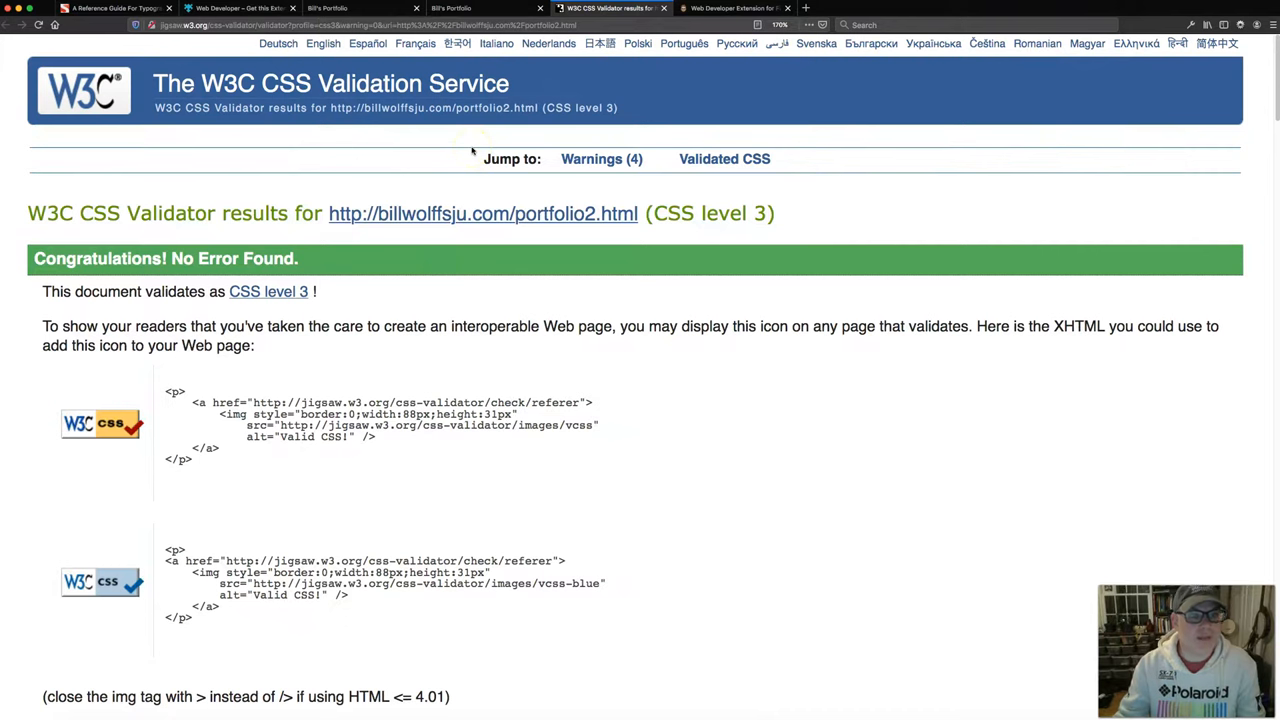
mouse_move(489, 14)
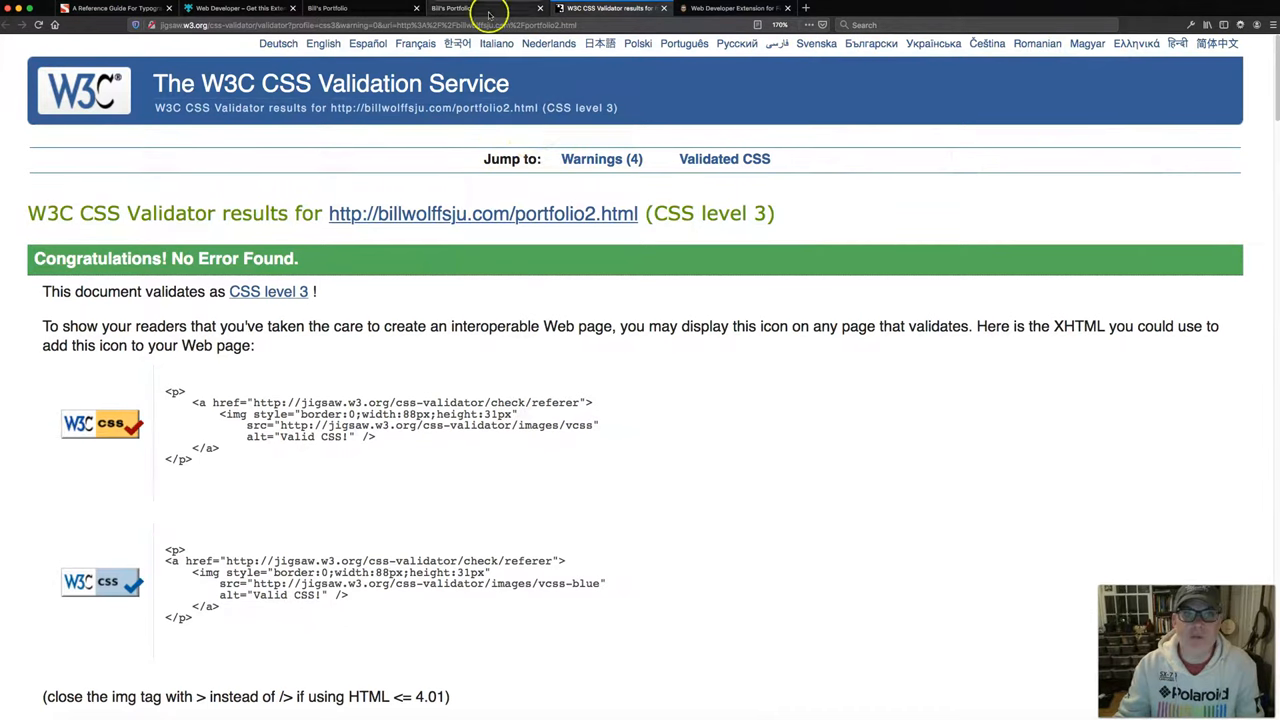
click(460, 8)
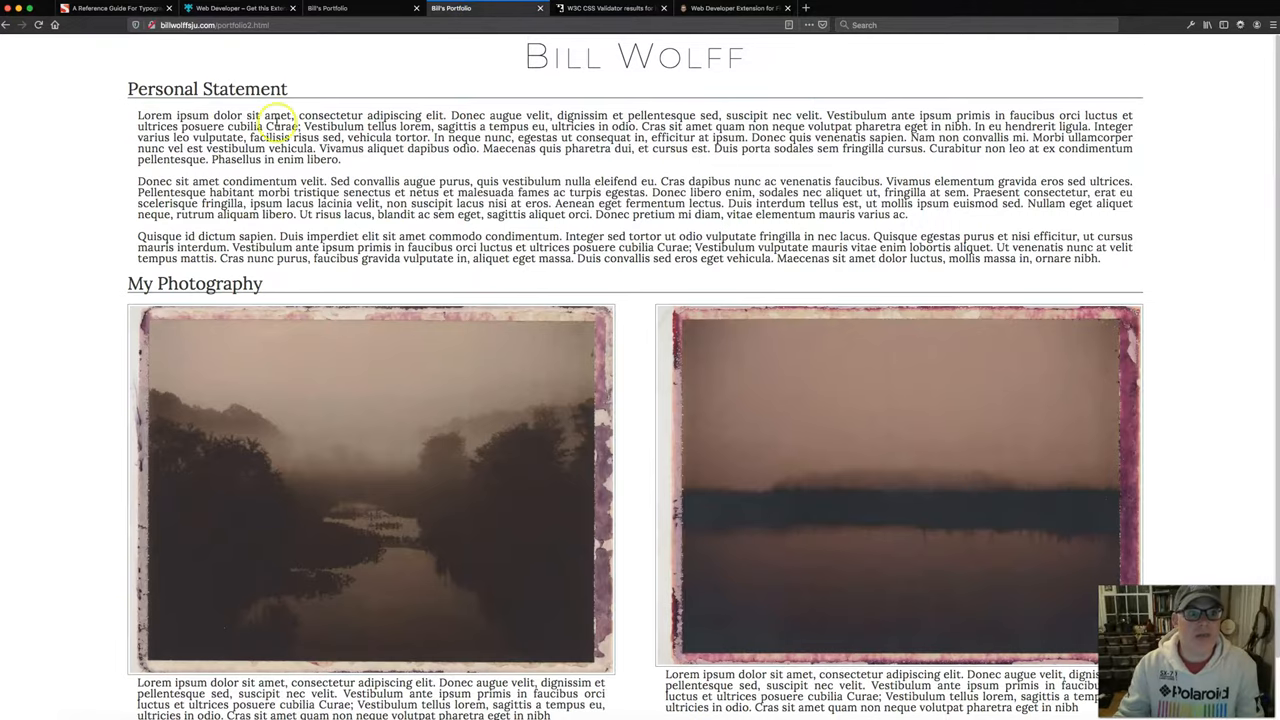
scroll(down, 3)
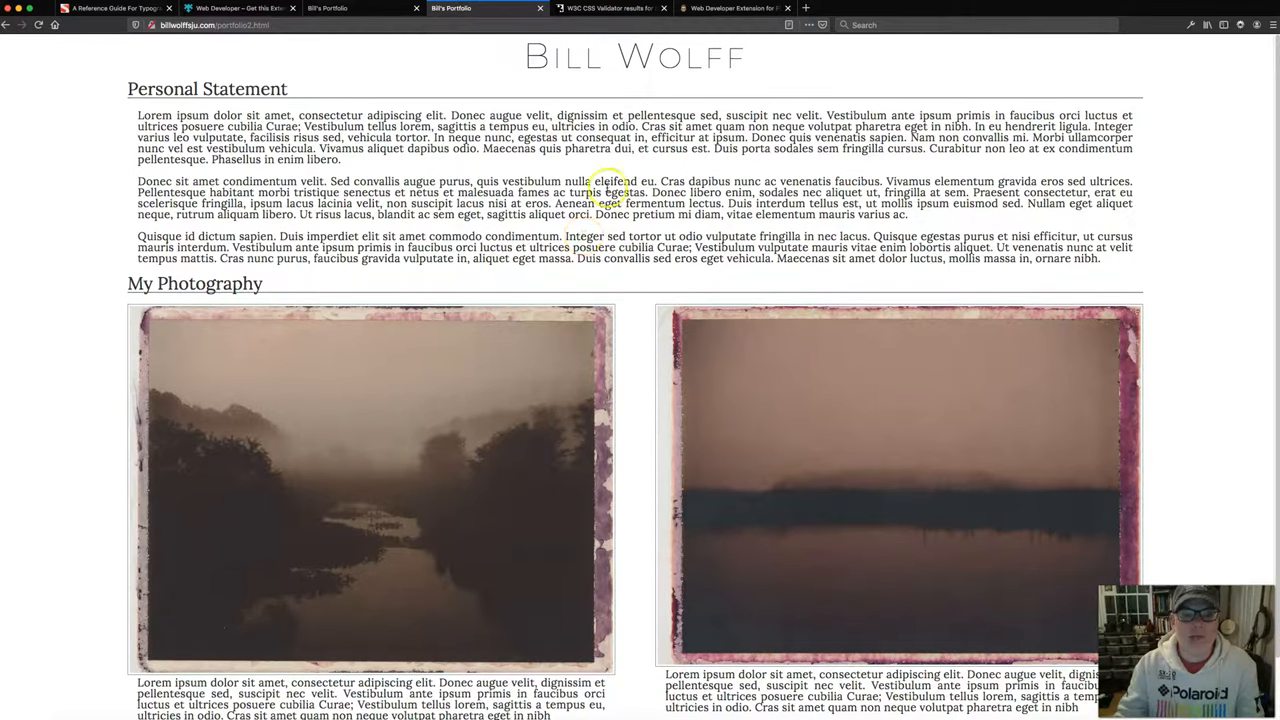
mouse_move(131, 88)
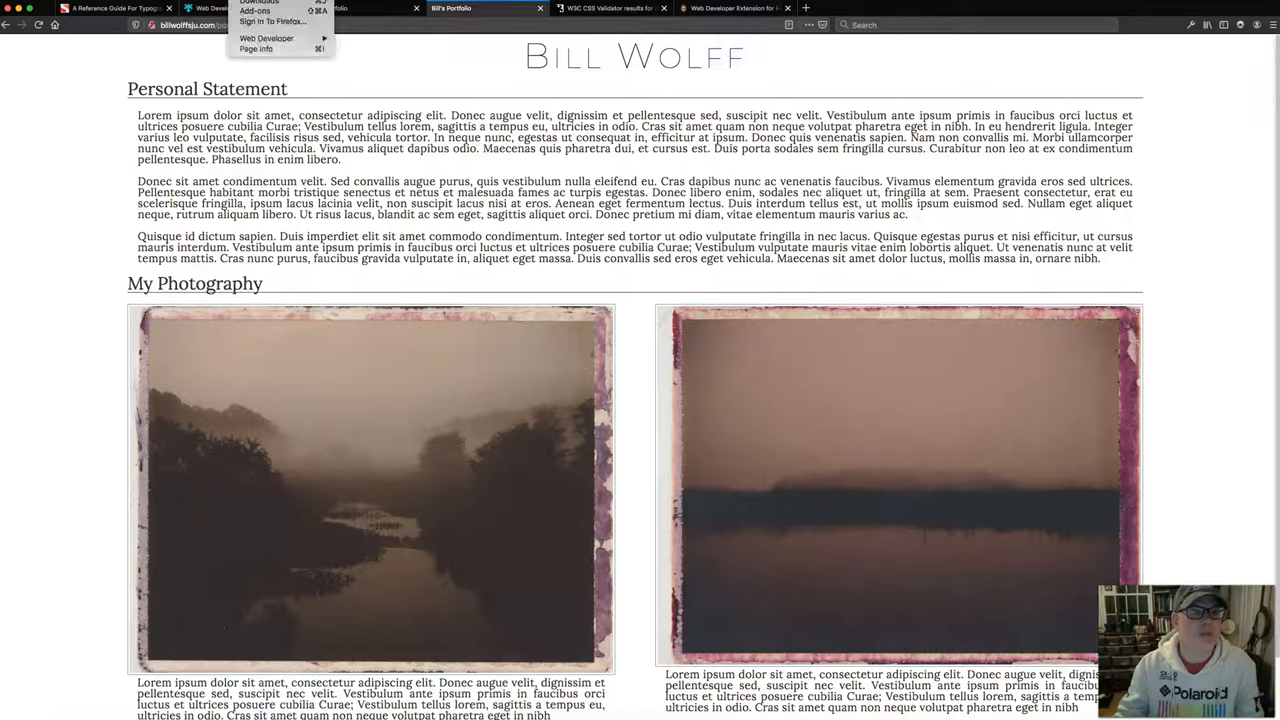
mouse_move(266, 38)
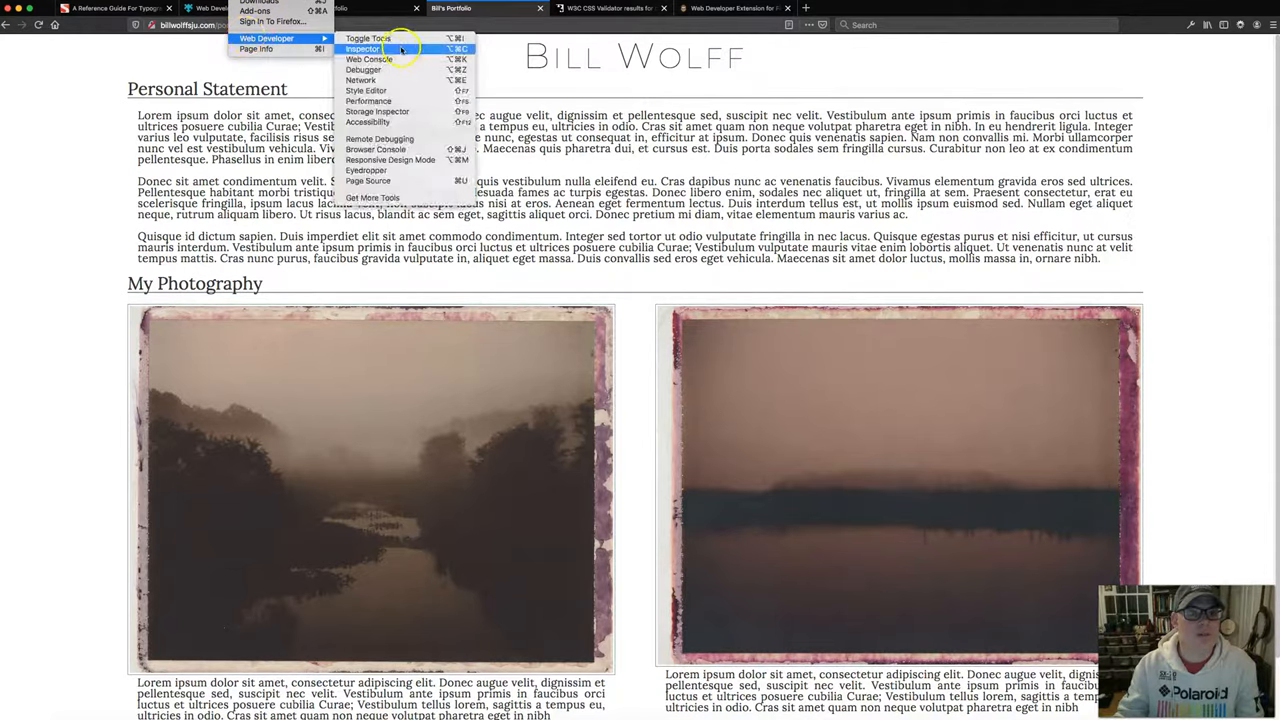
mouse_move(400, 160)
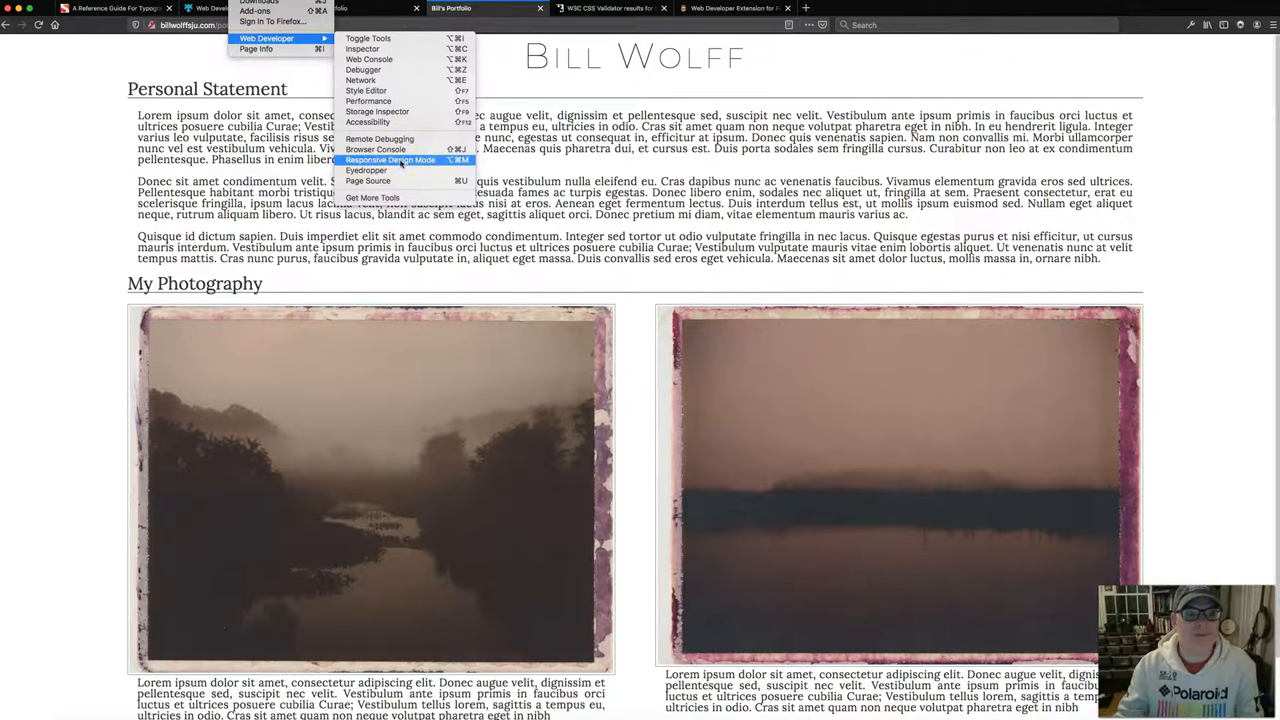
- Preview portfolio2 at phone width, then as an iPad rotated to landscape, with the device list open
click(390, 160)
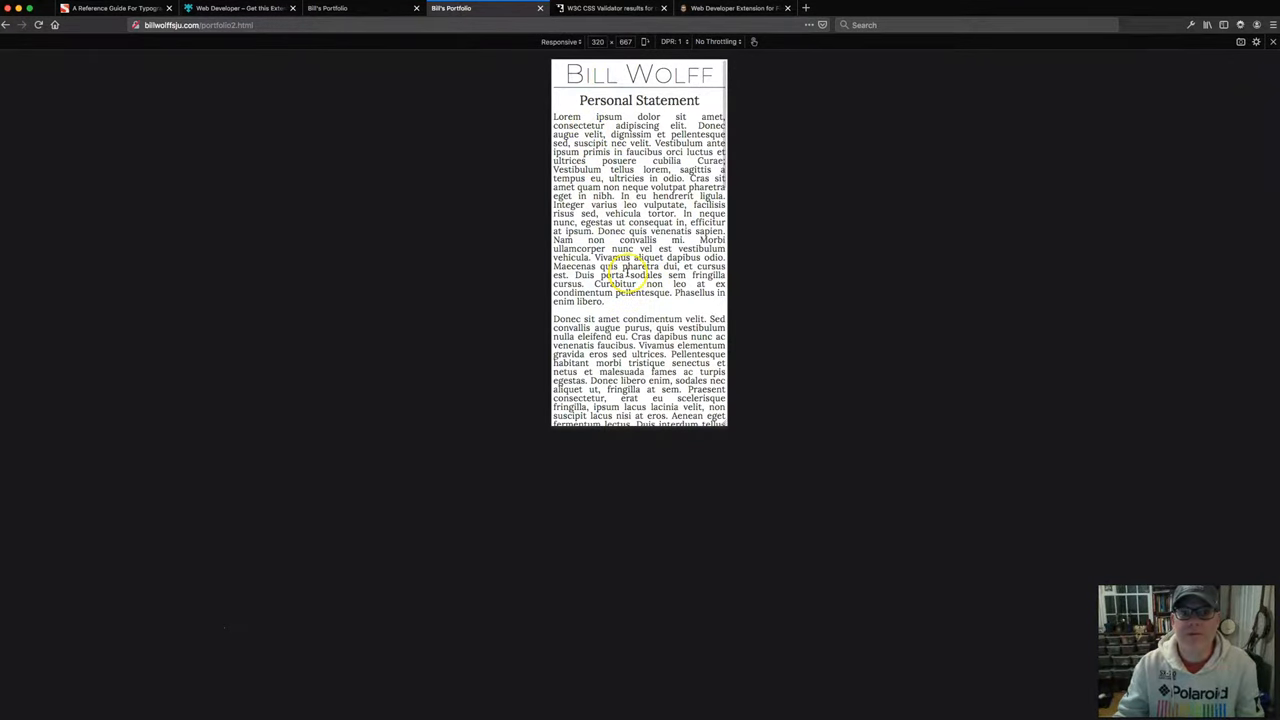
scroll(down, 3)
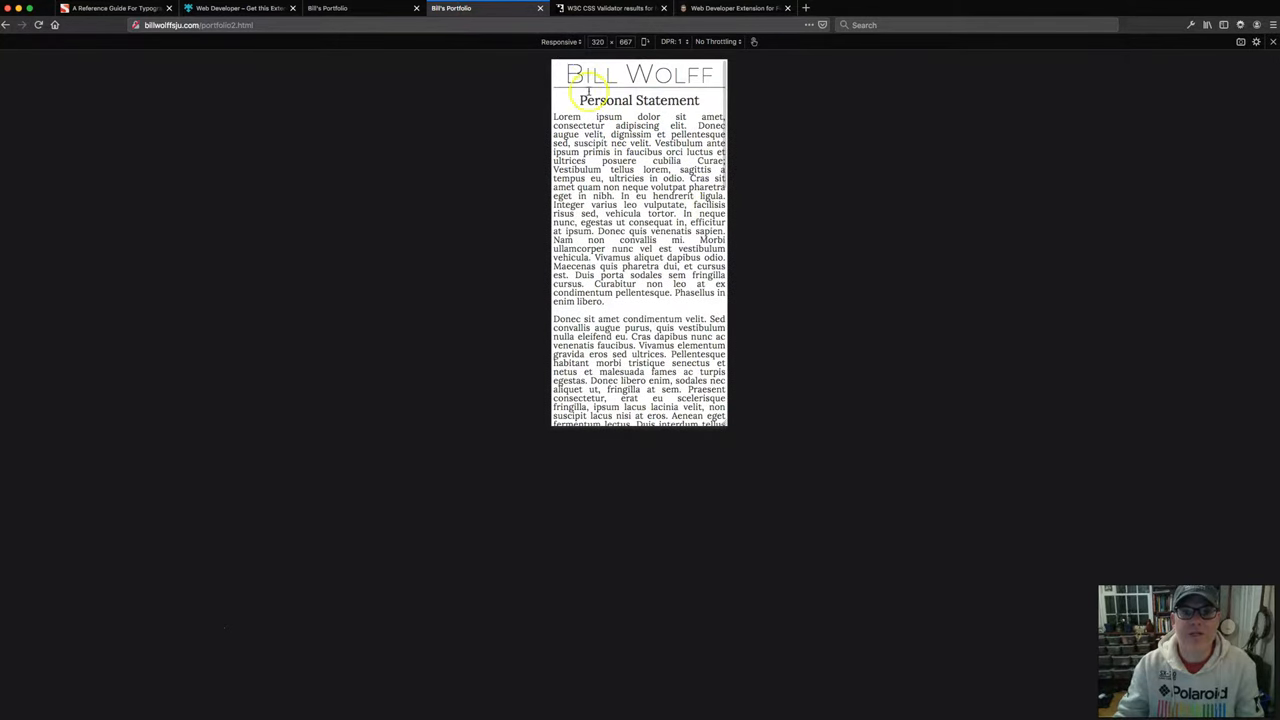
mouse_move(562, 41)
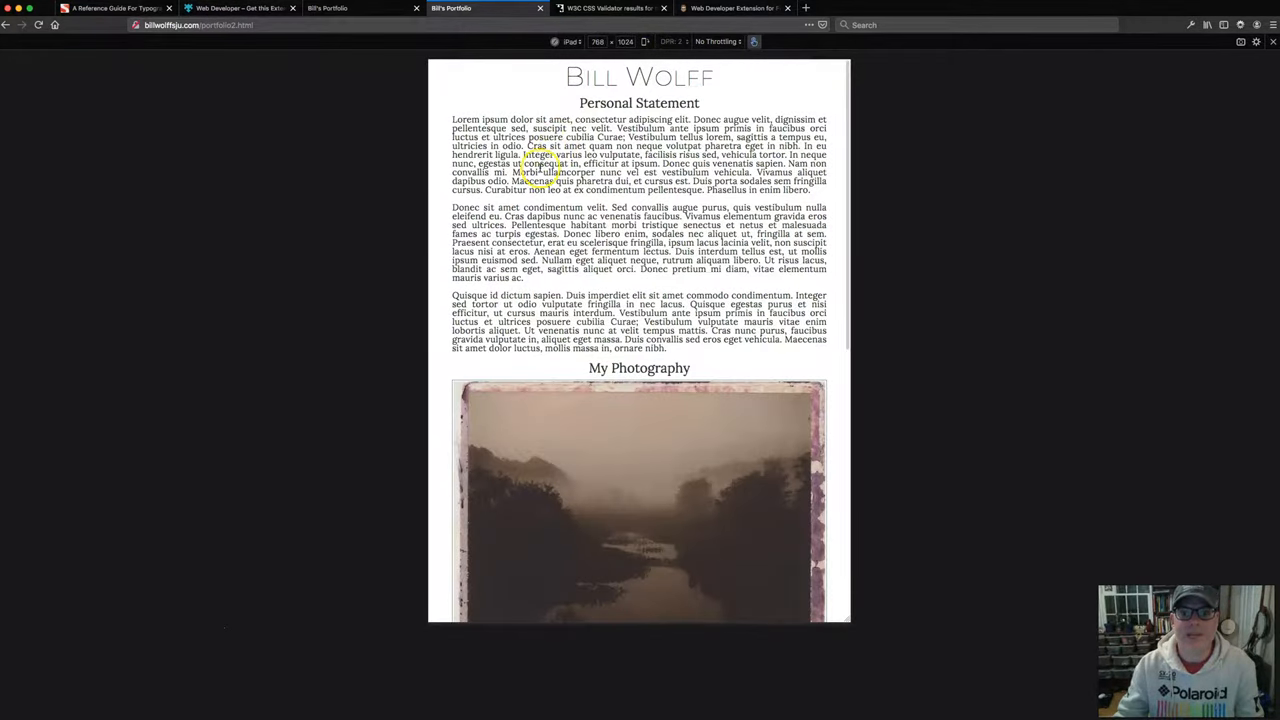
scroll(down, 3)
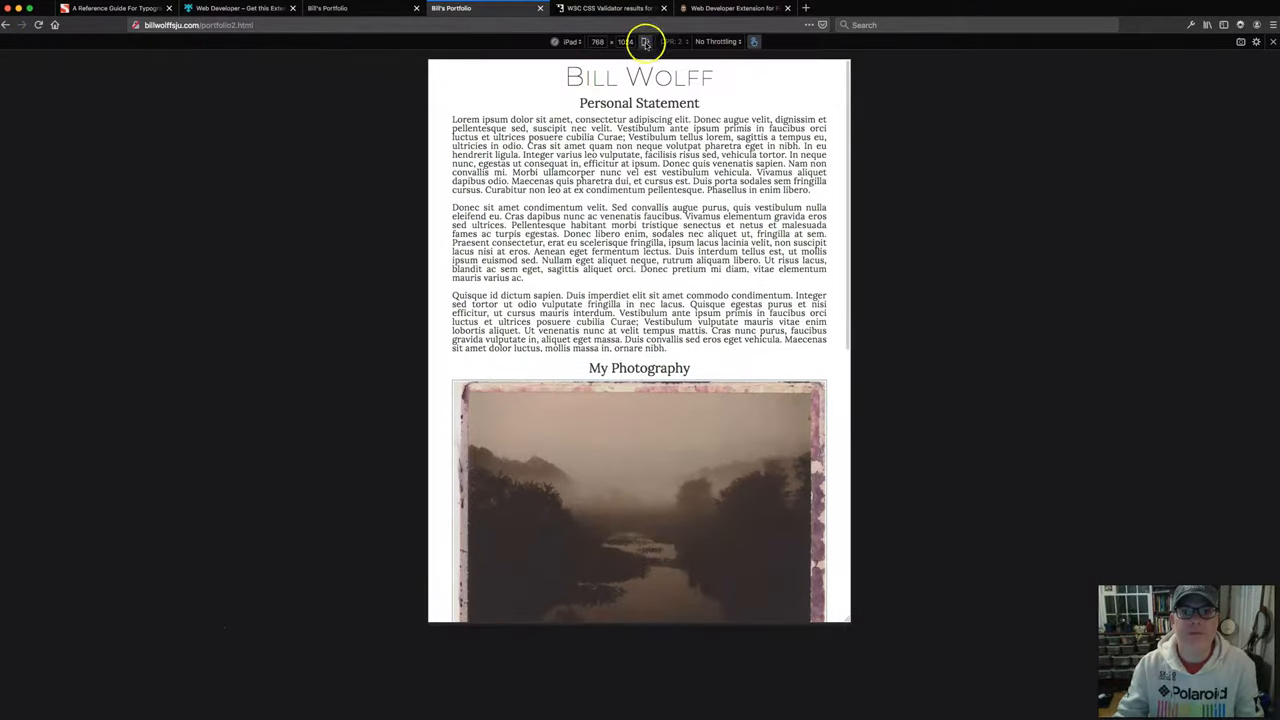
click(646, 41)
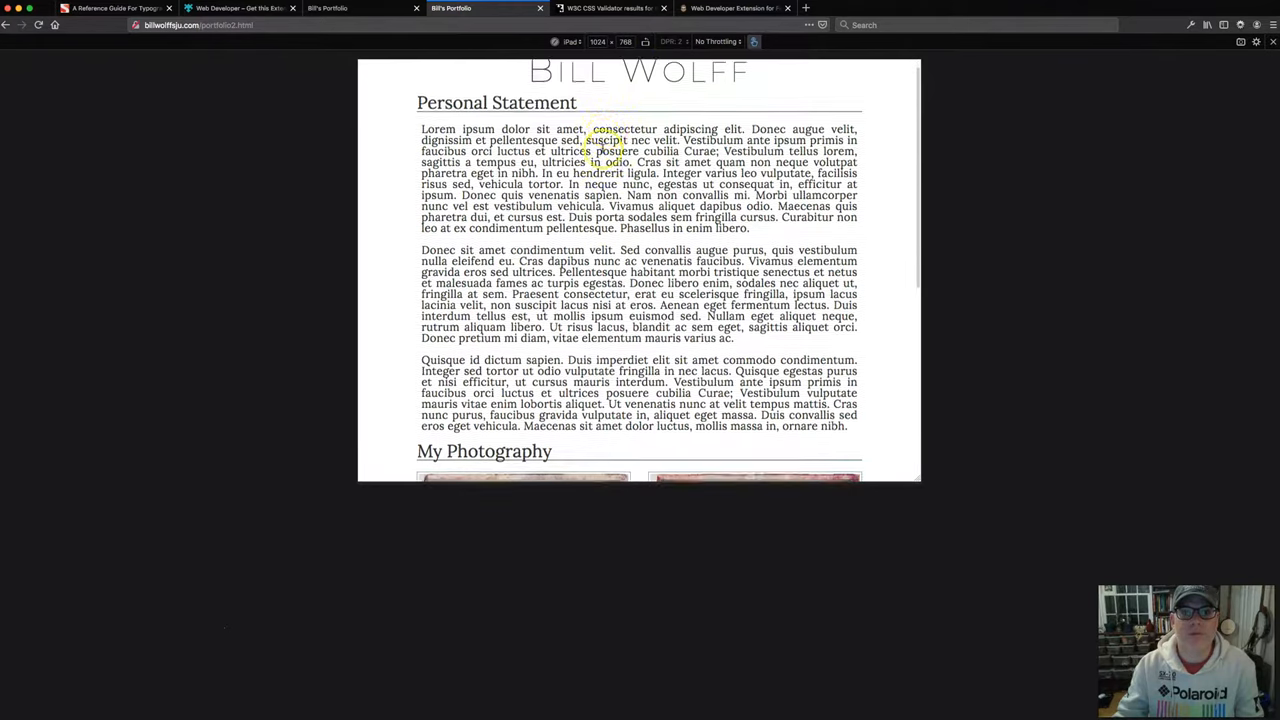
click(561, 41)
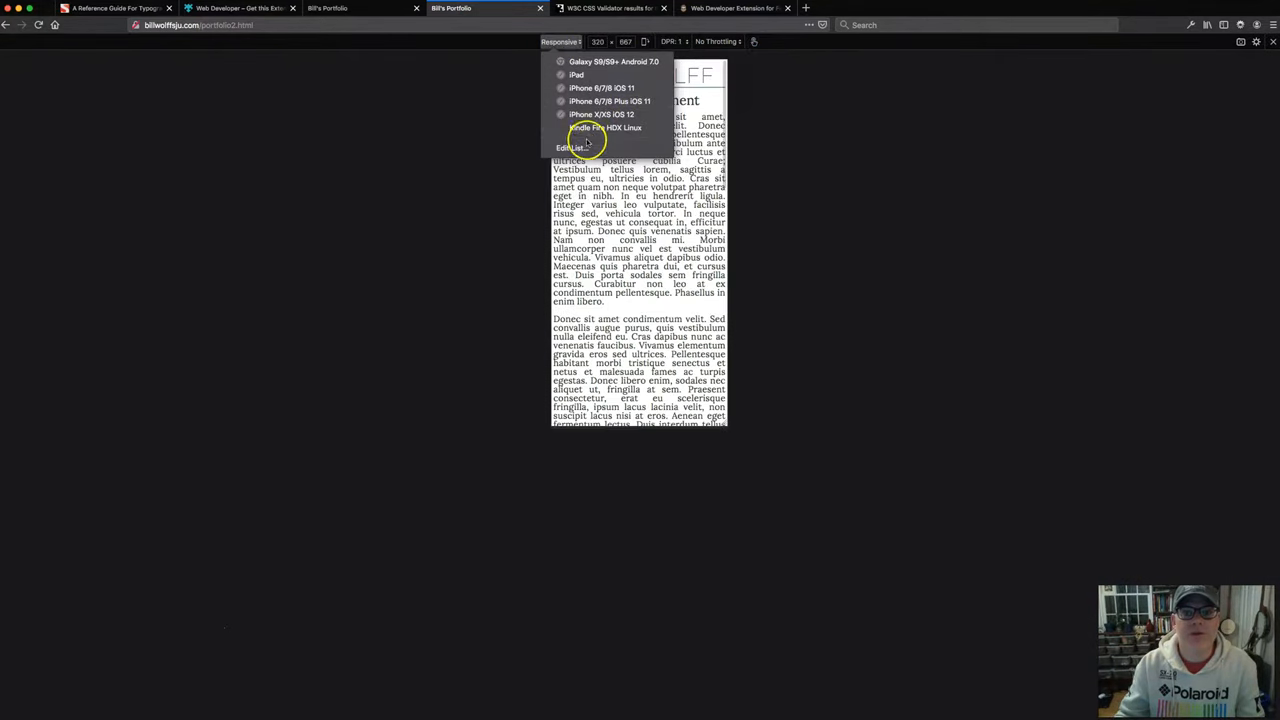
click(570, 147)
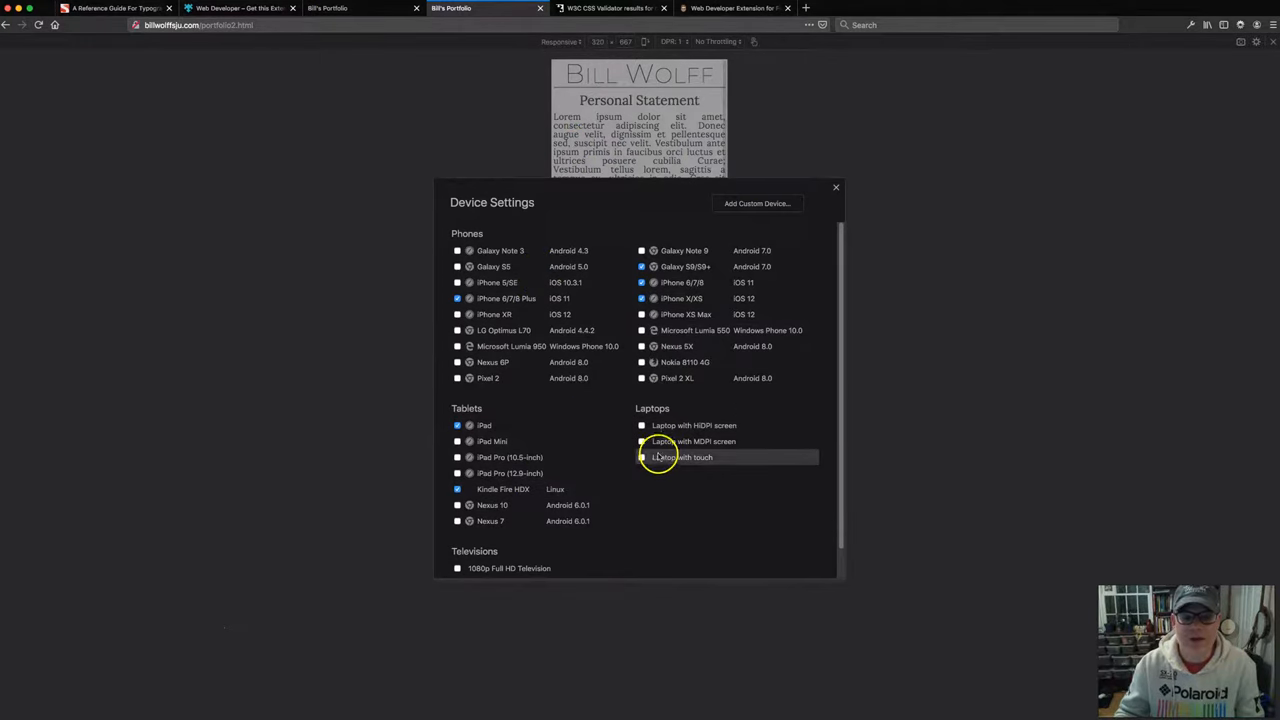
scroll(down, 3)
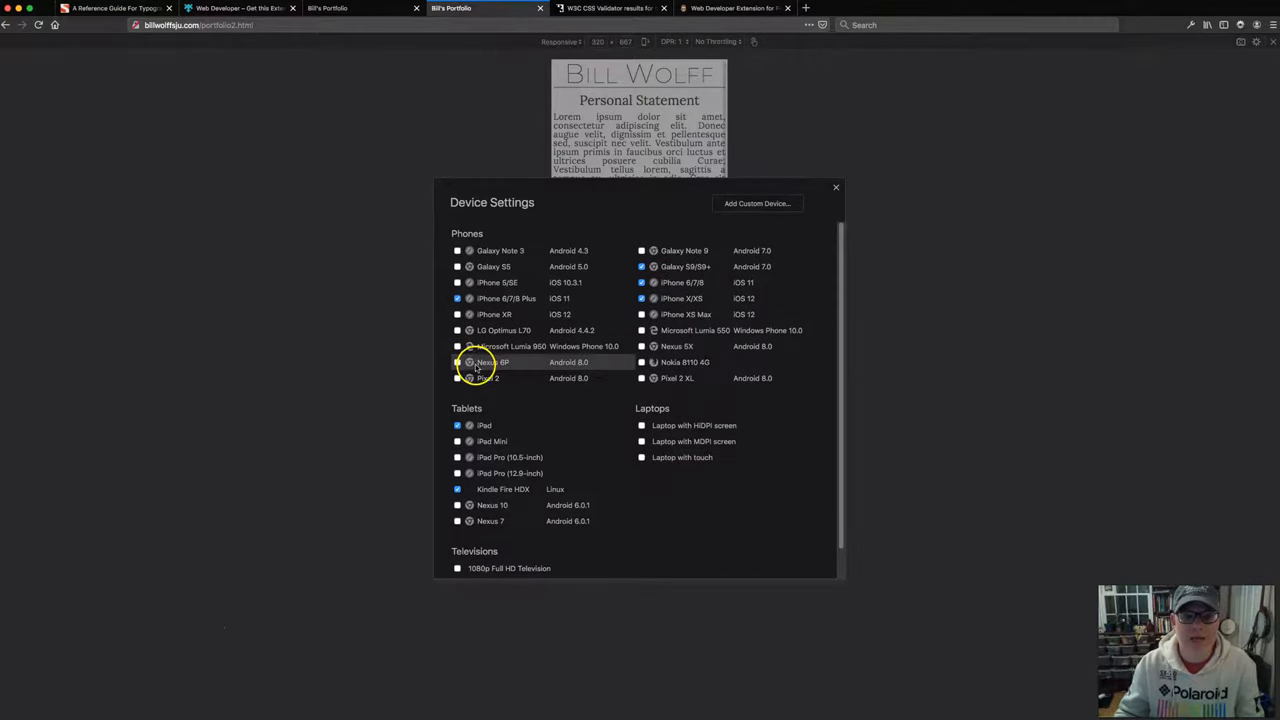
mouse_move(485, 362)
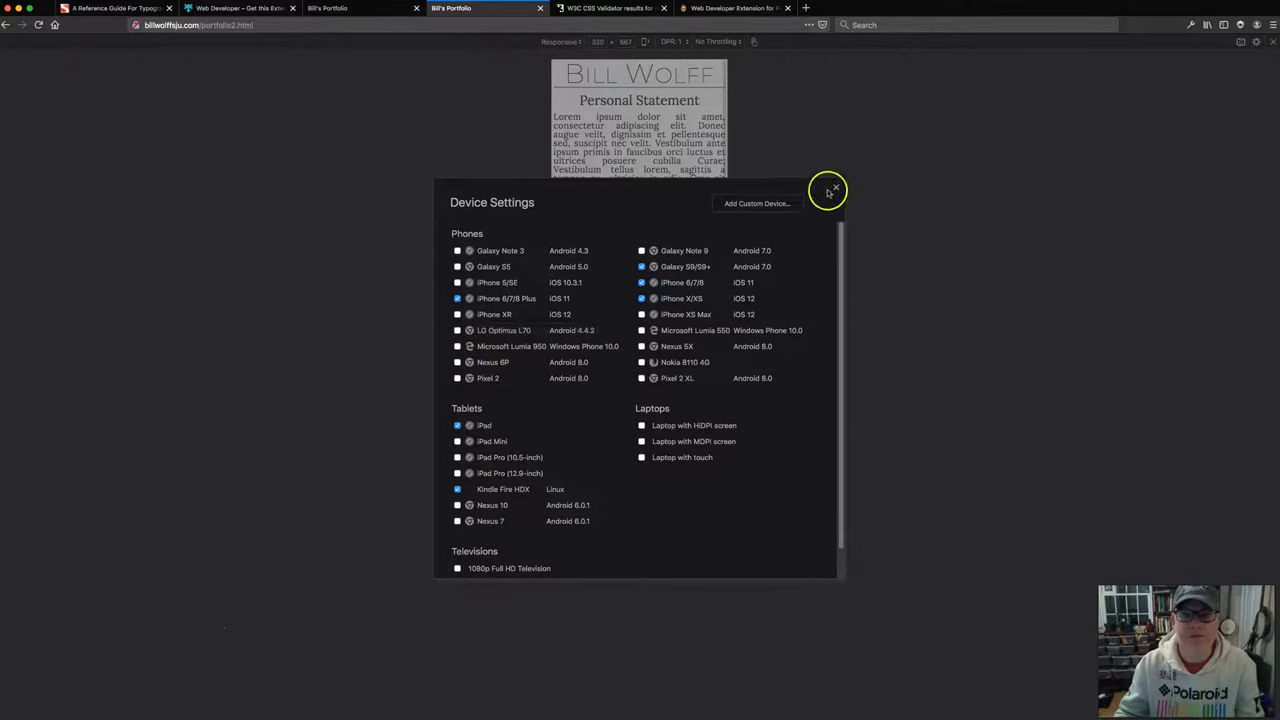
click(830, 191)
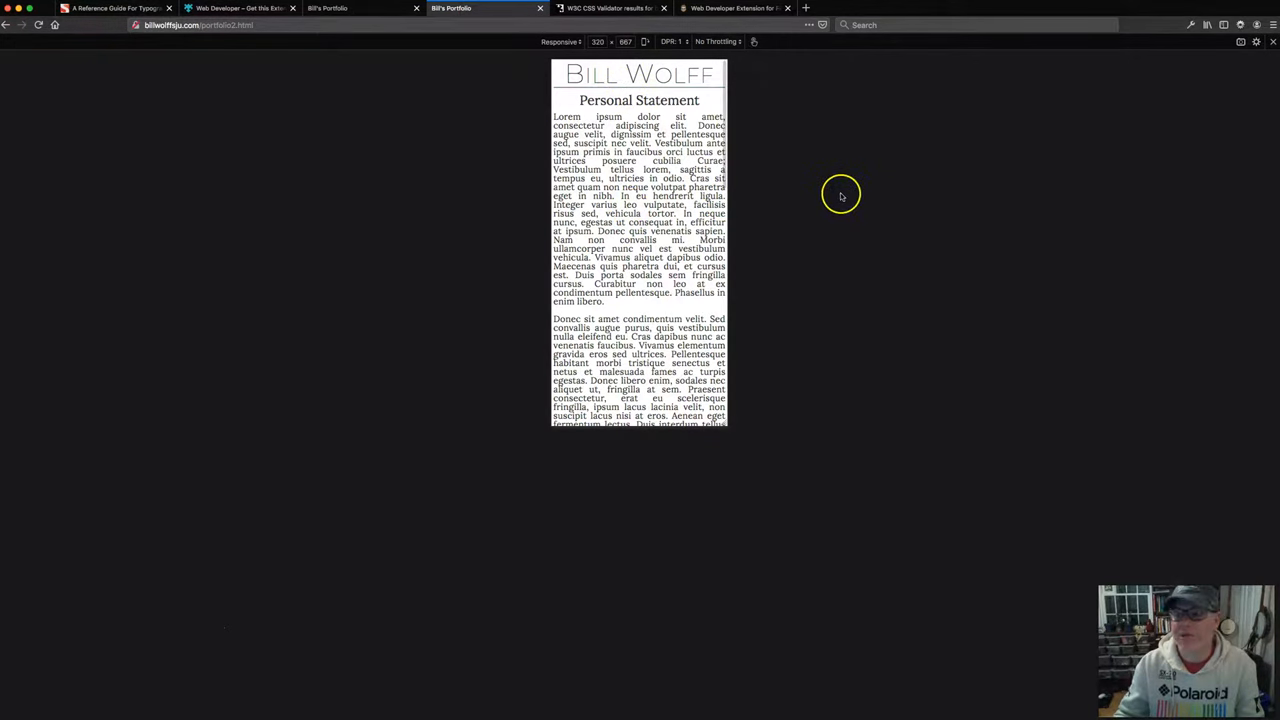
mouse_move(398, 50)
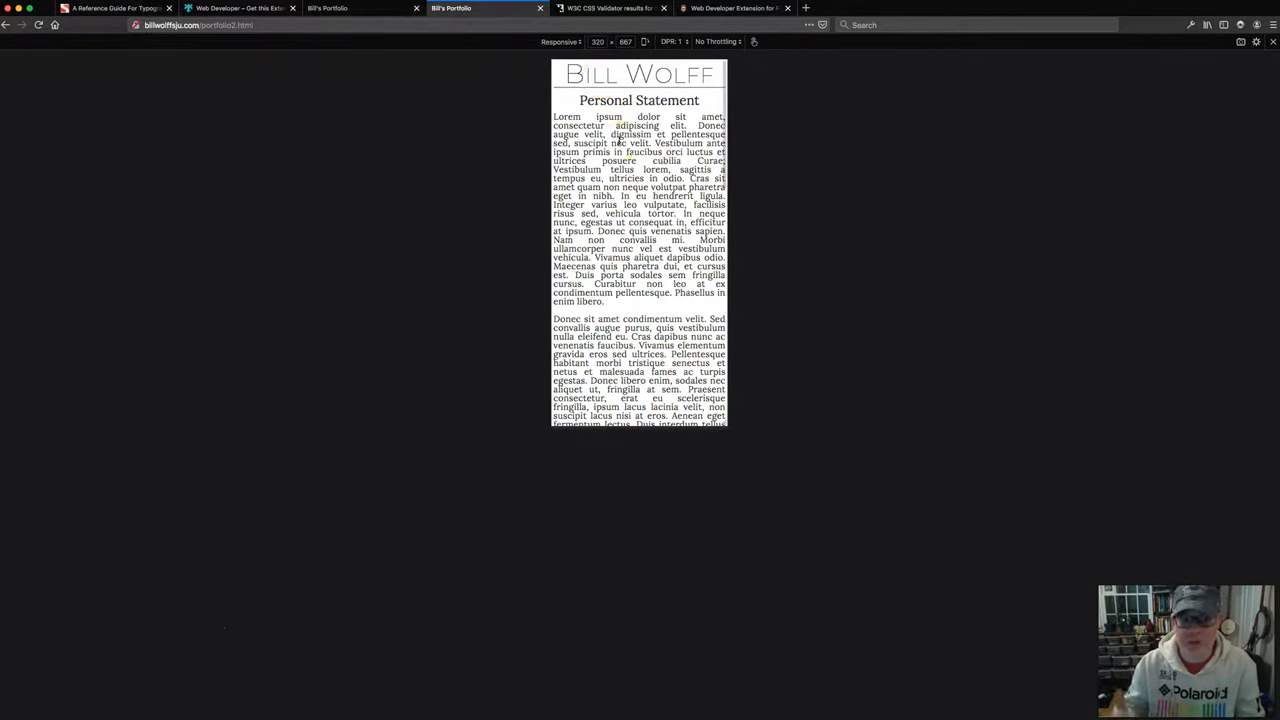
mouse_move(340, 12)
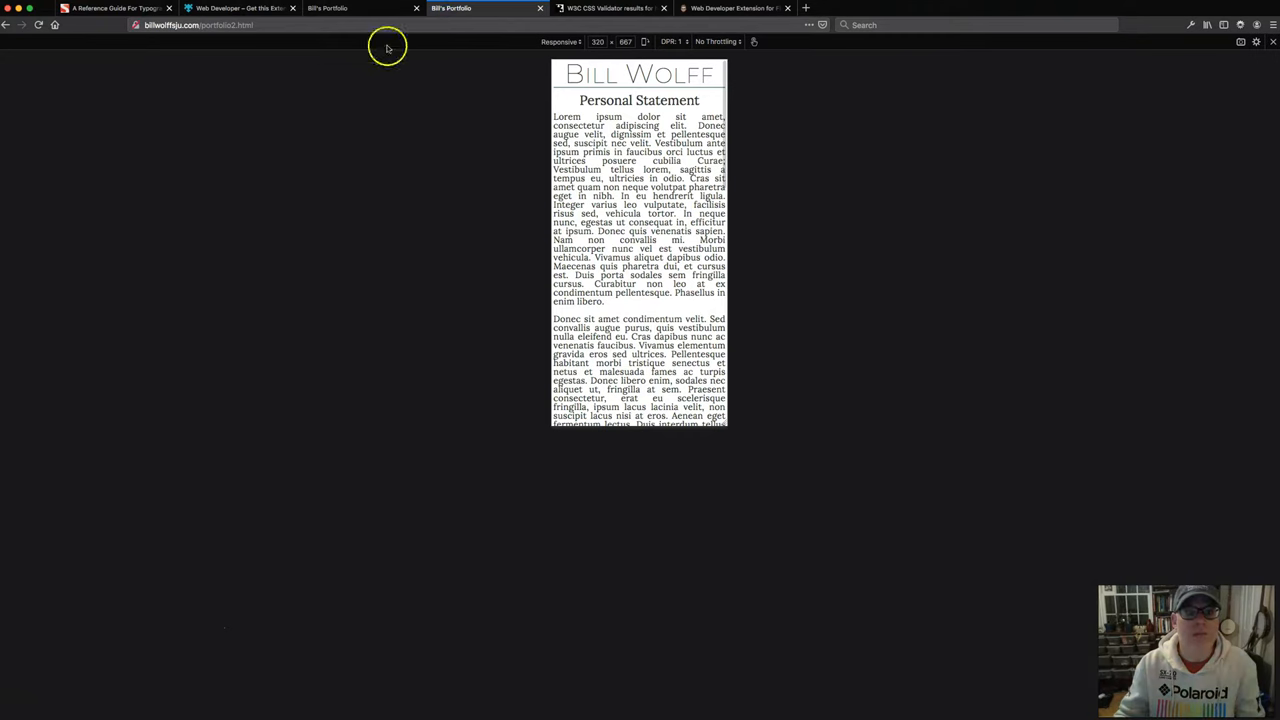
scroll(down, 3)
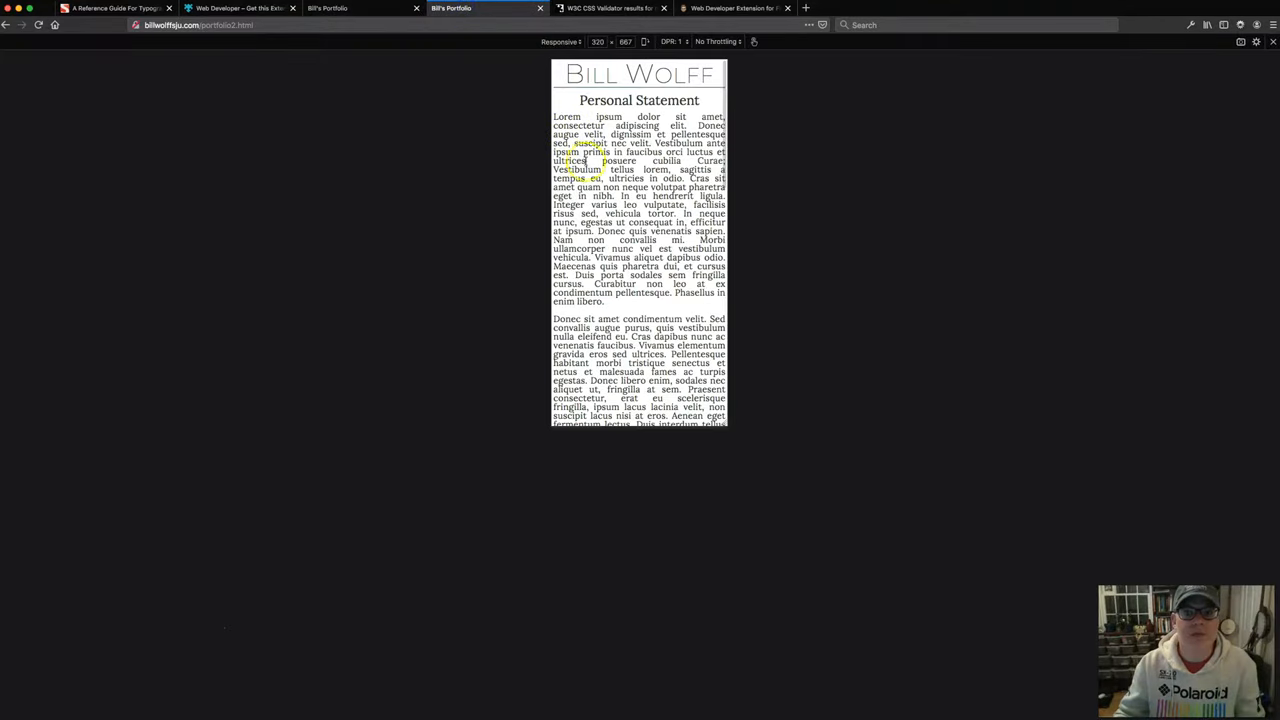
scroll(down, 3)
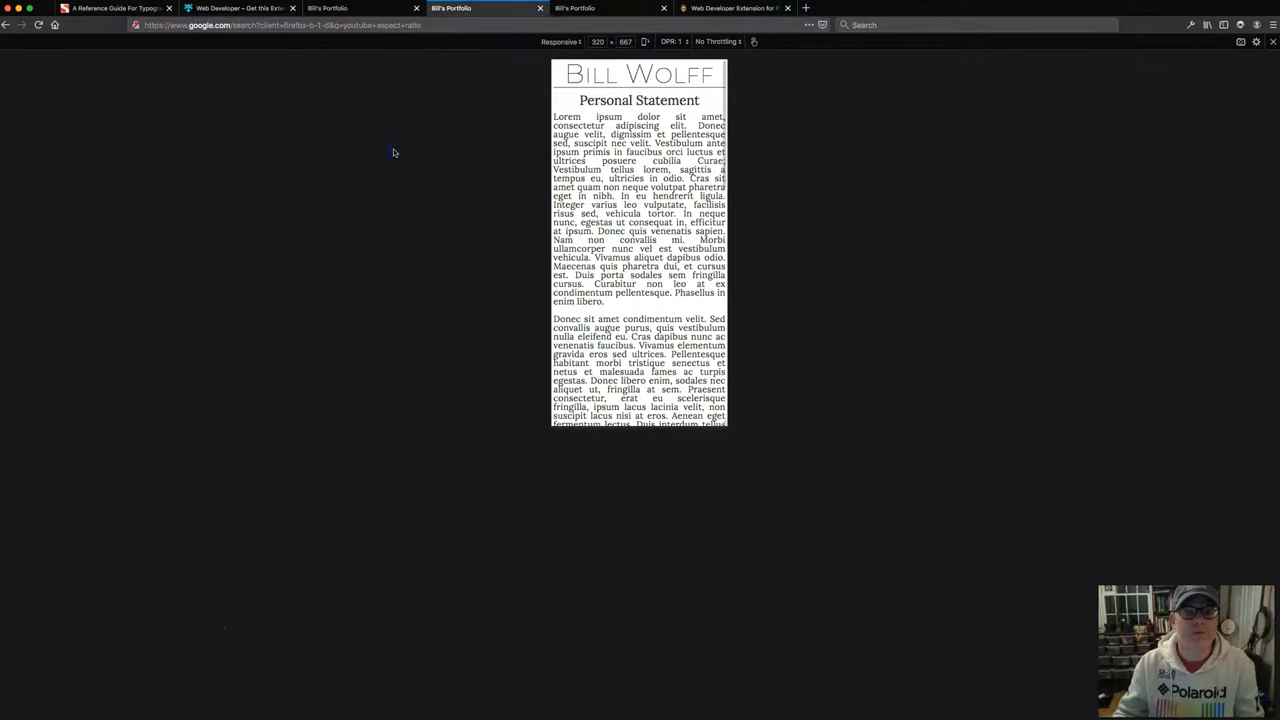
- View the full-width portfolio, then scroll the 320 px preview down to My Photography
click(608, 8)
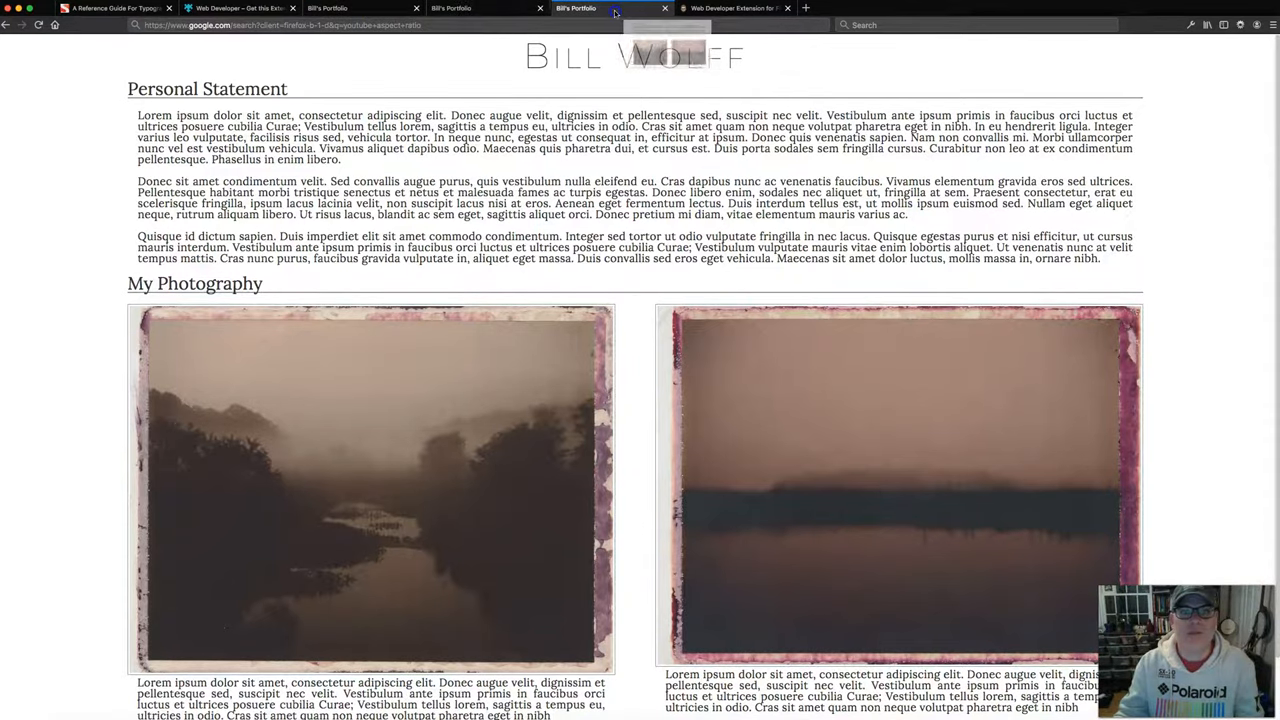
click(485, 8)
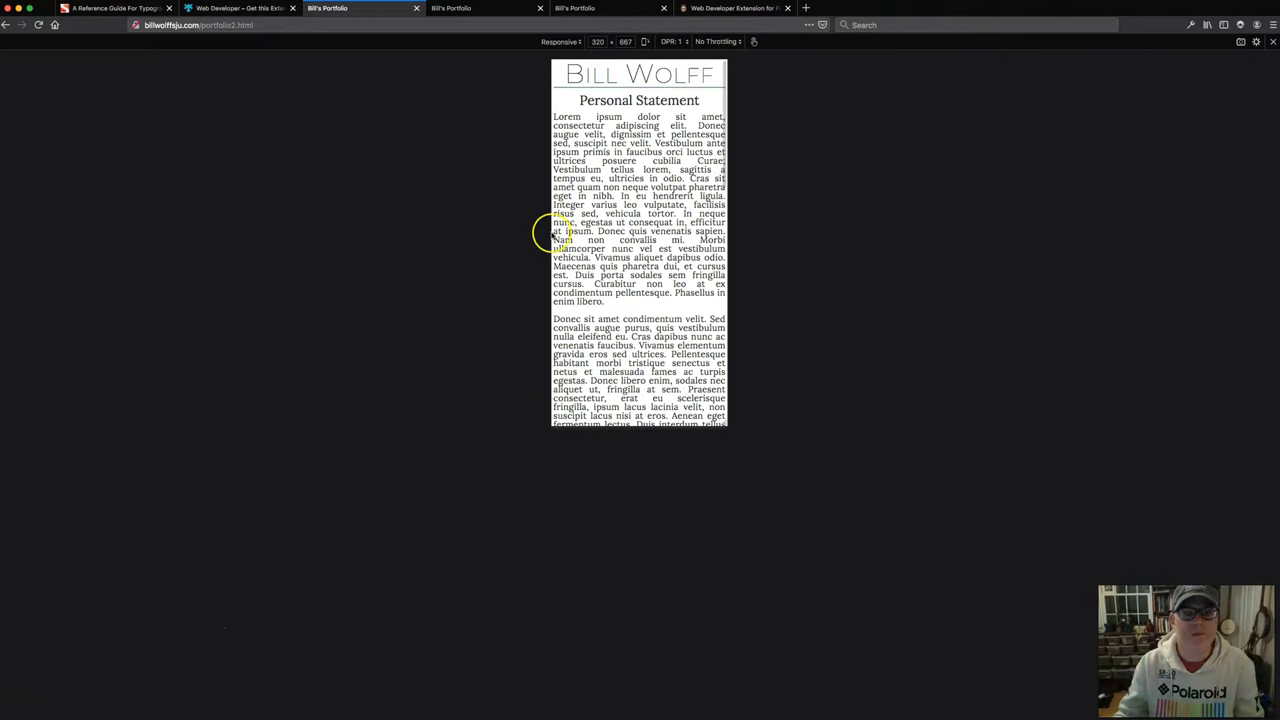
mouse_move(640, 216)
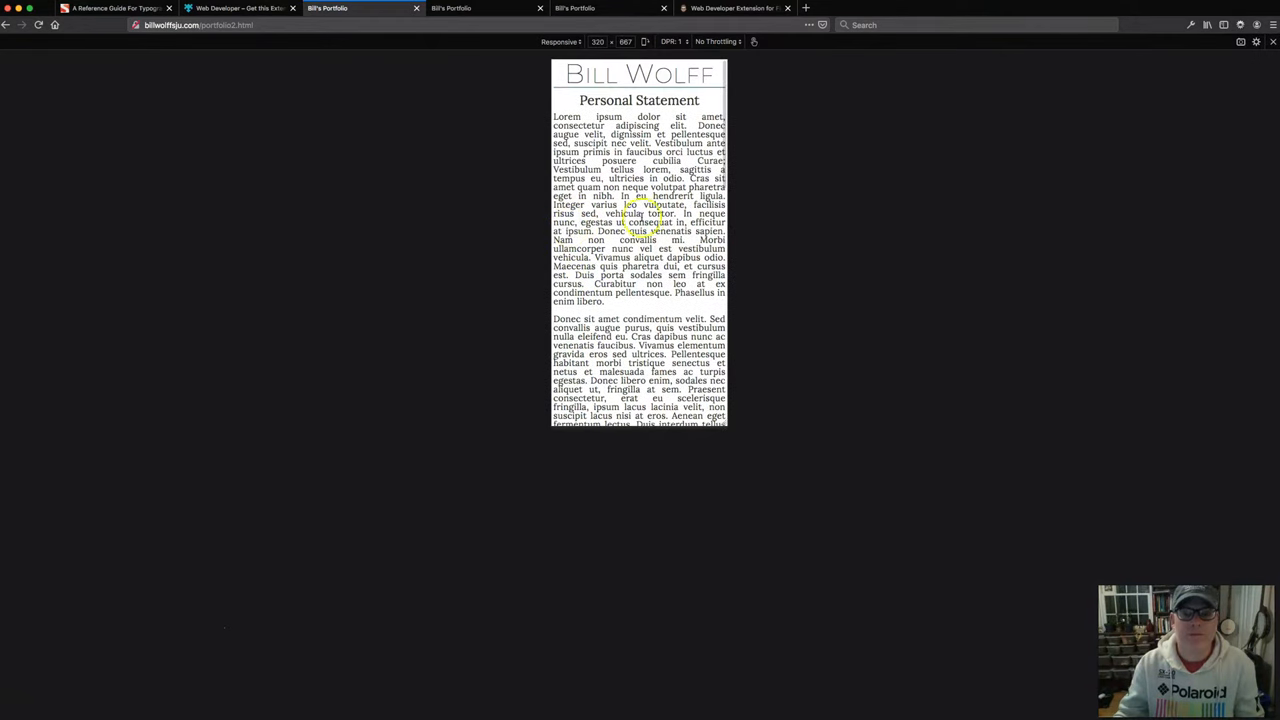
mouse_move(385, 183)
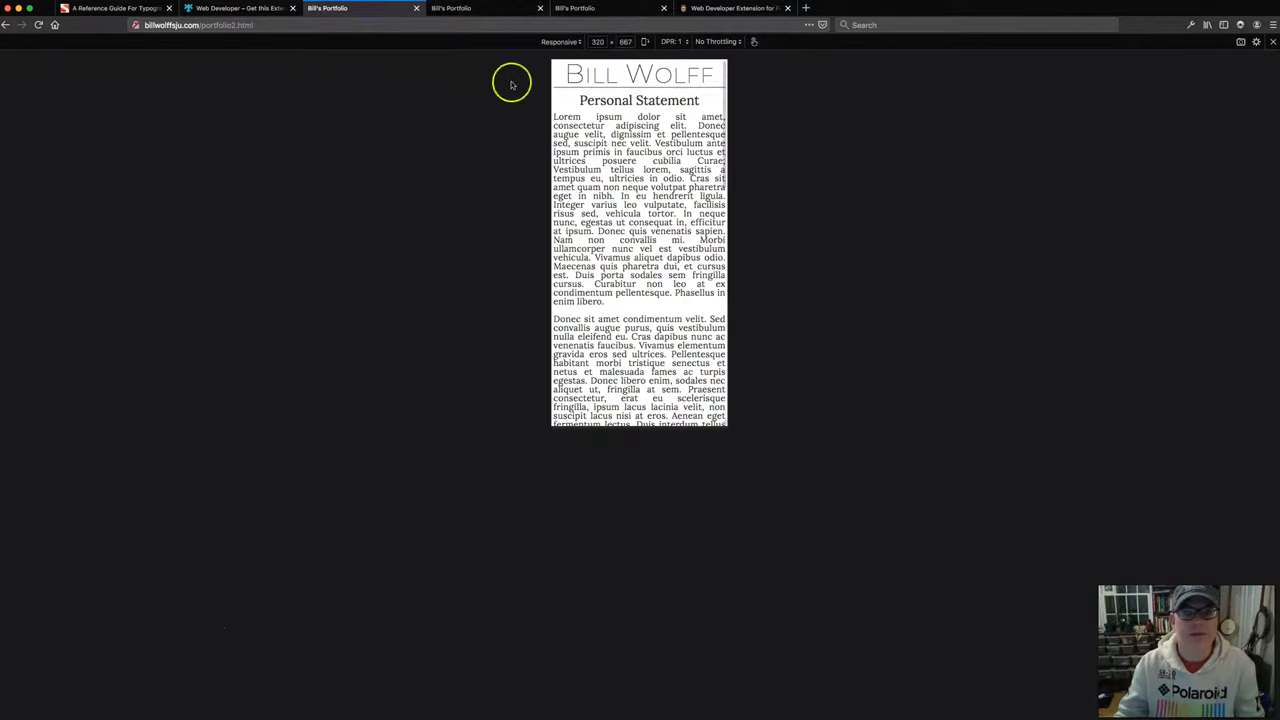
scroll(down, 3)
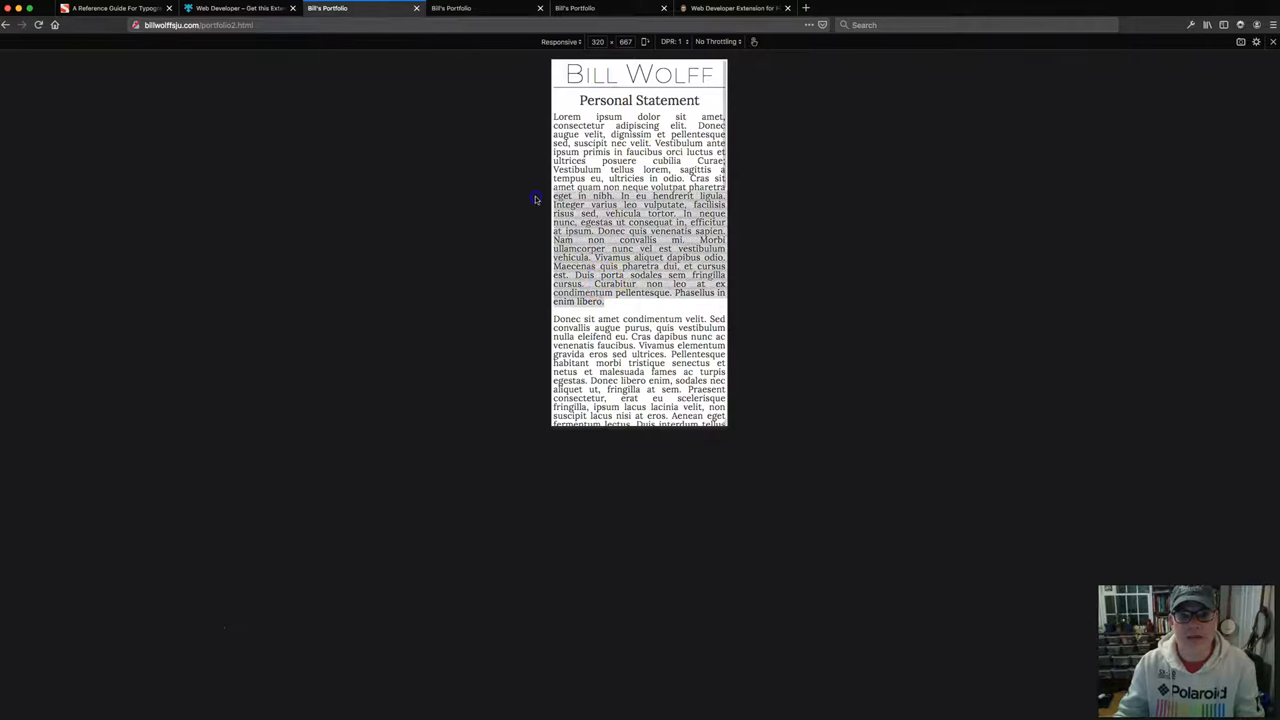
scroll(down, 3)
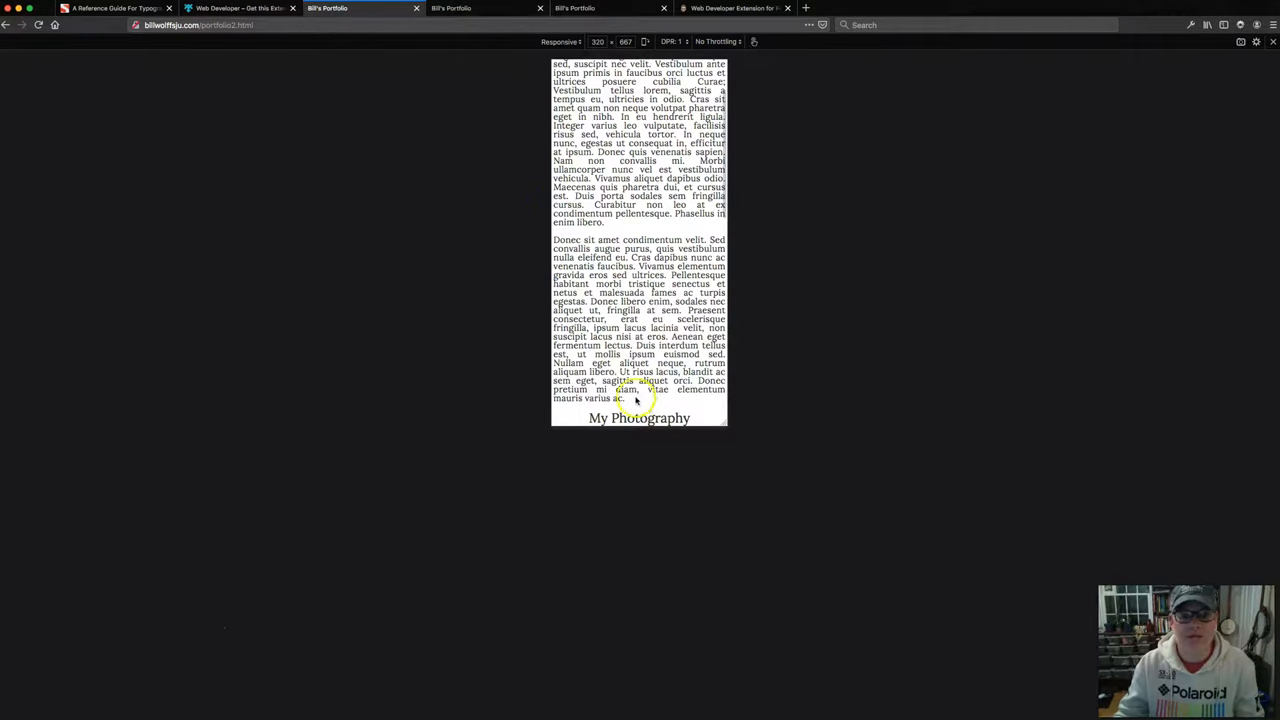